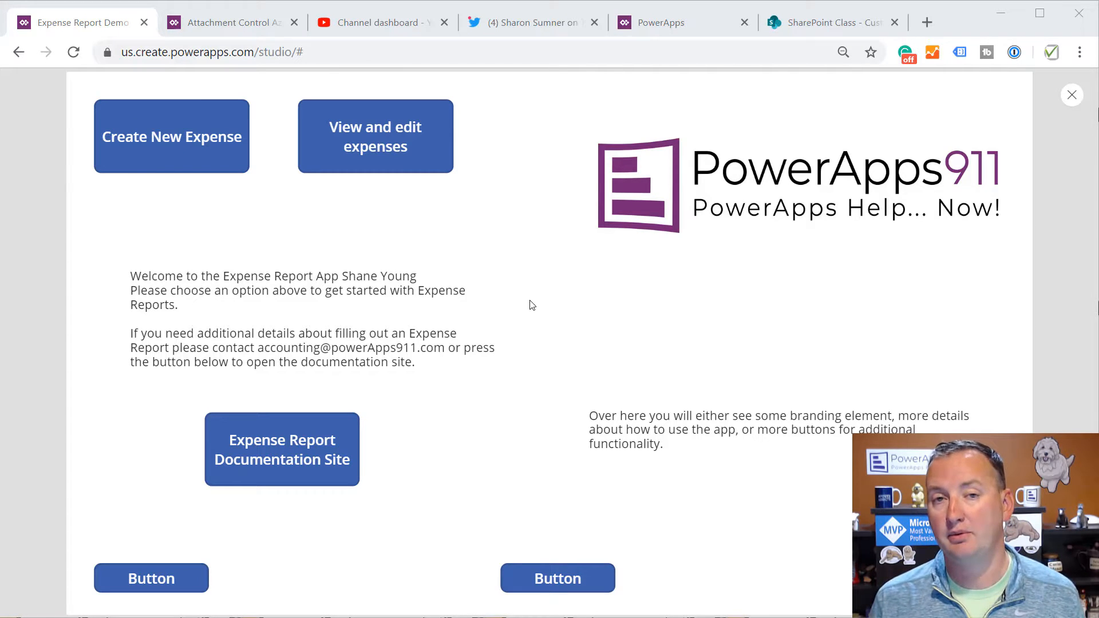
In preview, start a new expense and browse for a receipt with All Files, then cancel
click(171, 136)
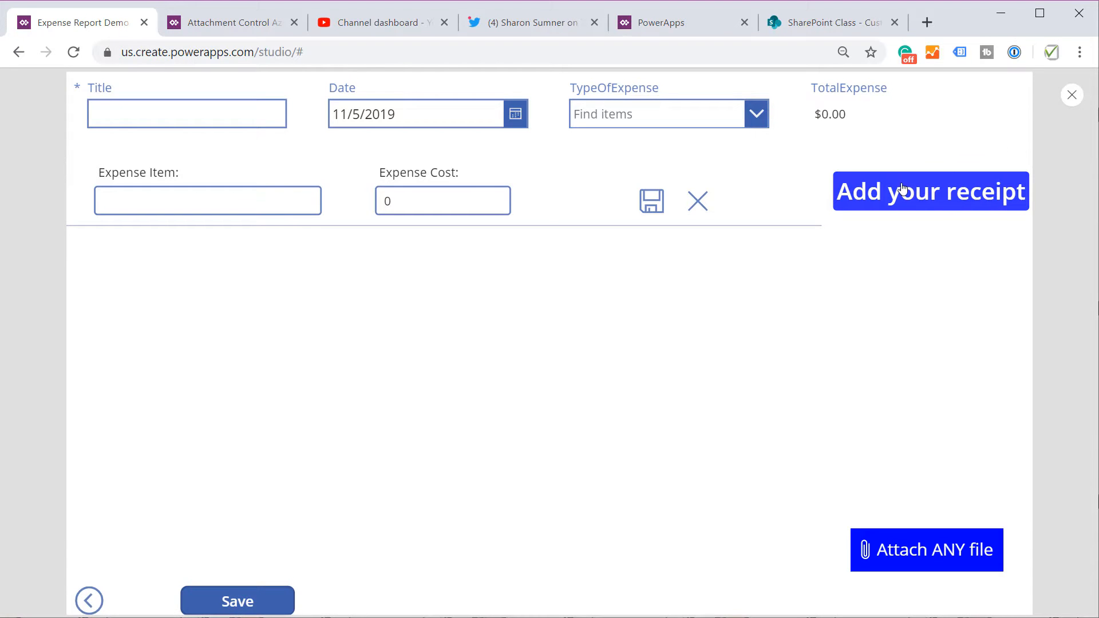
click(930, 191)
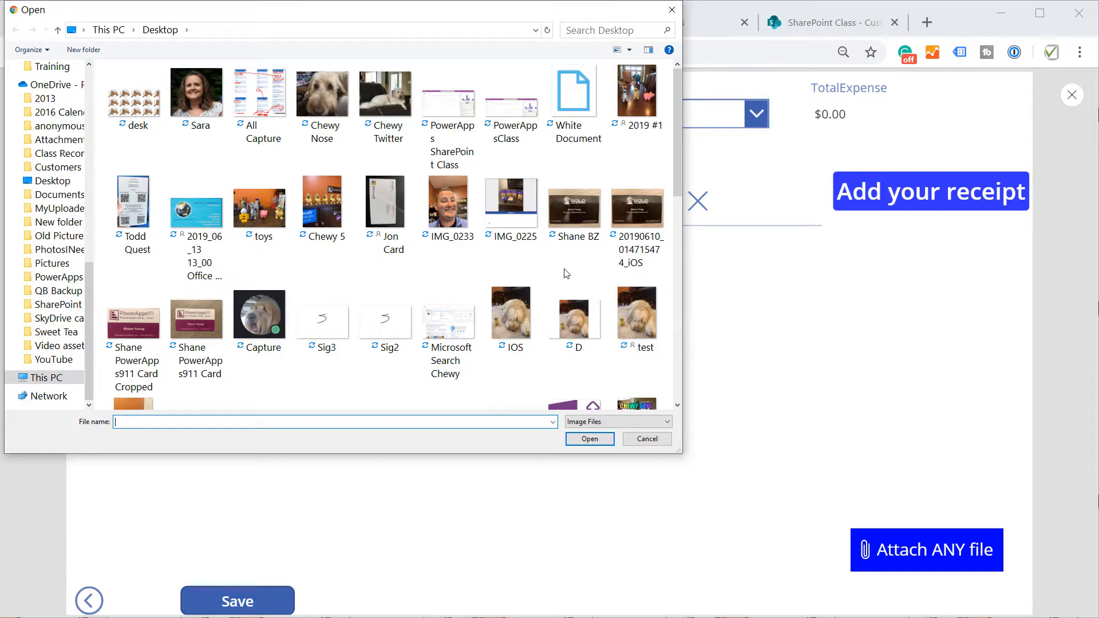
mouse_move(591, 260)
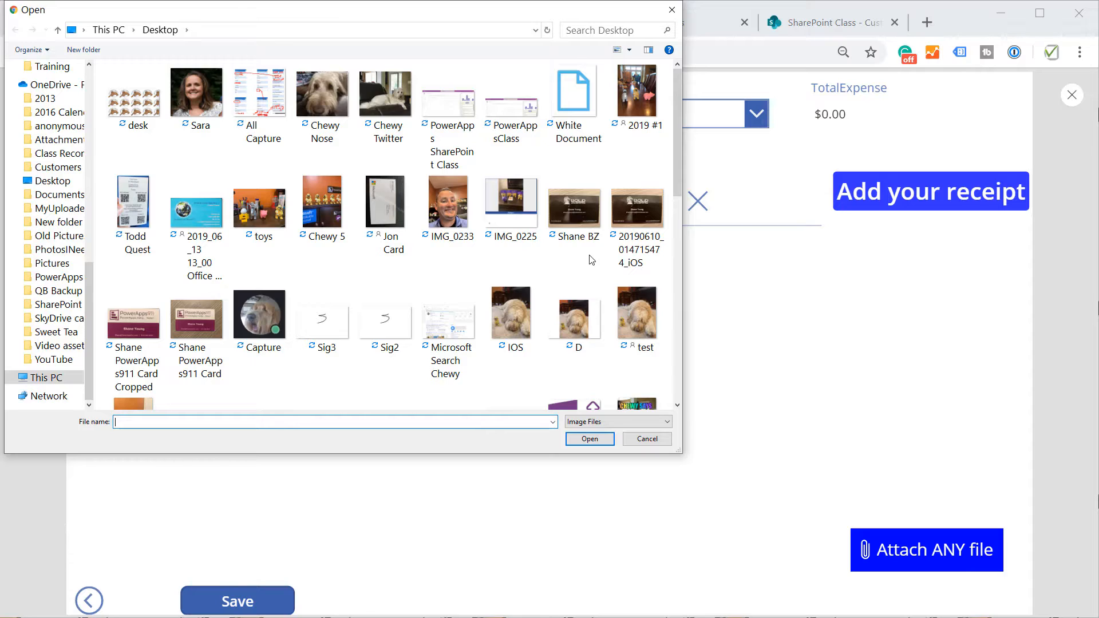
mouse_move(568, 383)
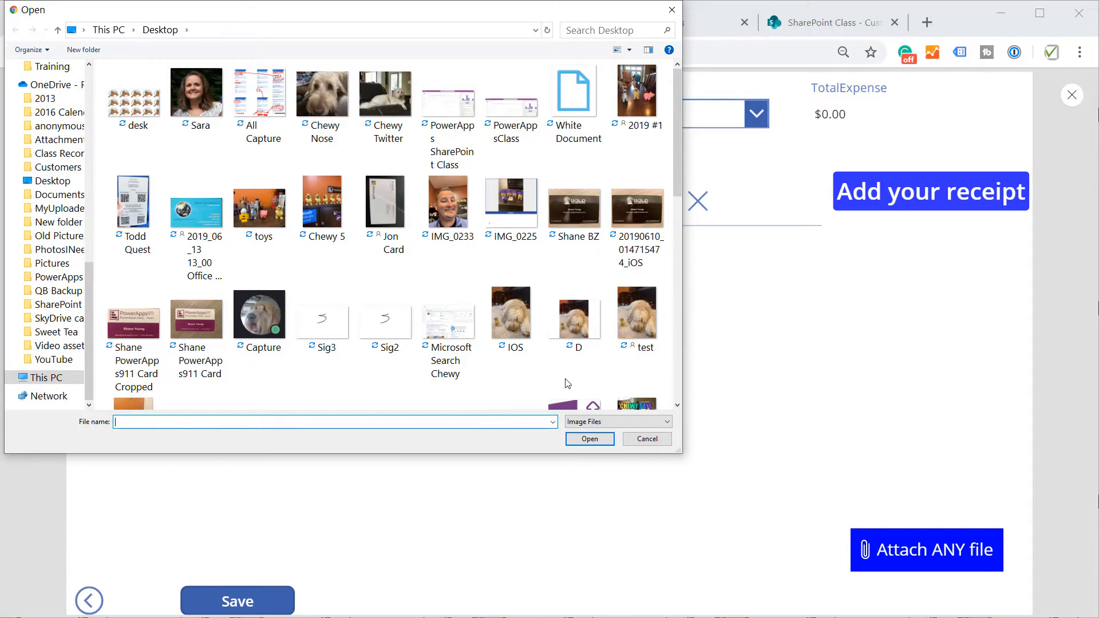
mouse_move(732, 334)
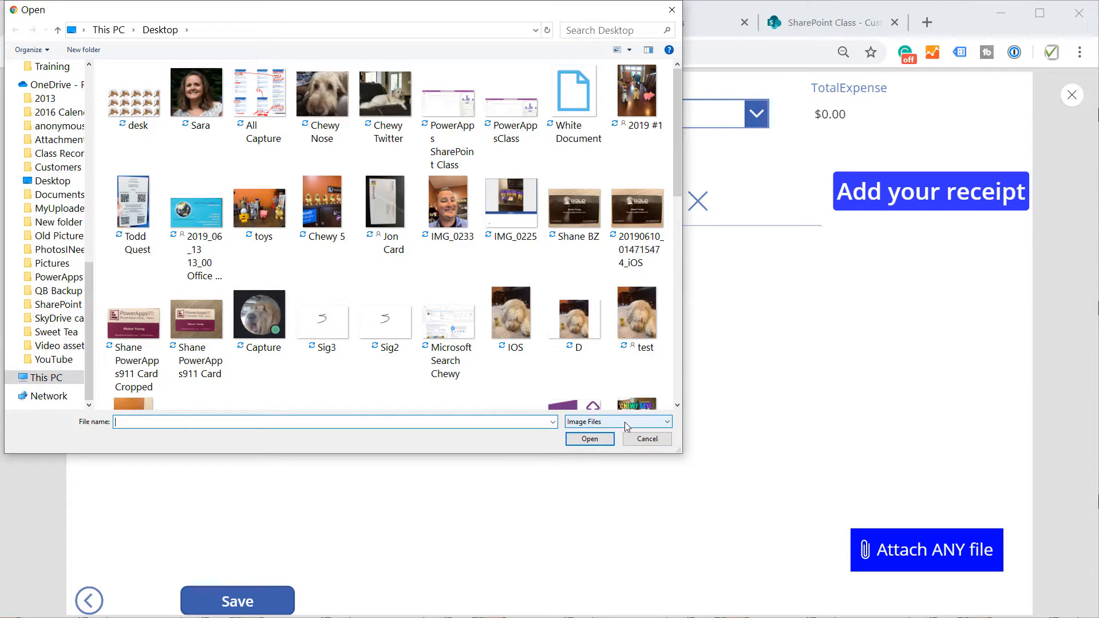
click(617, 421)
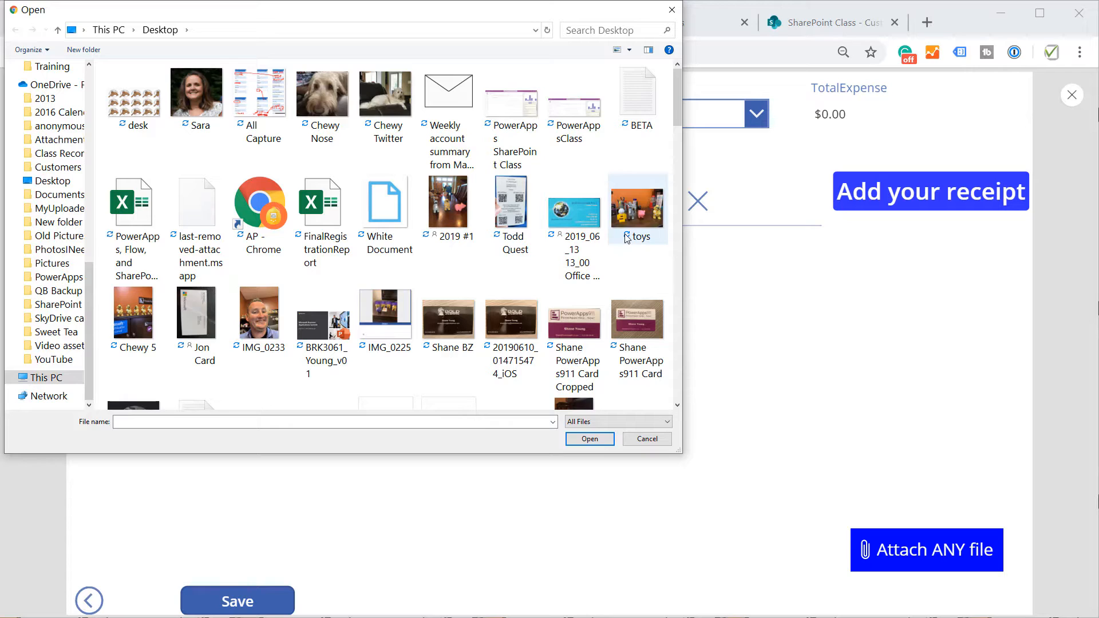
mouse_move(638, 207)
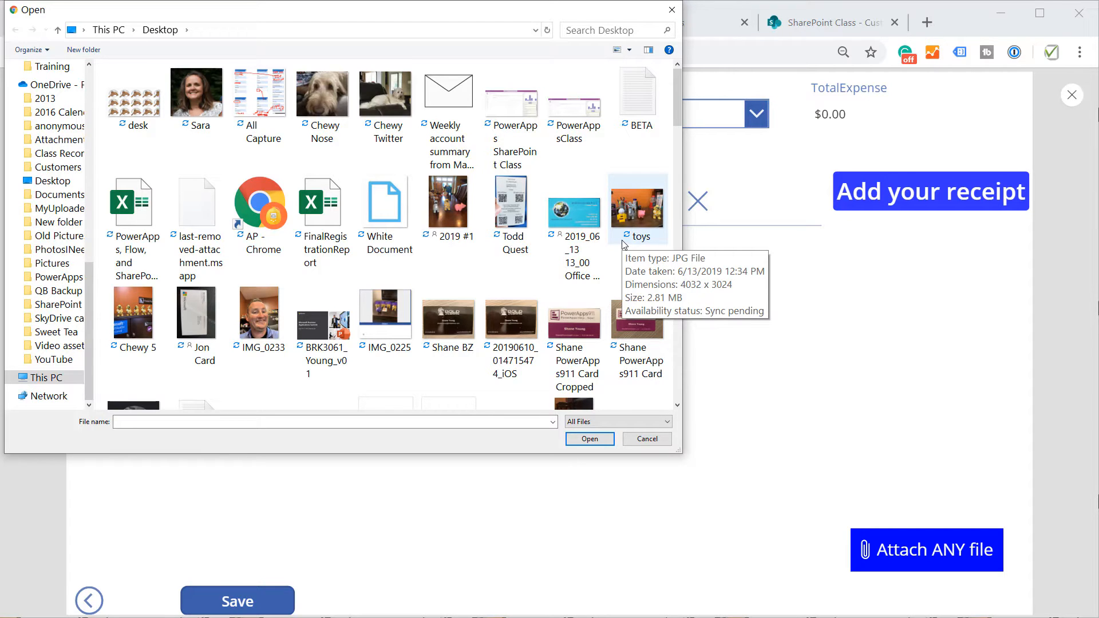
click(645, 438)
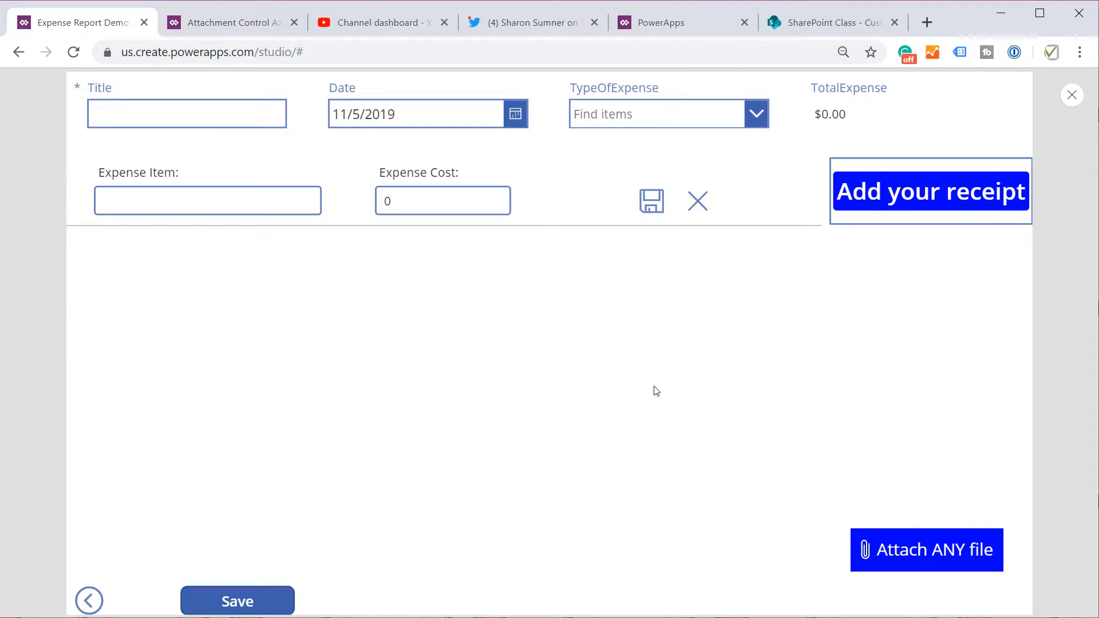
mouse_move(913, 385)
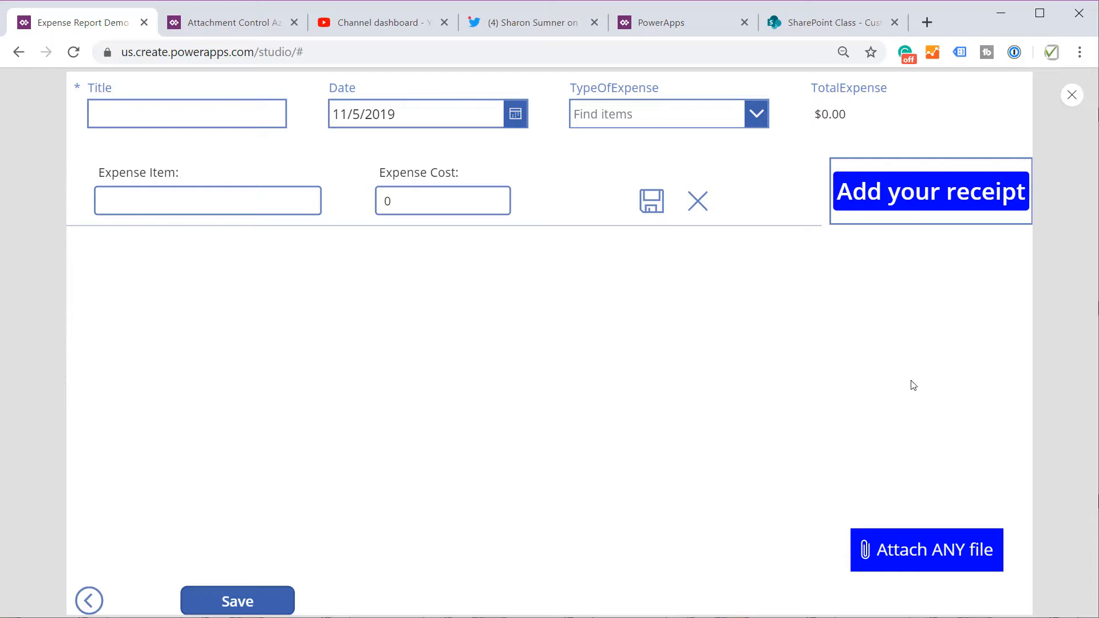
mouse_move(926, 550)
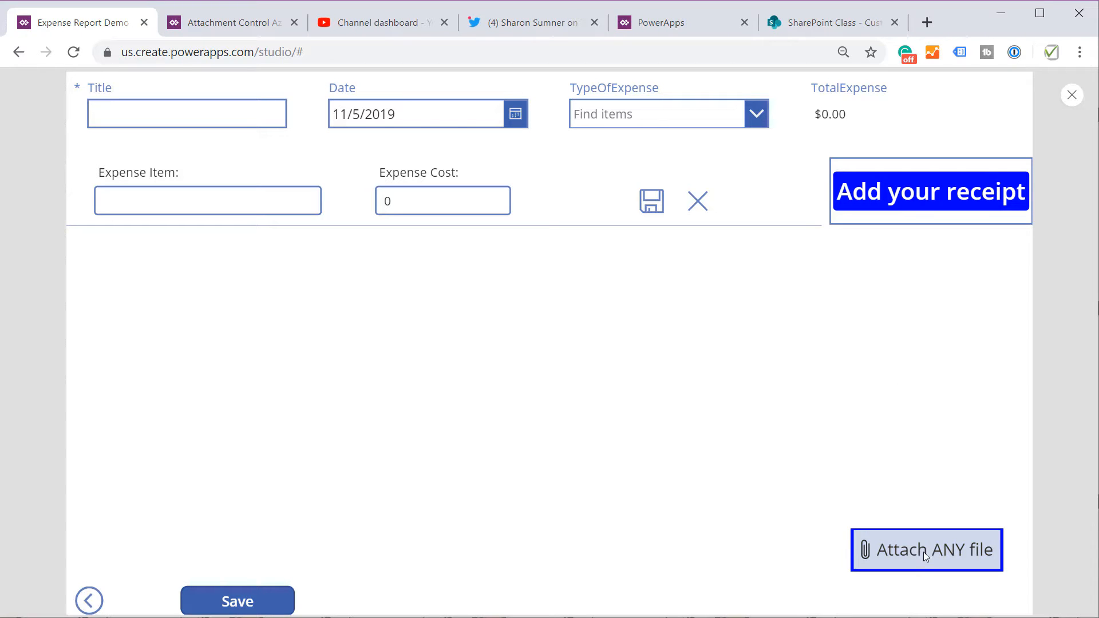
click(926, 549)
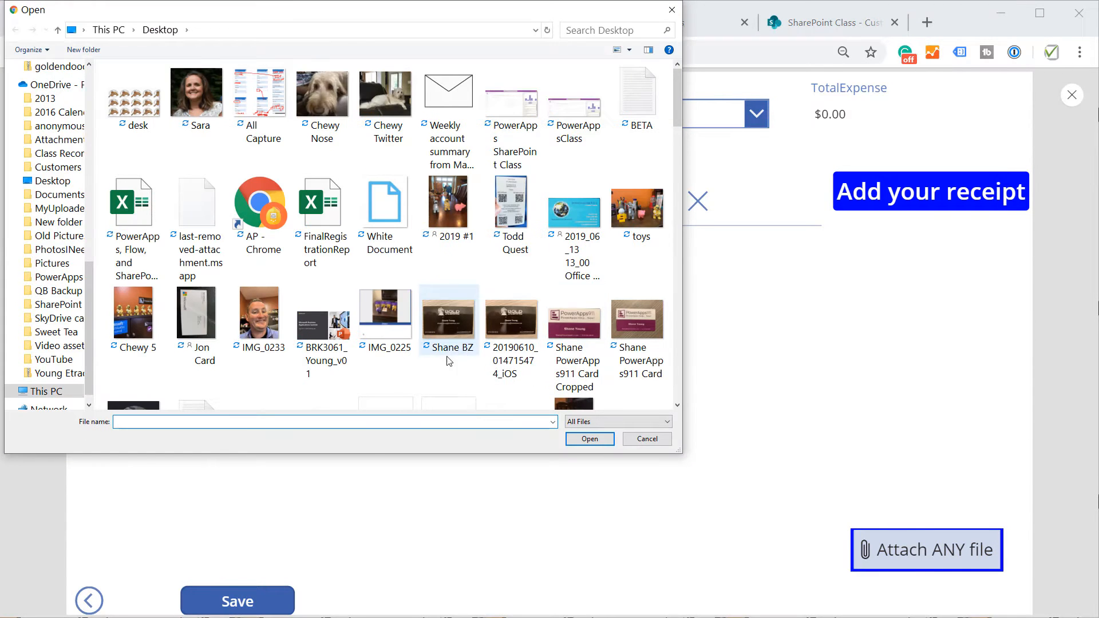
click(636, 319)
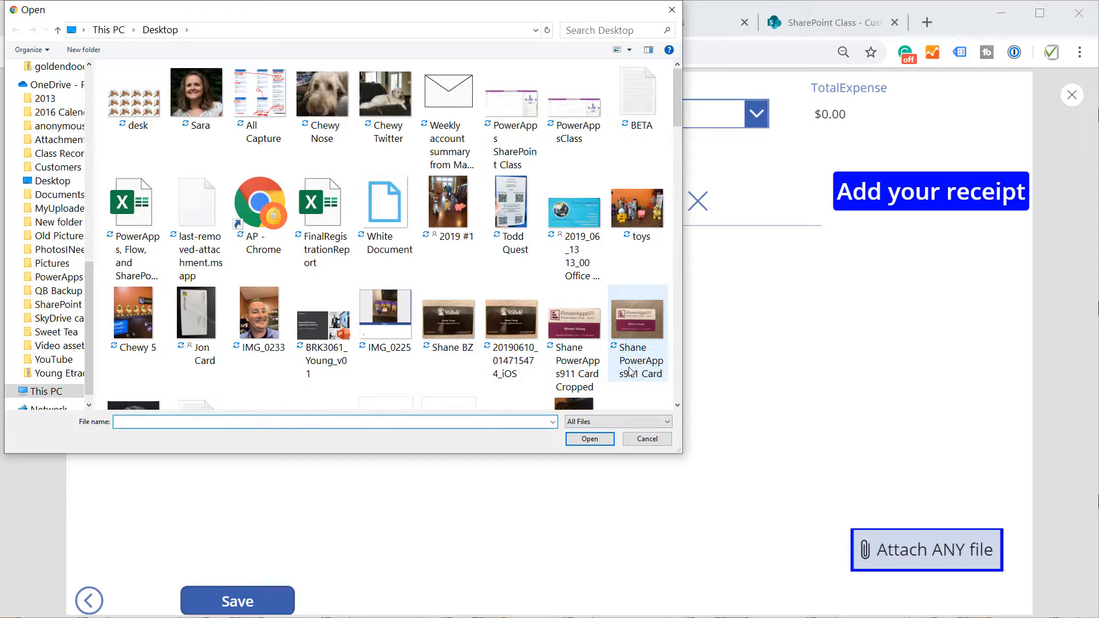
mouse_move(634, 318)
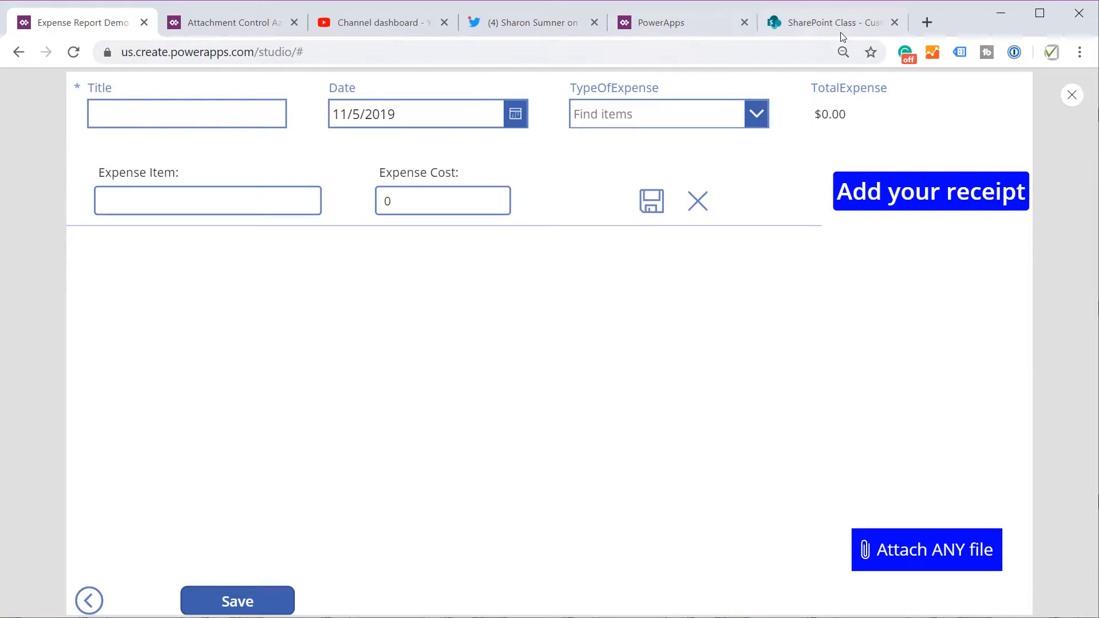
click(828, 22)
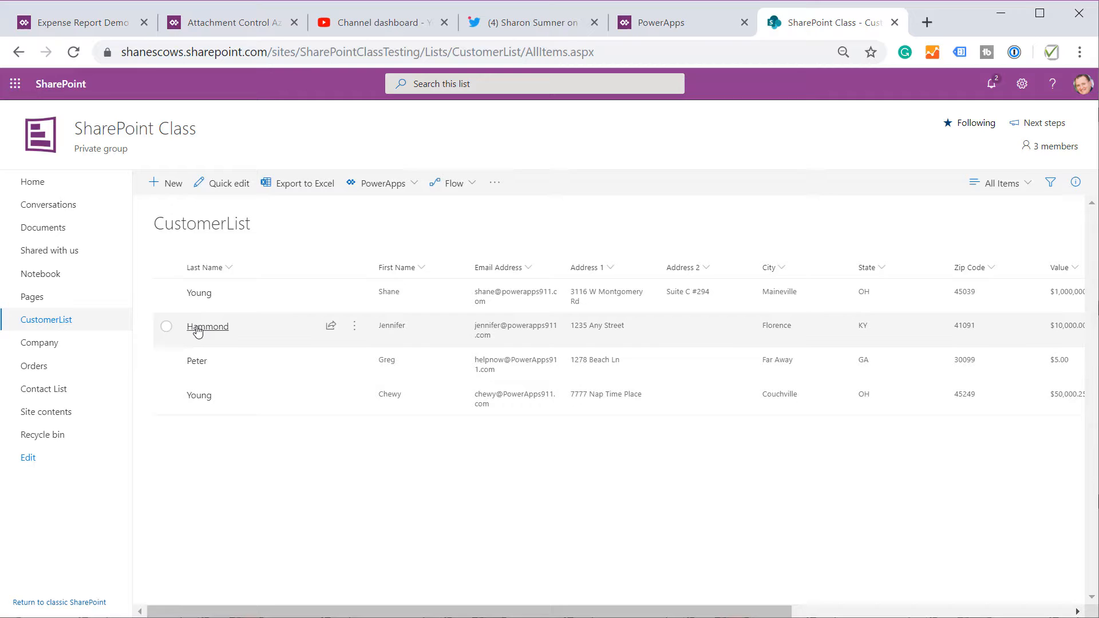
click(207, 327)
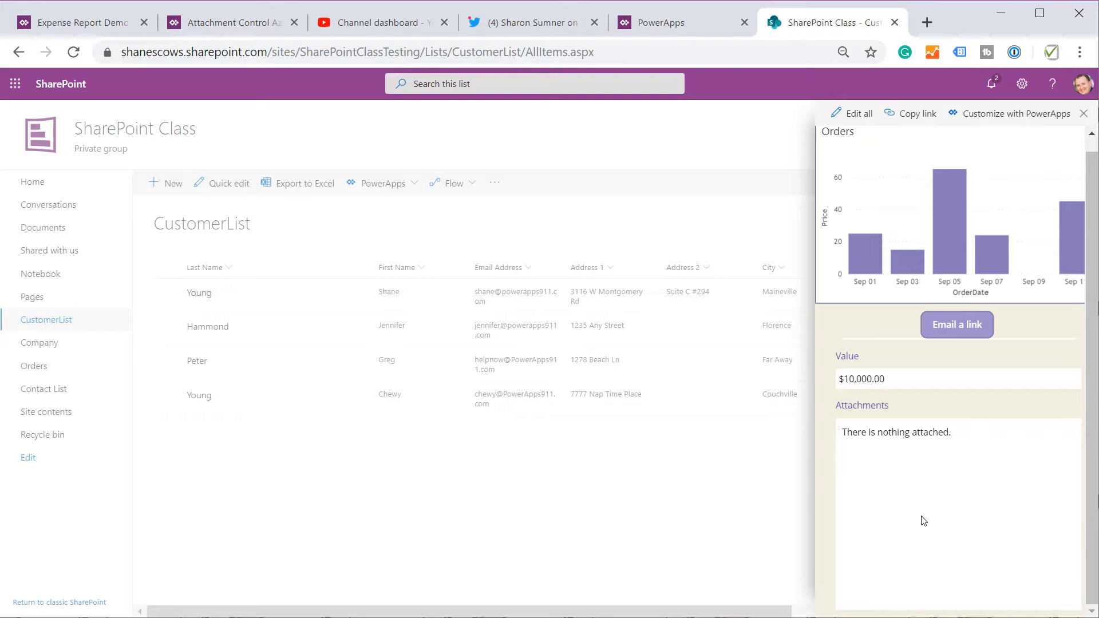
click(858, 112)
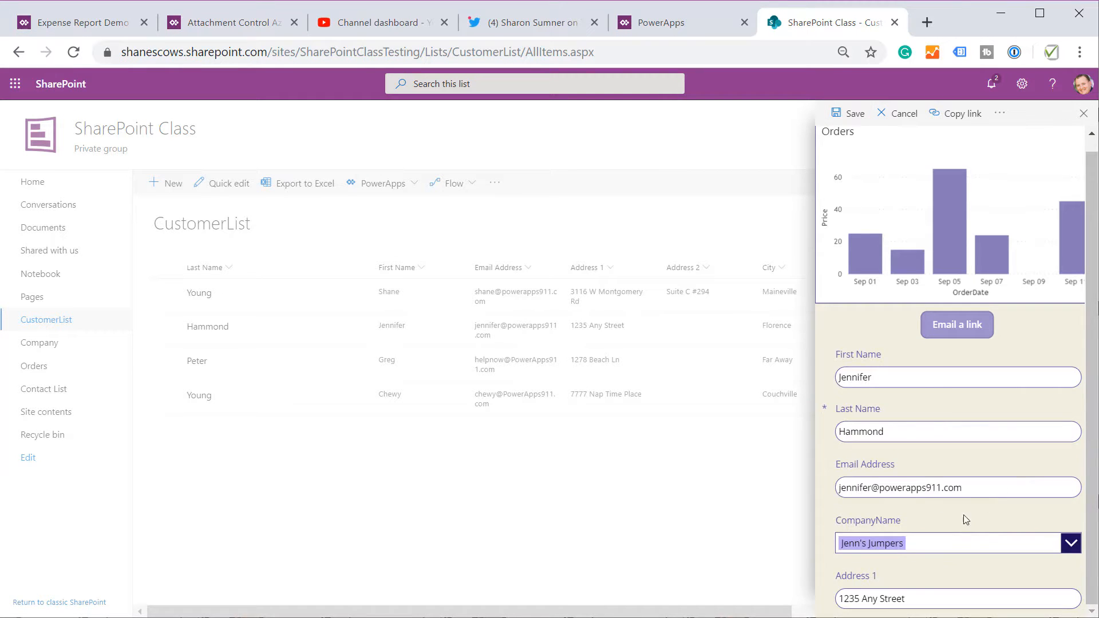
click(871, 450)
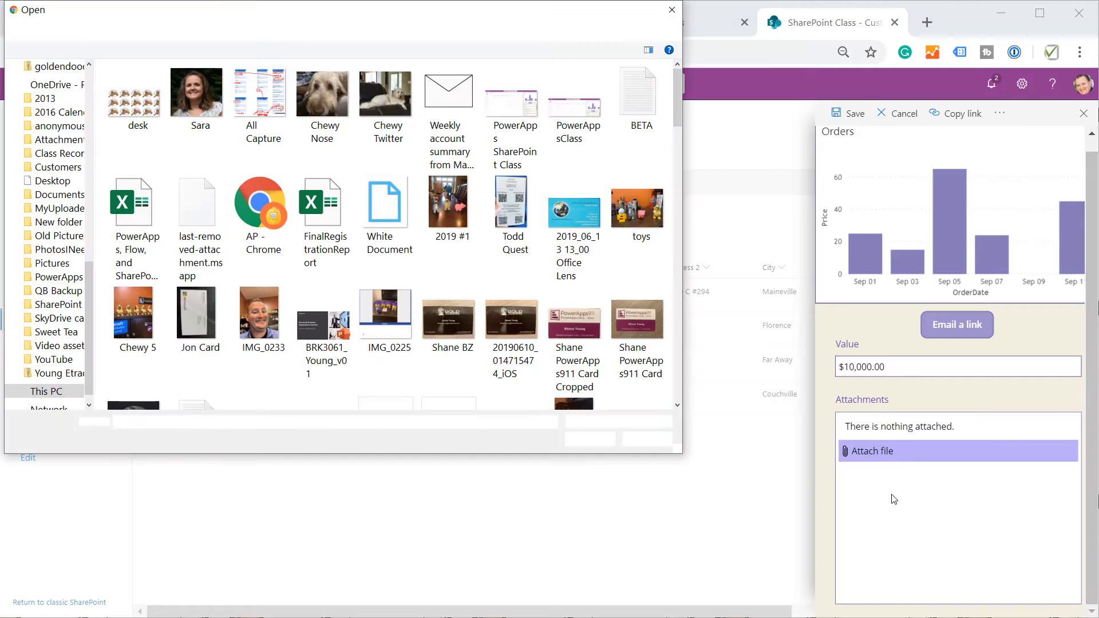
click(449, 320)
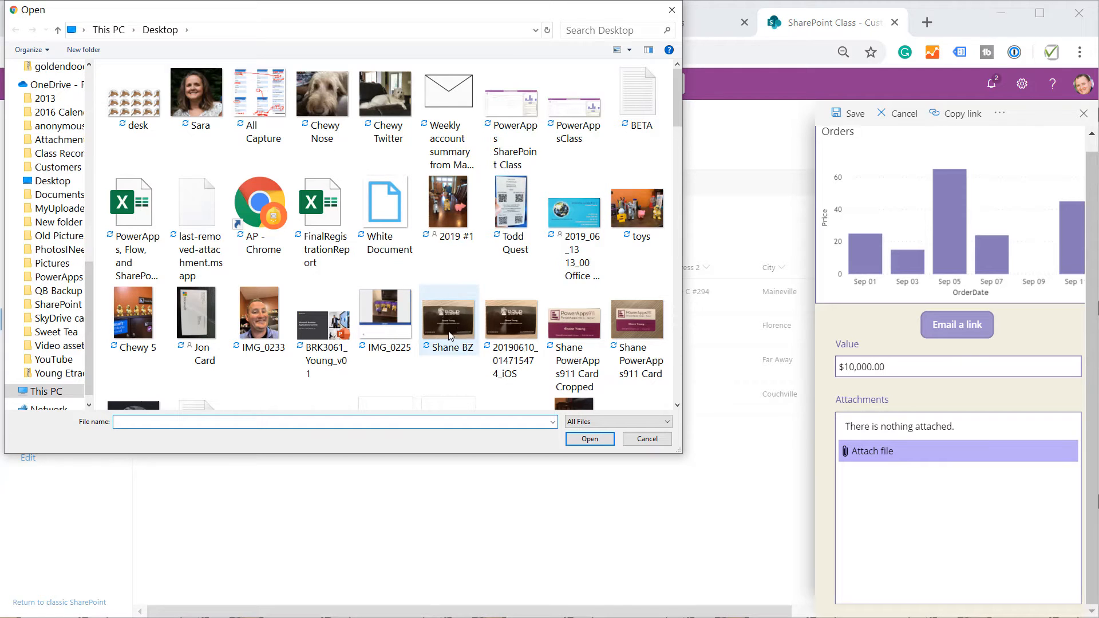
mouse_move(474, 310)
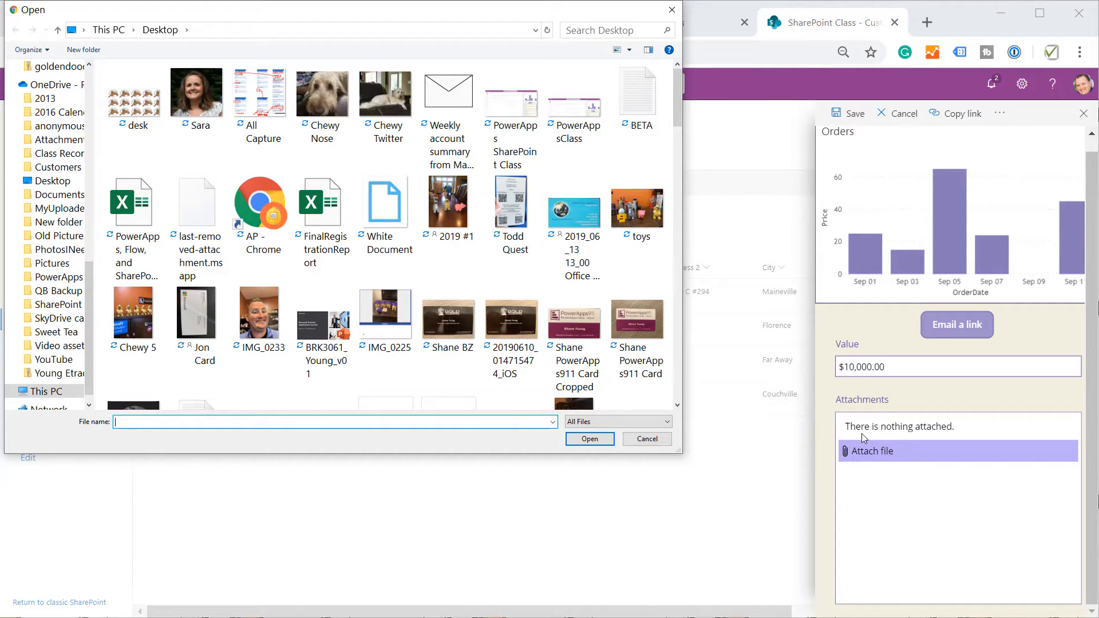
mouse_move(647, 487)
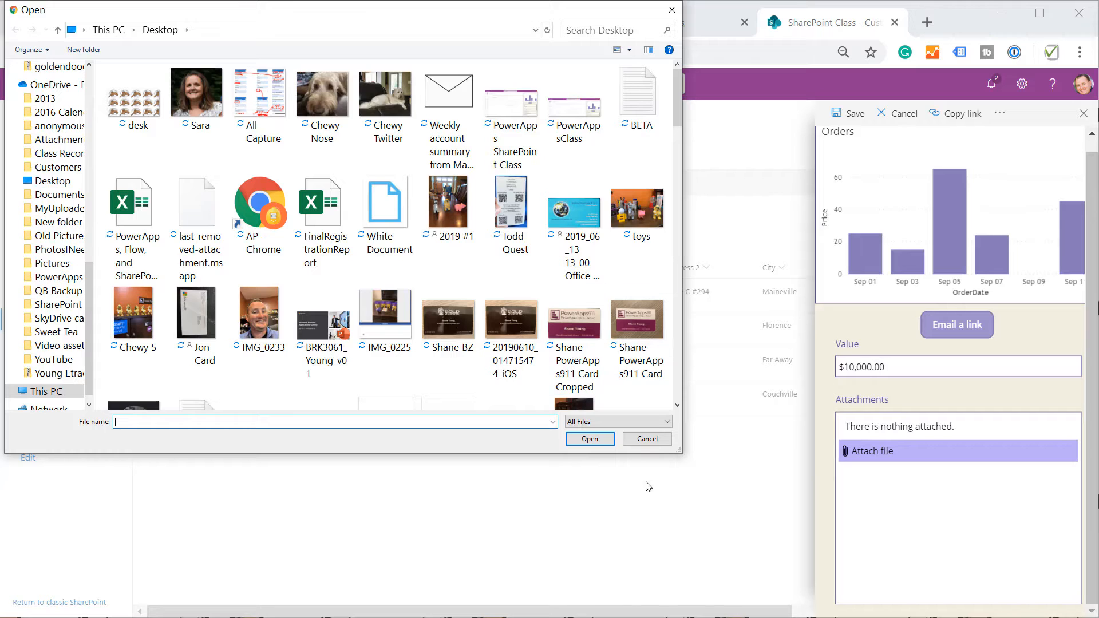
click(645, 437)
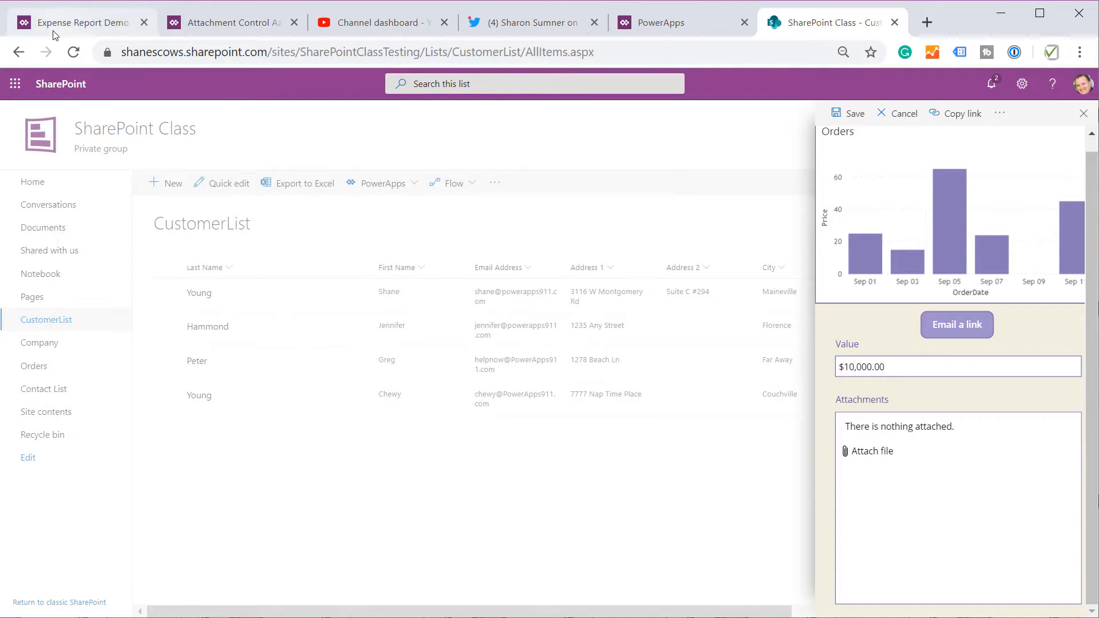
Exit preview and delete the Attach ANY file button and Rectangle1 from NewItem
click(77, 22)
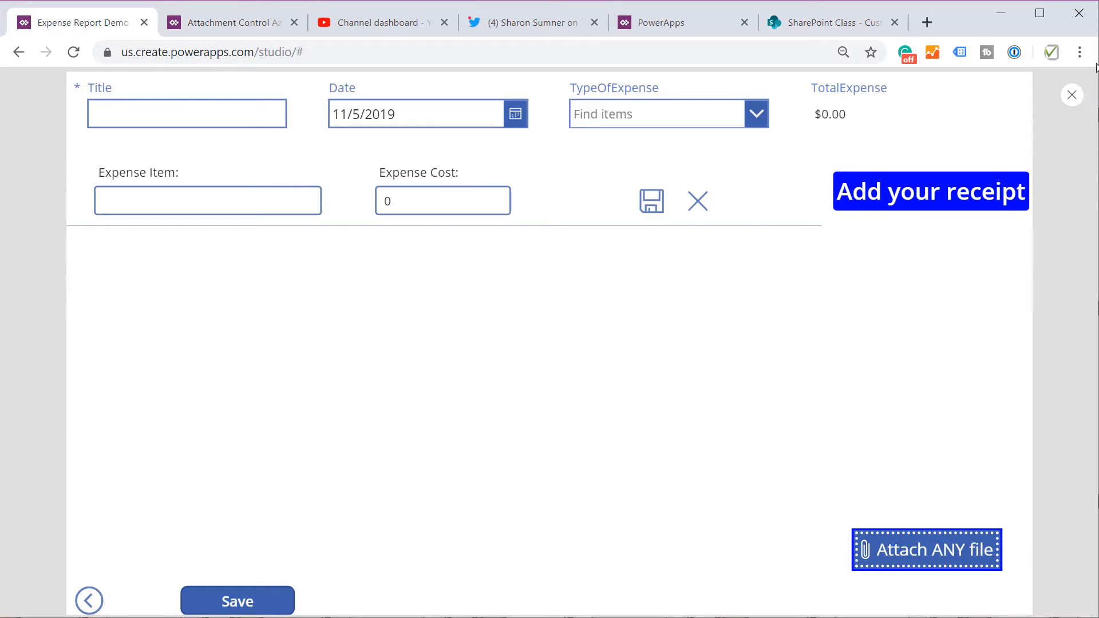
click(1072, 95)
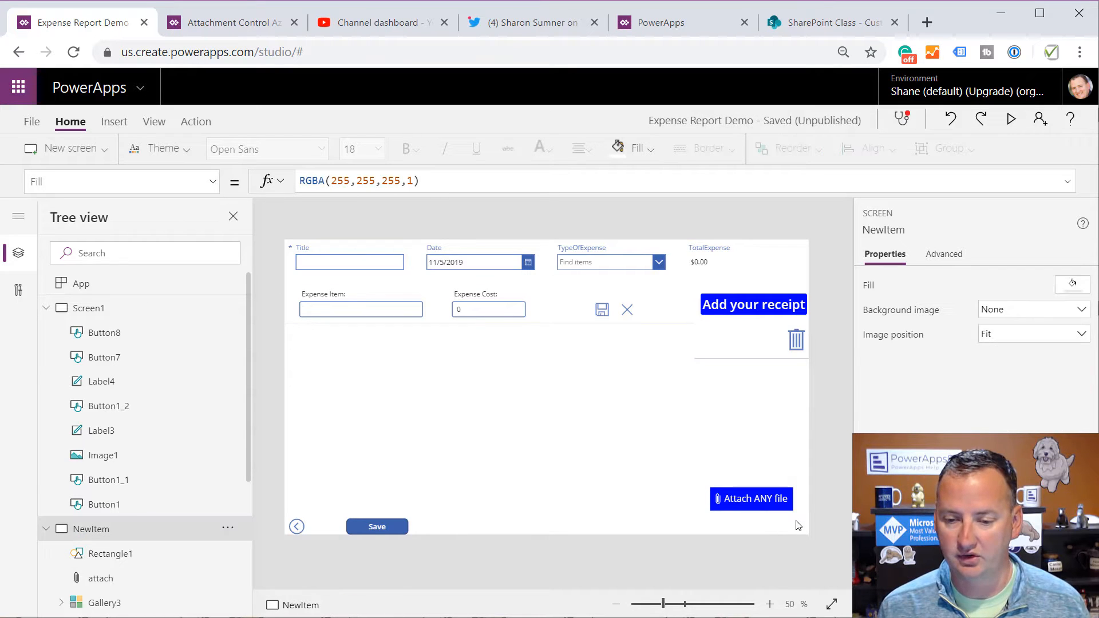
click(750, 499)
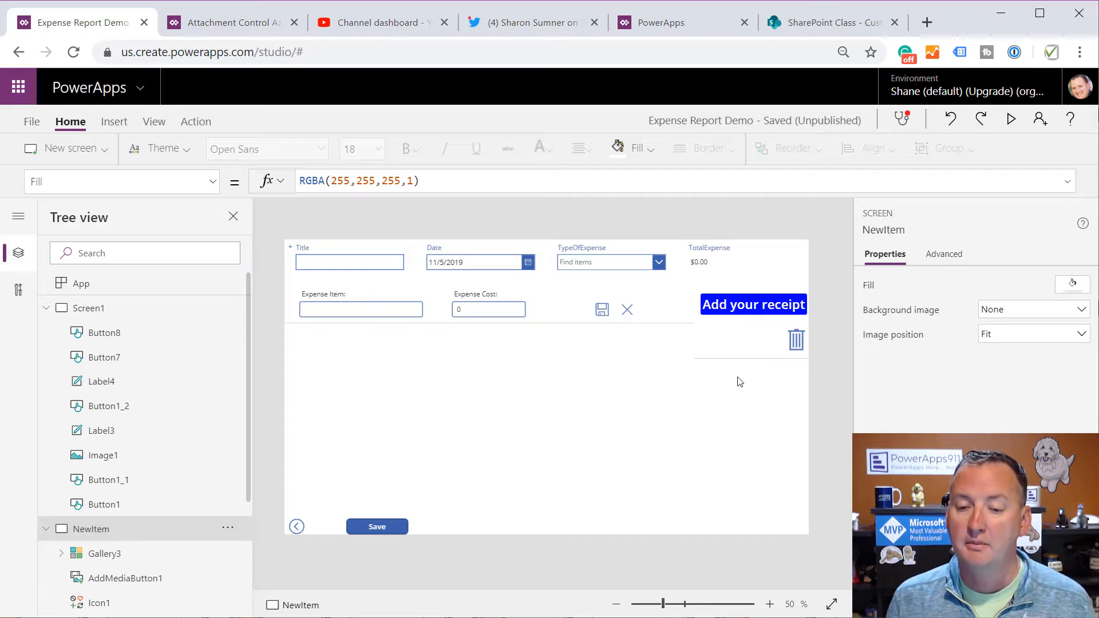
mouse_move(752, 327)
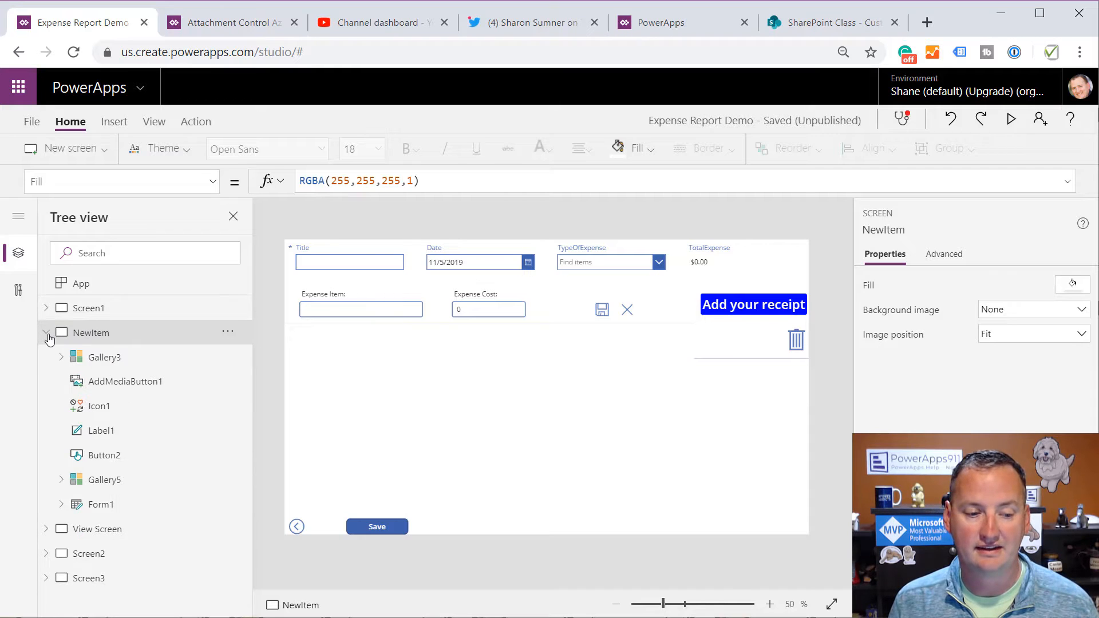
Collapse NewItem in the Tree view and show the Insert tab's Input controls
click(46, 332)
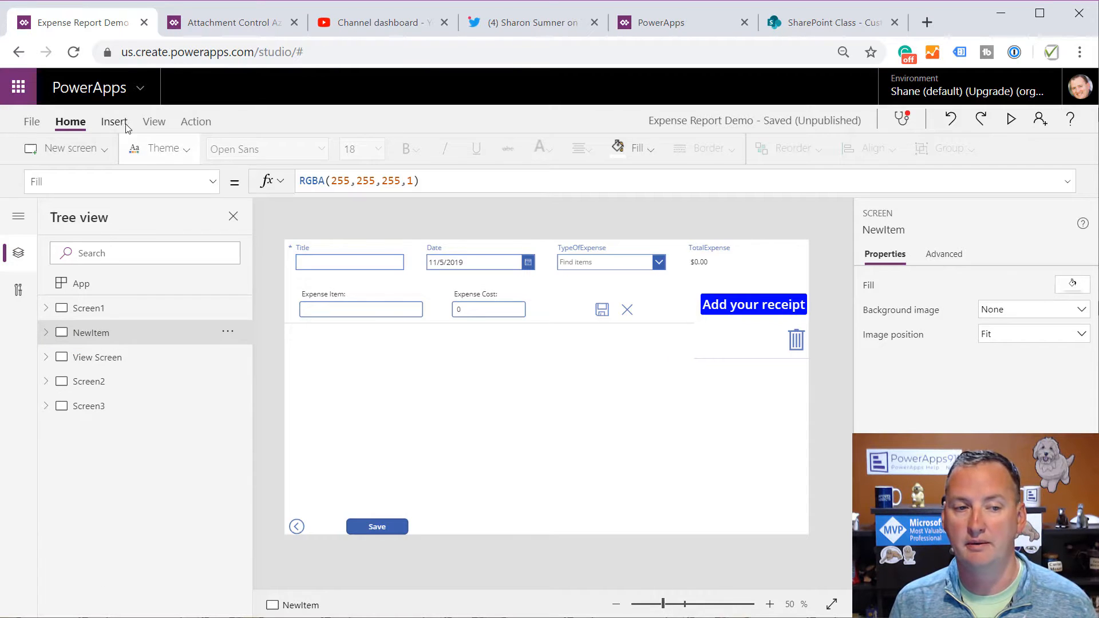
click(114, 121)
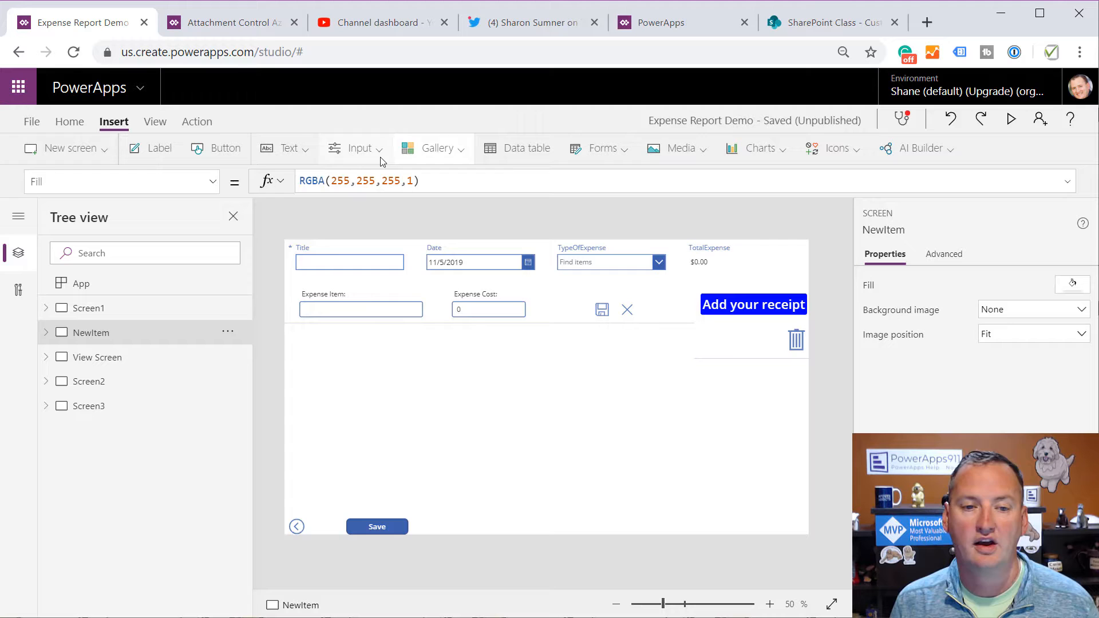
click(358, 147)
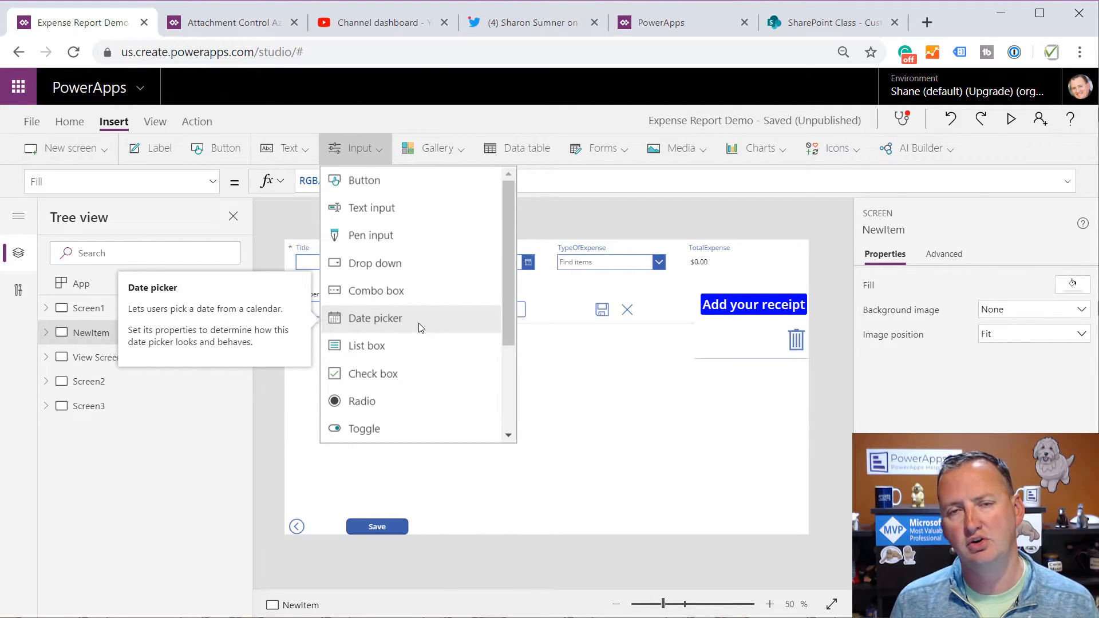
mouse_move(503, 292)
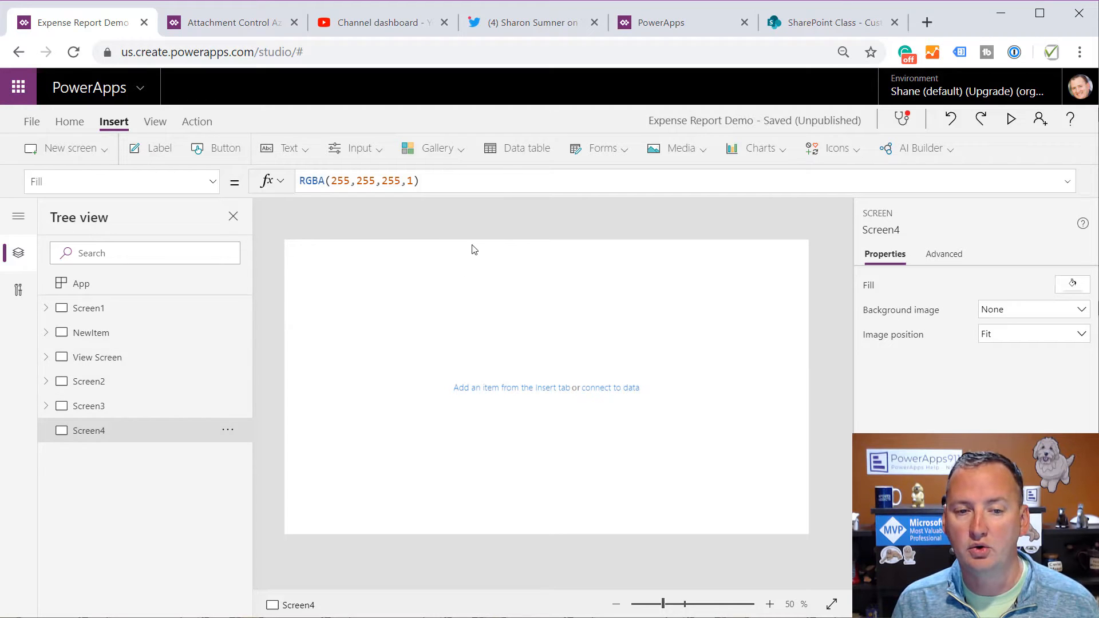
Connect Form4 on Screen4 to the Companies list from a recent SharePoint site
click(601, 147)
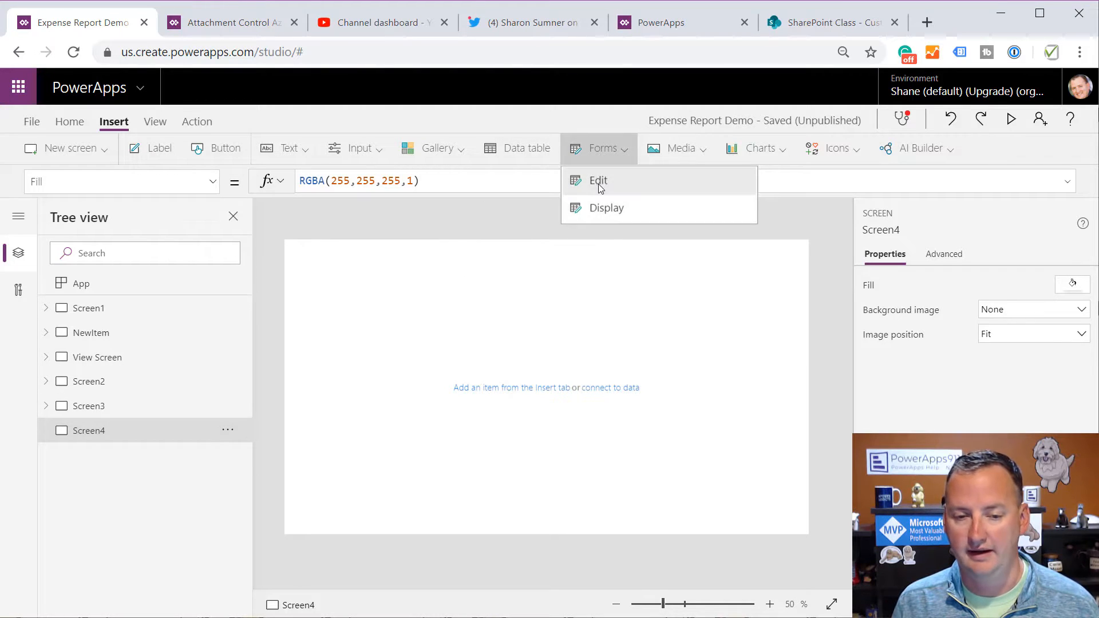
click(597, 181)
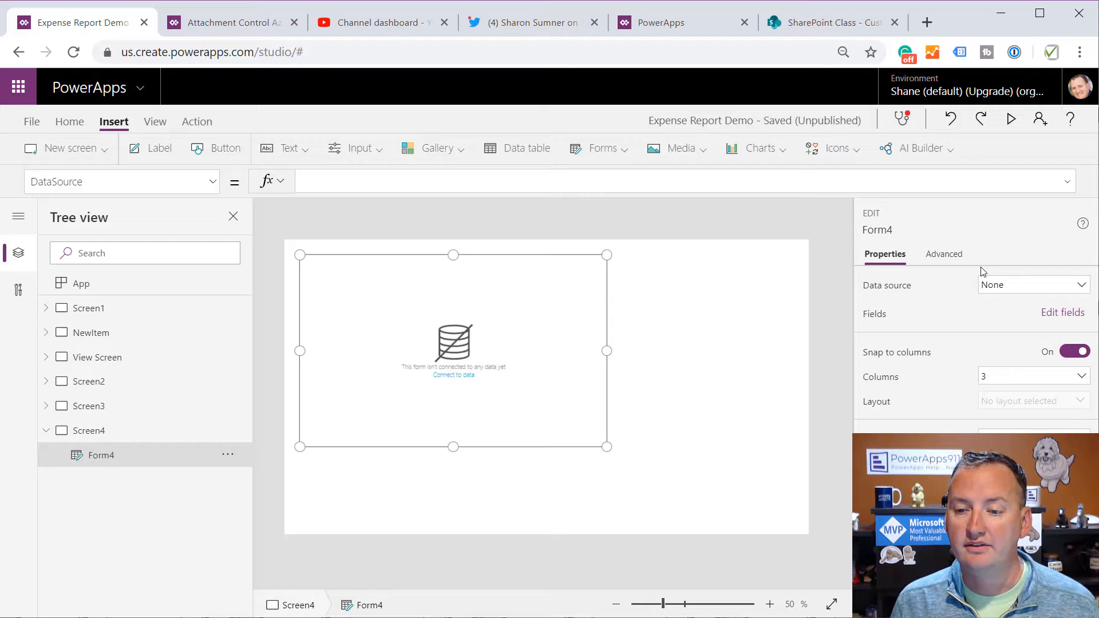
click(1030, 285)
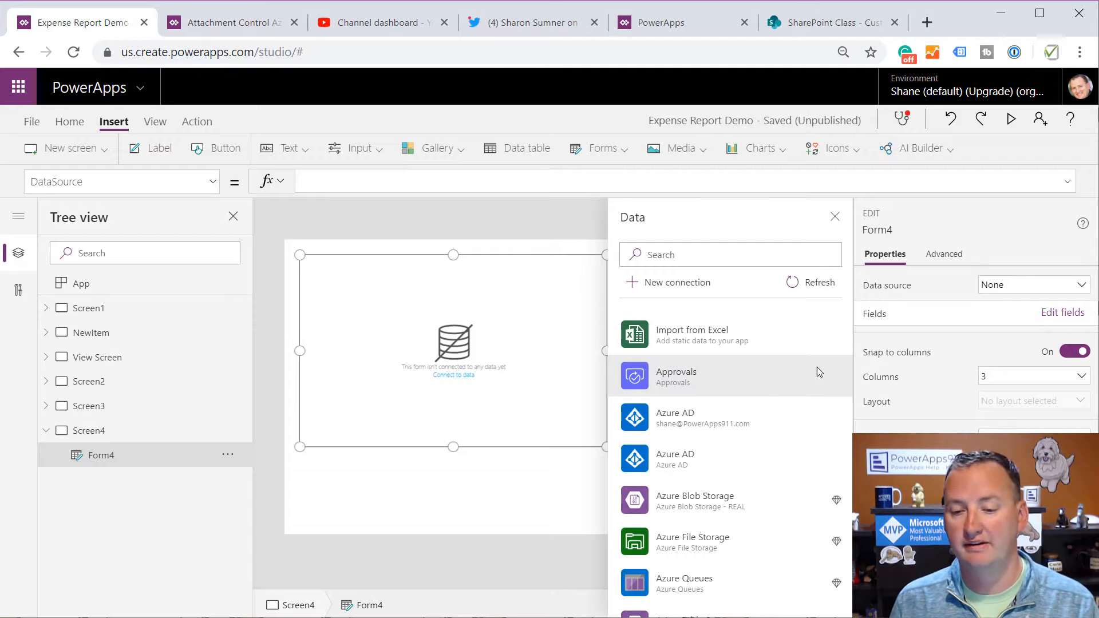
scroll(down, 3)
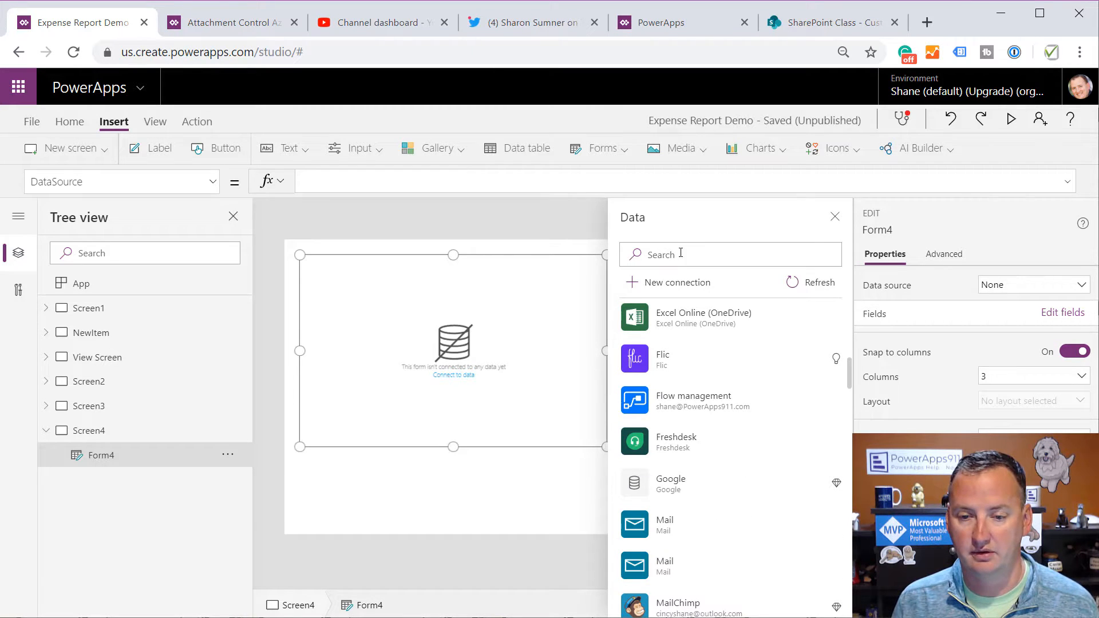
text(share)
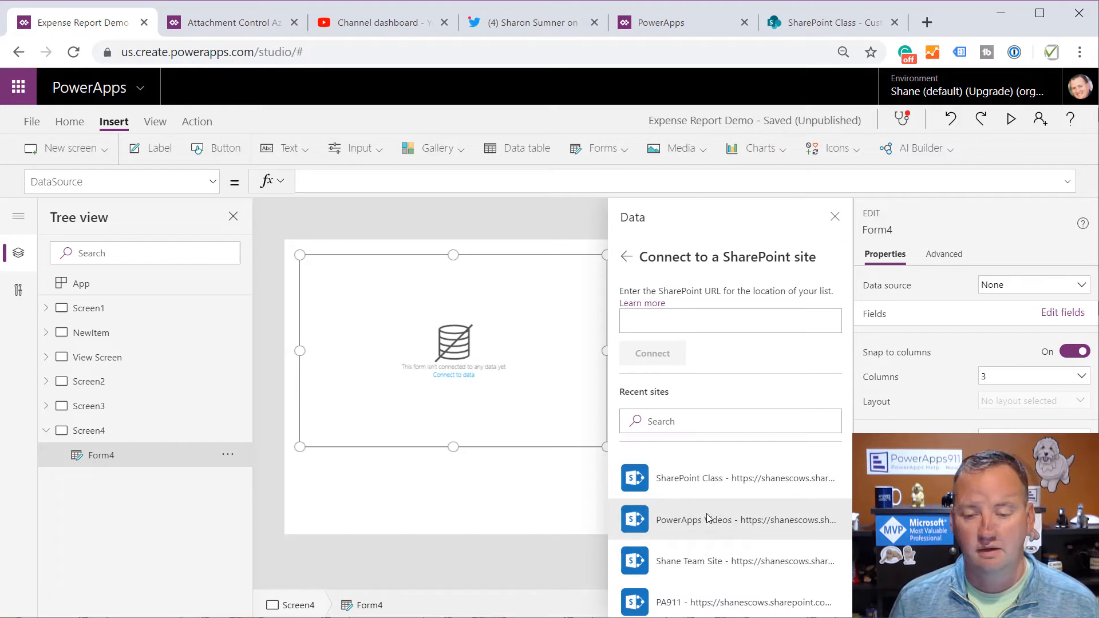
click(730, 520)
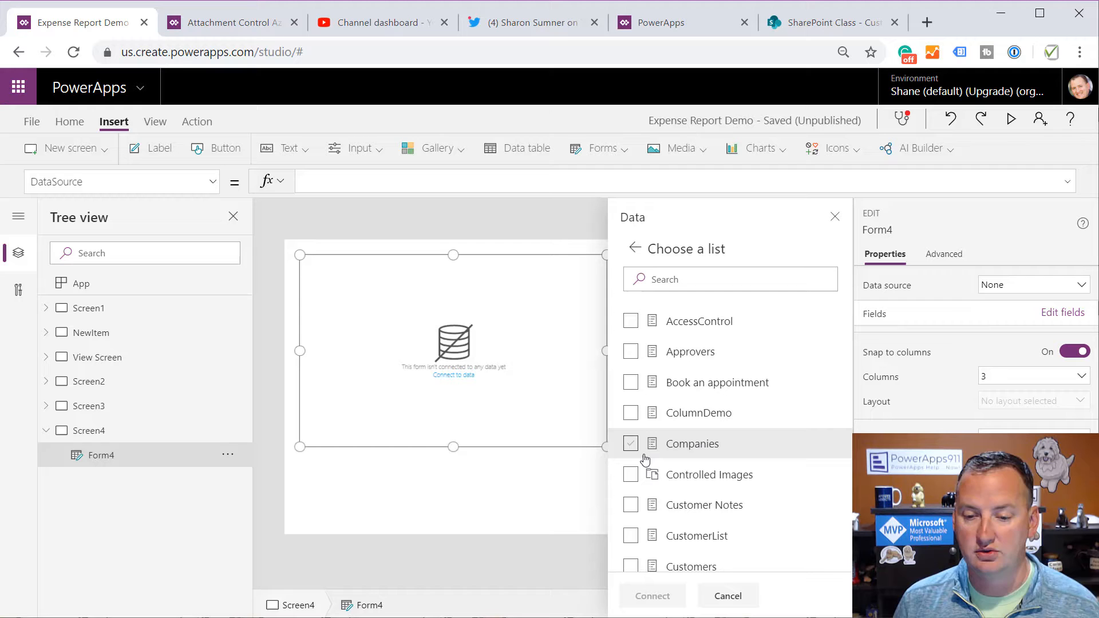
click(630, 443)
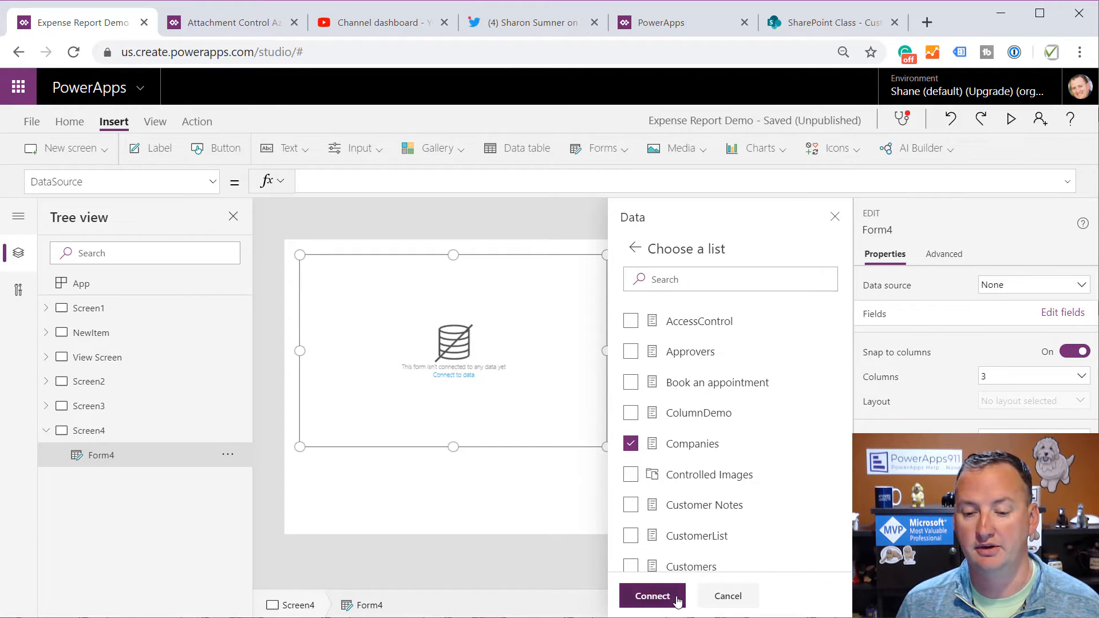
click(651, 596)
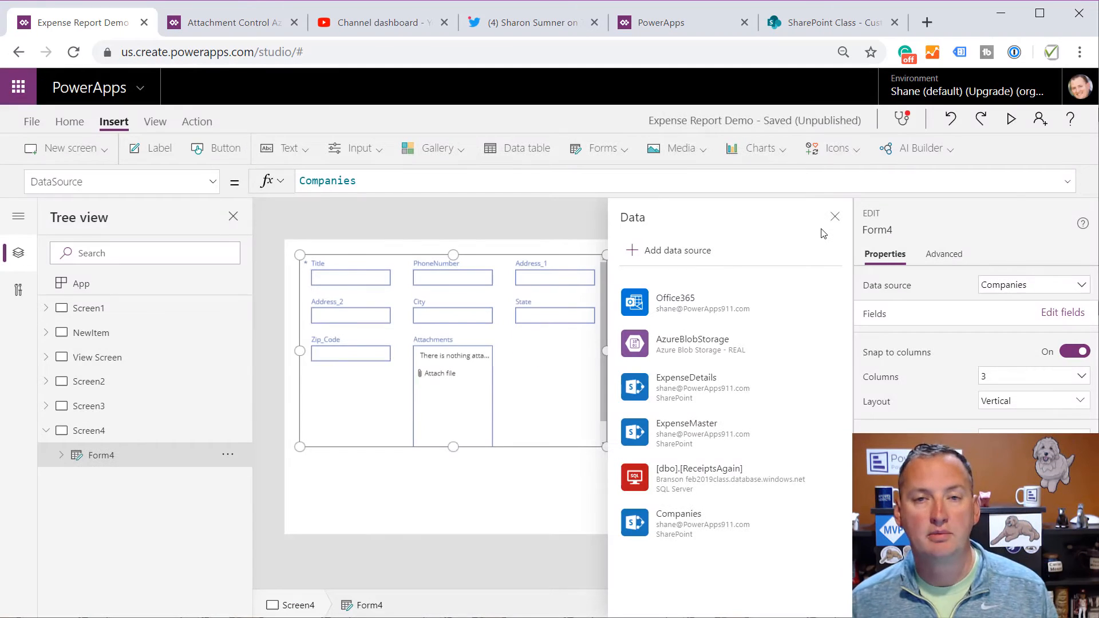
click(834, 216)
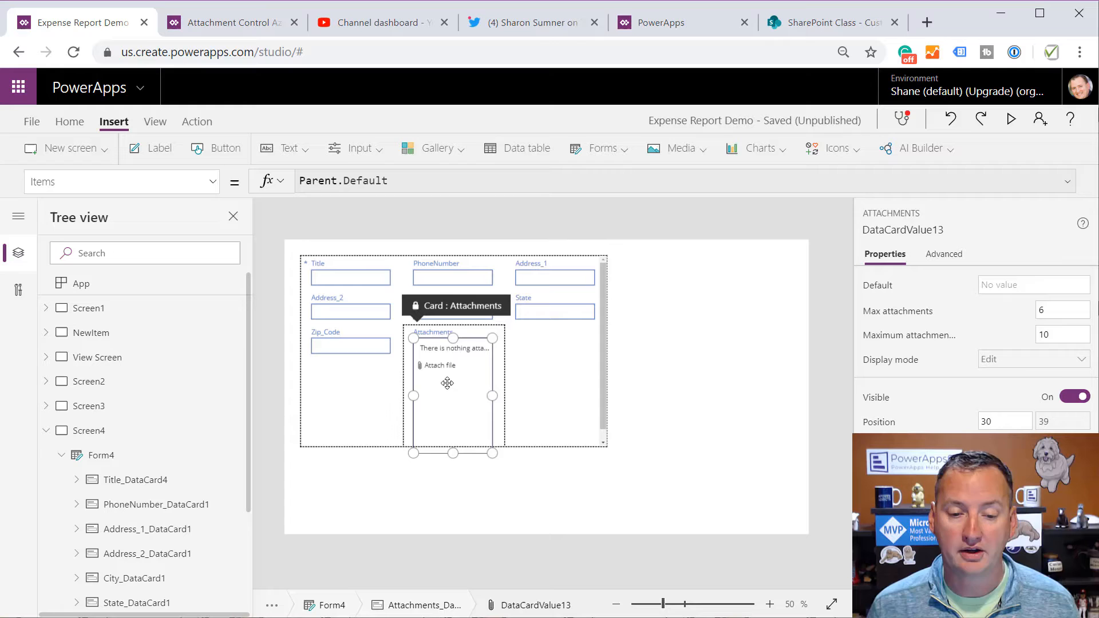
Copy Form4's Attachments control, paste it onto Screen4, and delete Form4
right_click(447, 383)
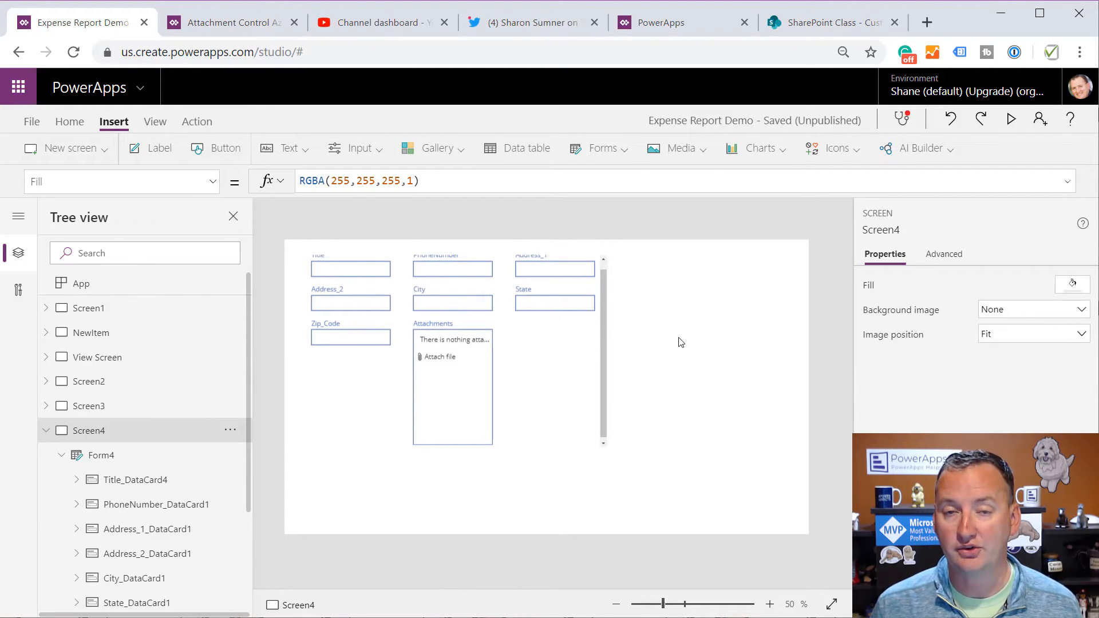
right_click(680, 342)
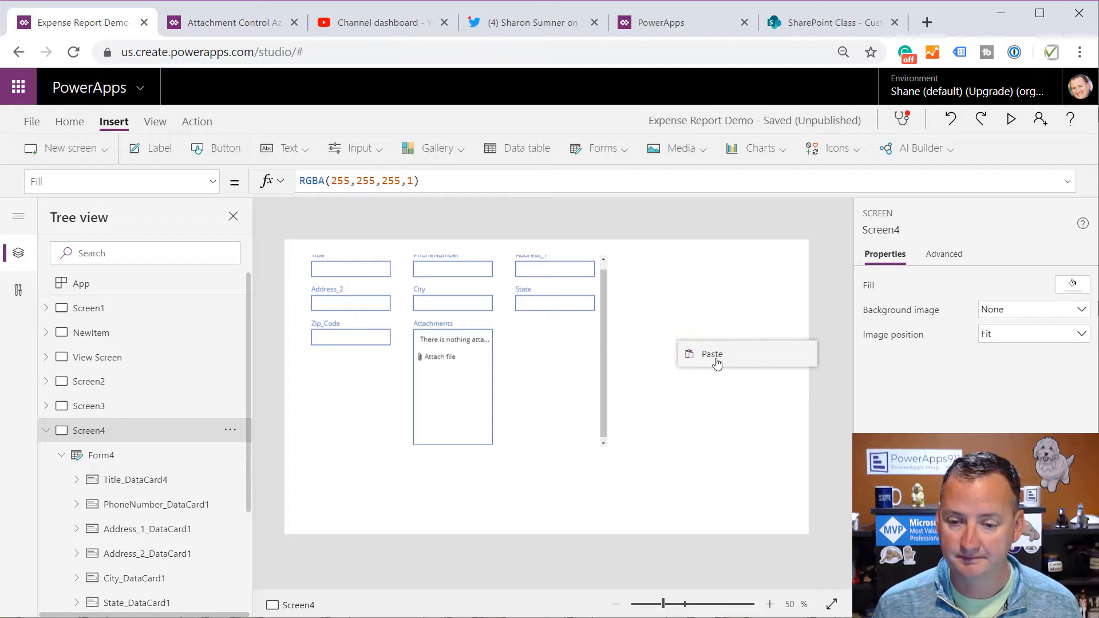
click(712, 353)
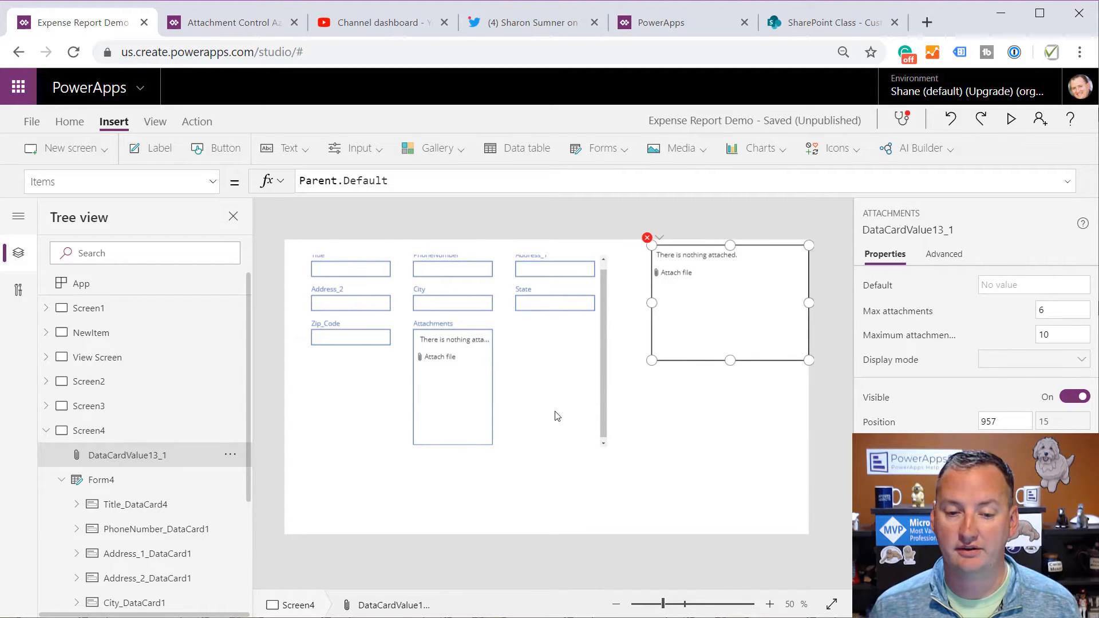
click(89, 431)
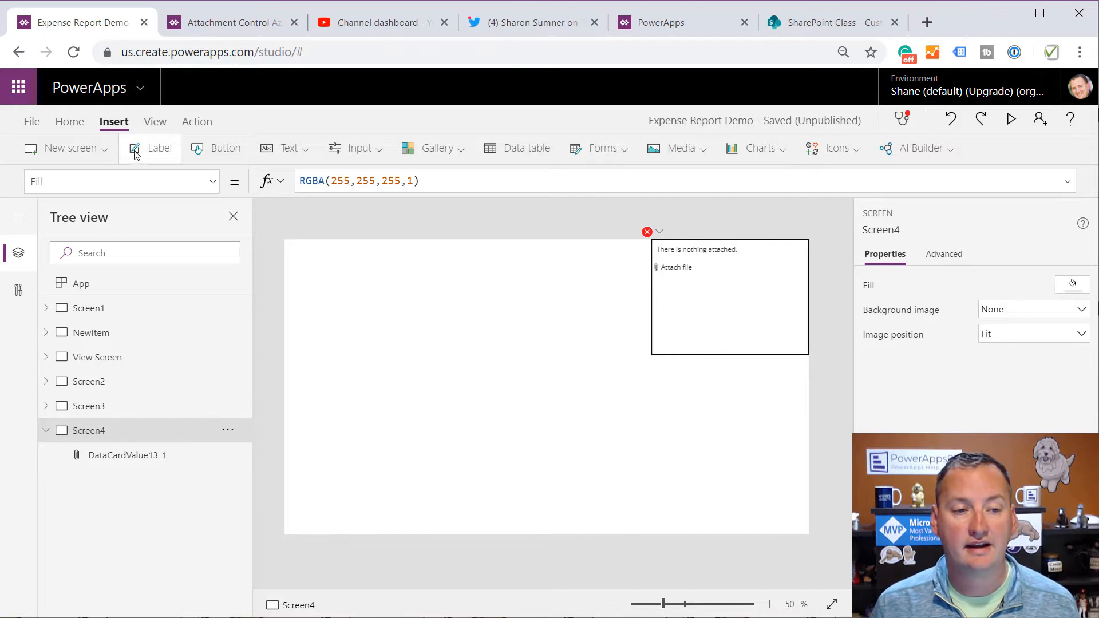
Remove the Companies connection under View > Data sources
click(153, 122)
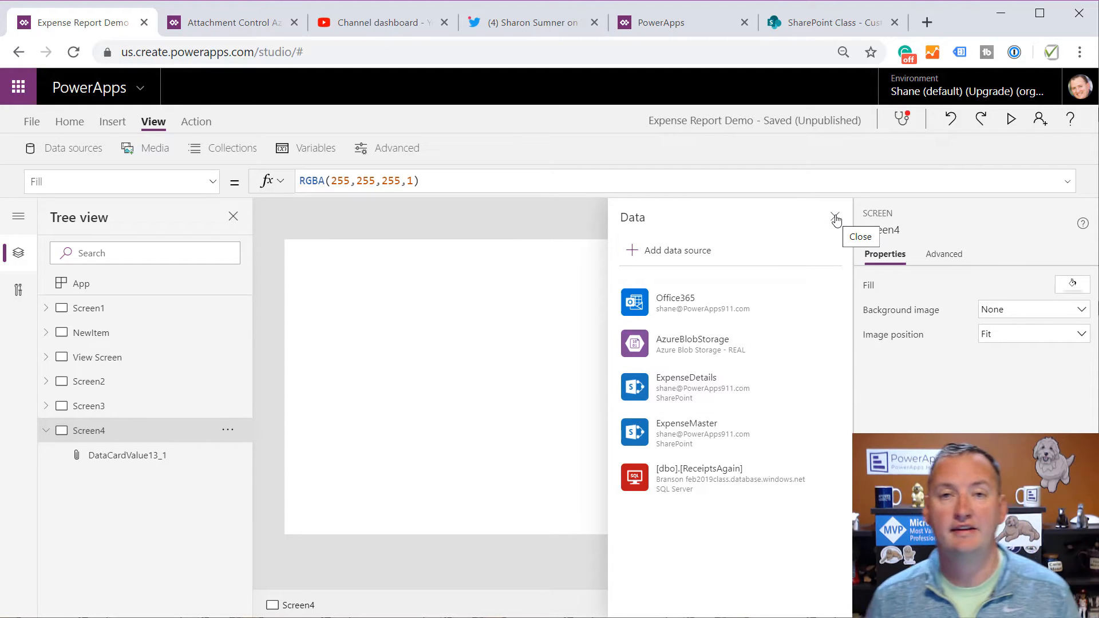
click(834, 218)
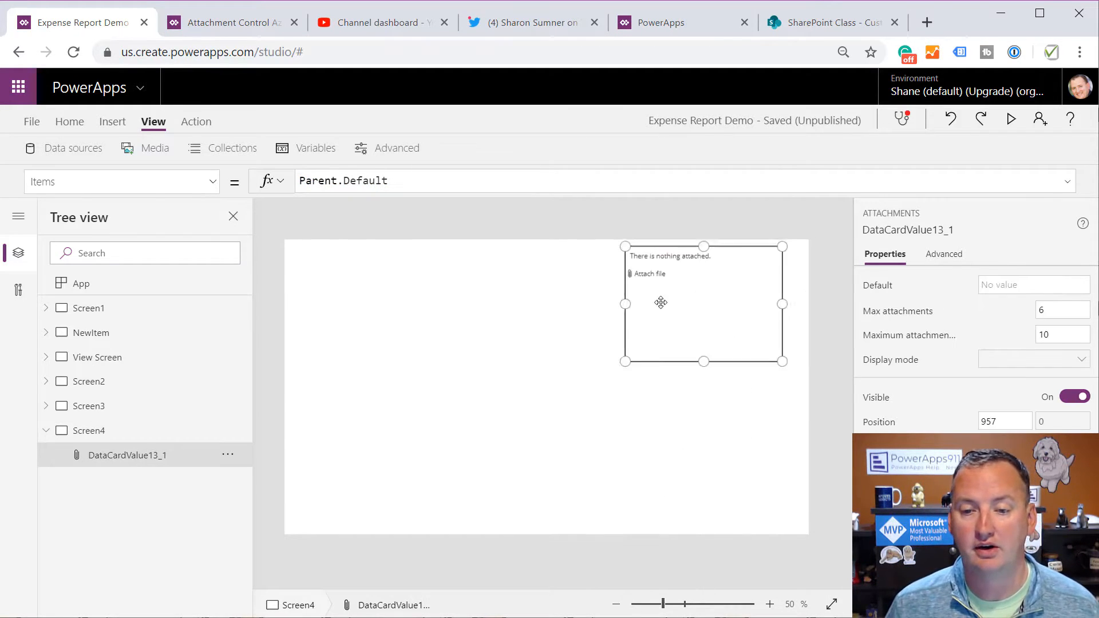
Move the attachments control toward the centre and clear its Items and Tooltip formulas
drag(703, 303, 585, 332)
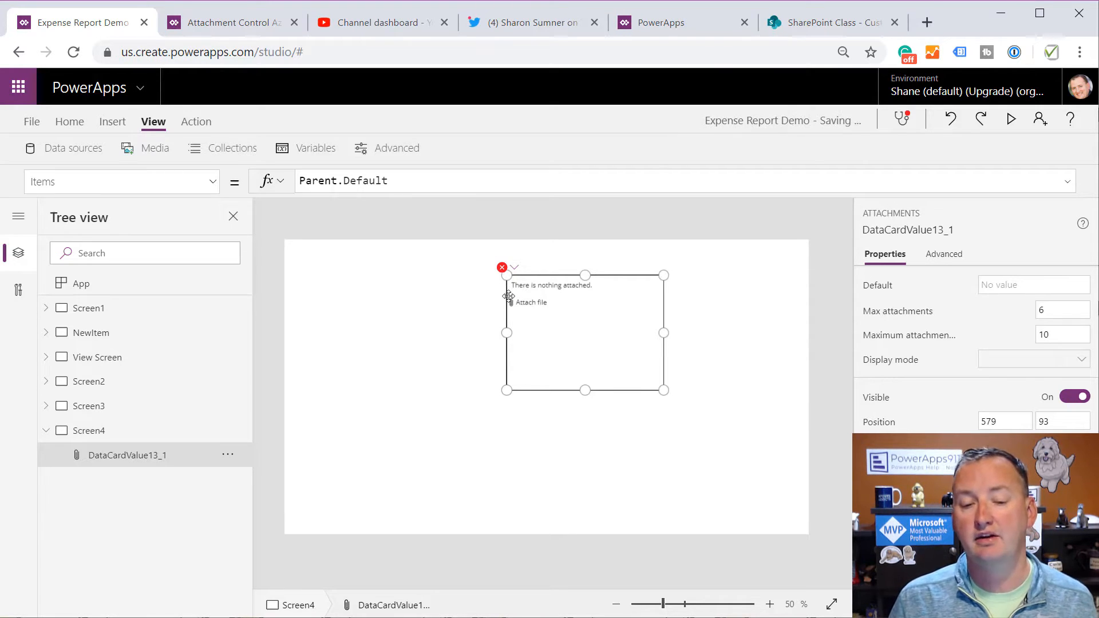
click(513, 268)
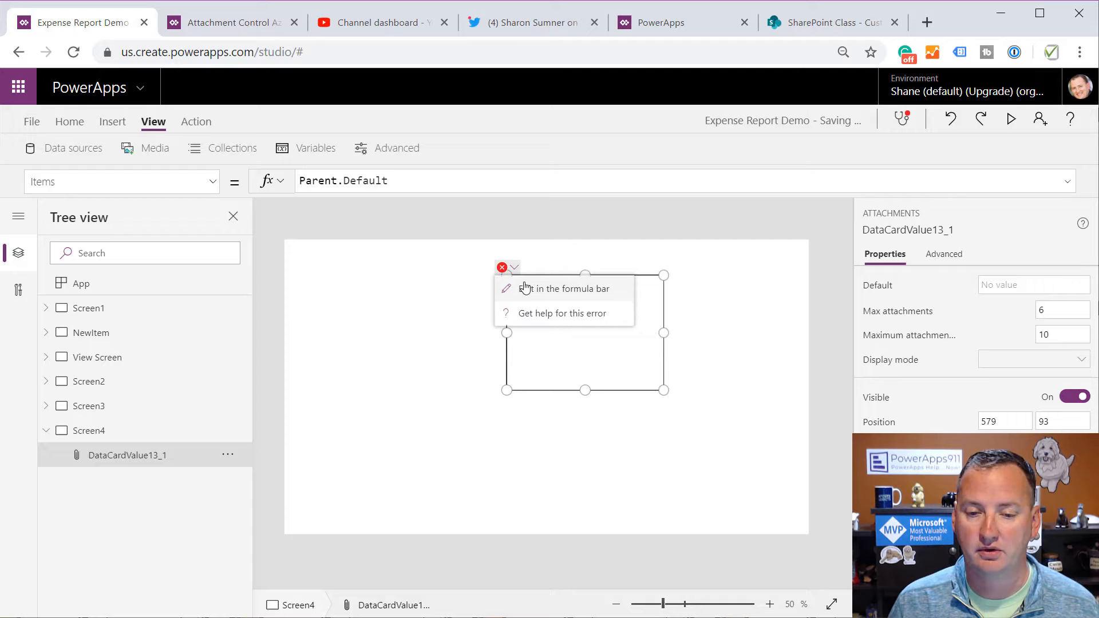
click(562, 288)
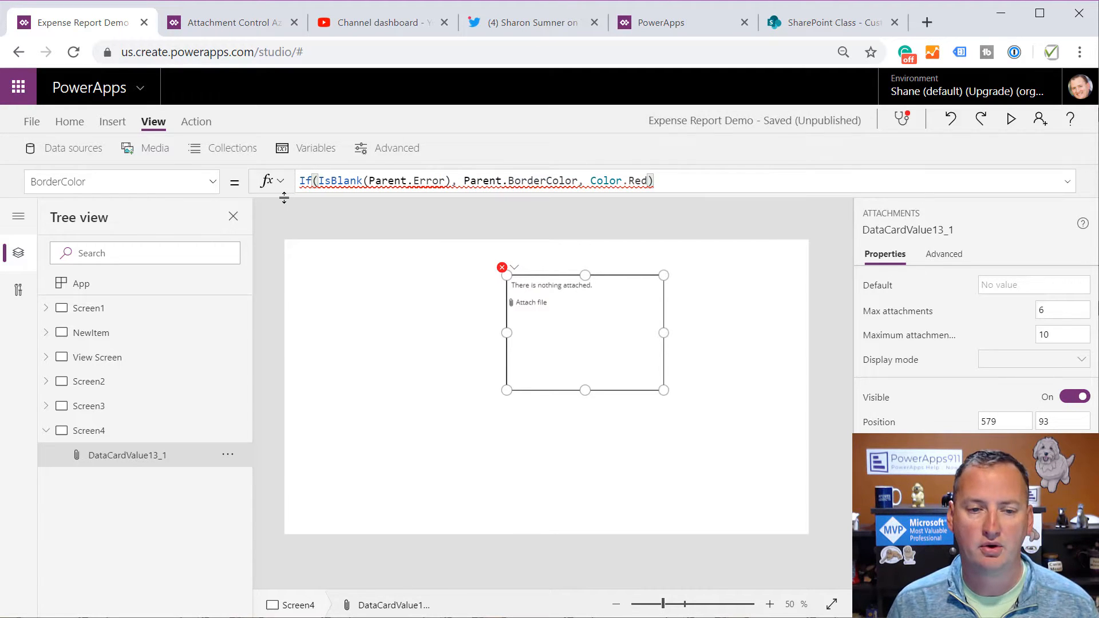
text(Blo)
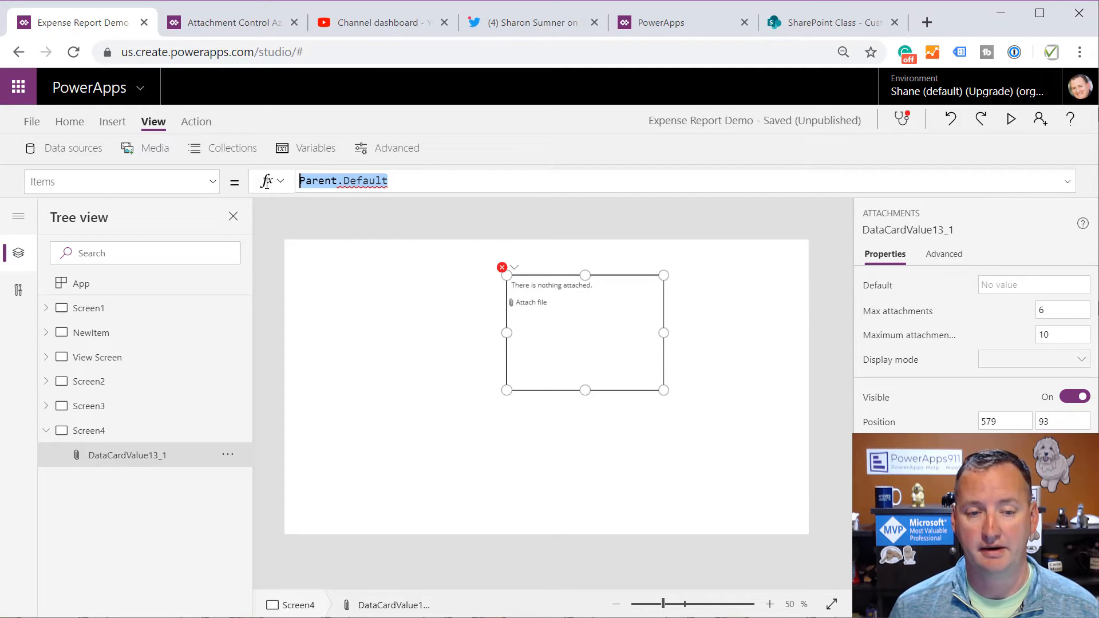
key(Delete)
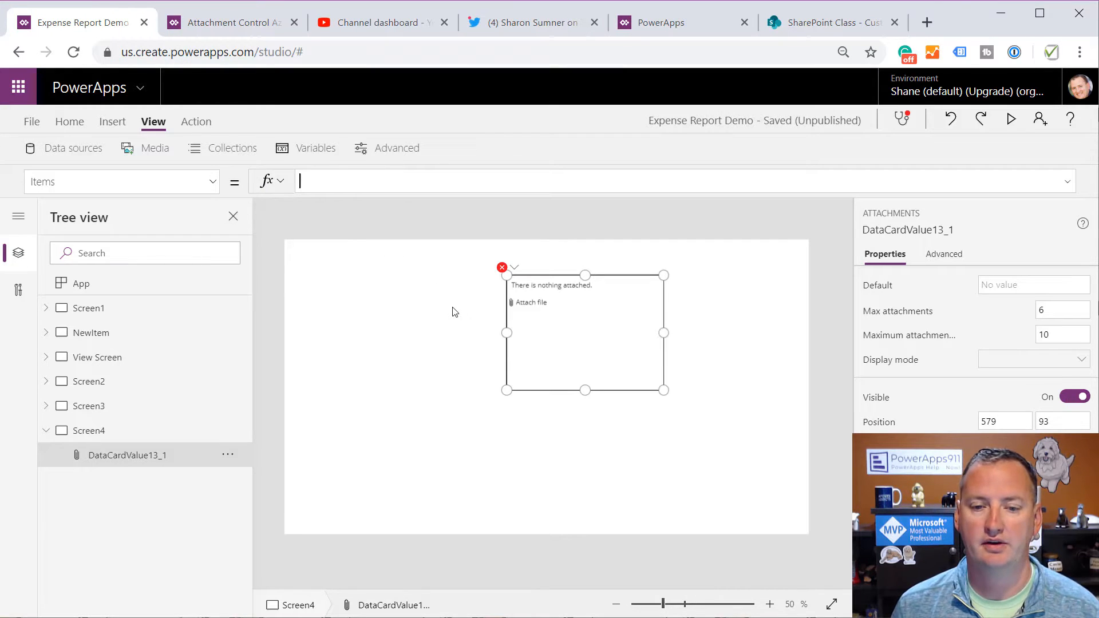
click(514, 268)
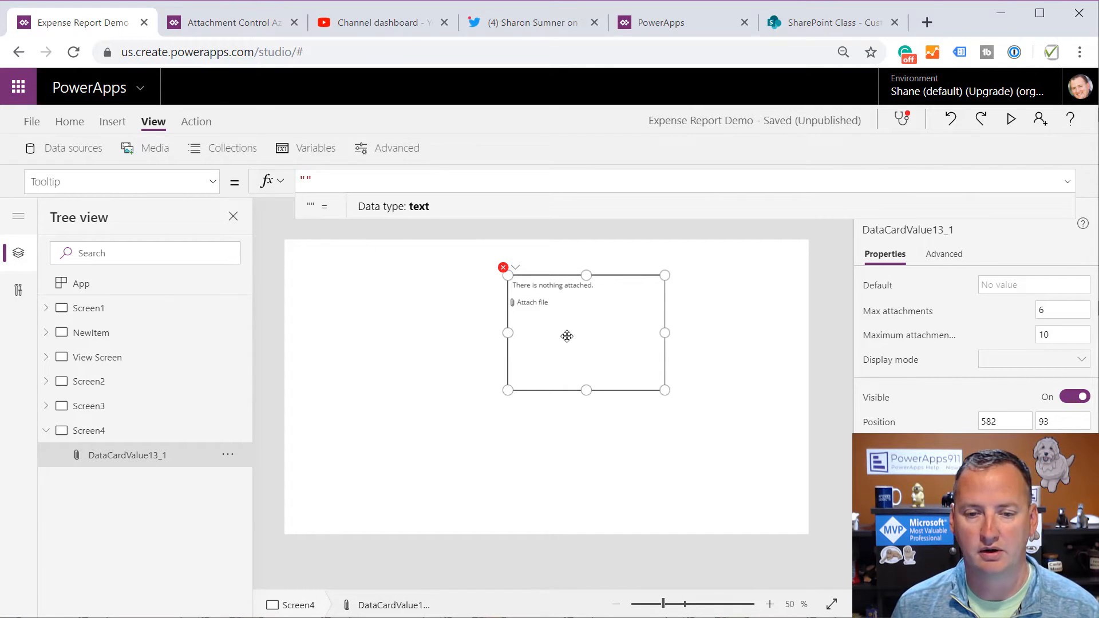
Set the attachments control's DisplayMode to DisplayMode.Edit
click(122, 181)
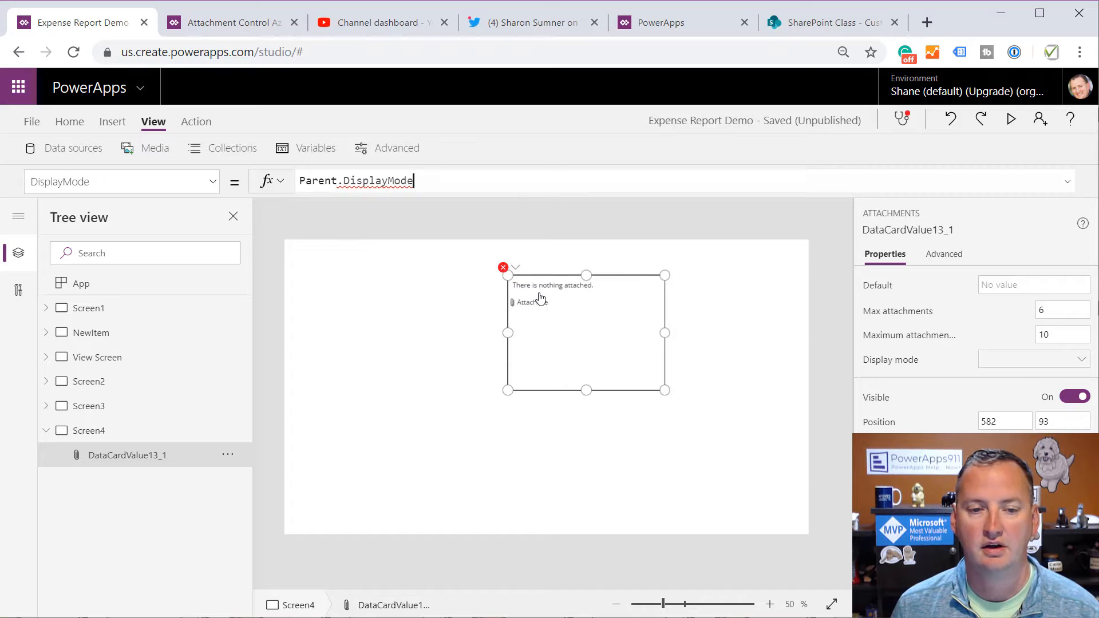
triple_click(356, 181)
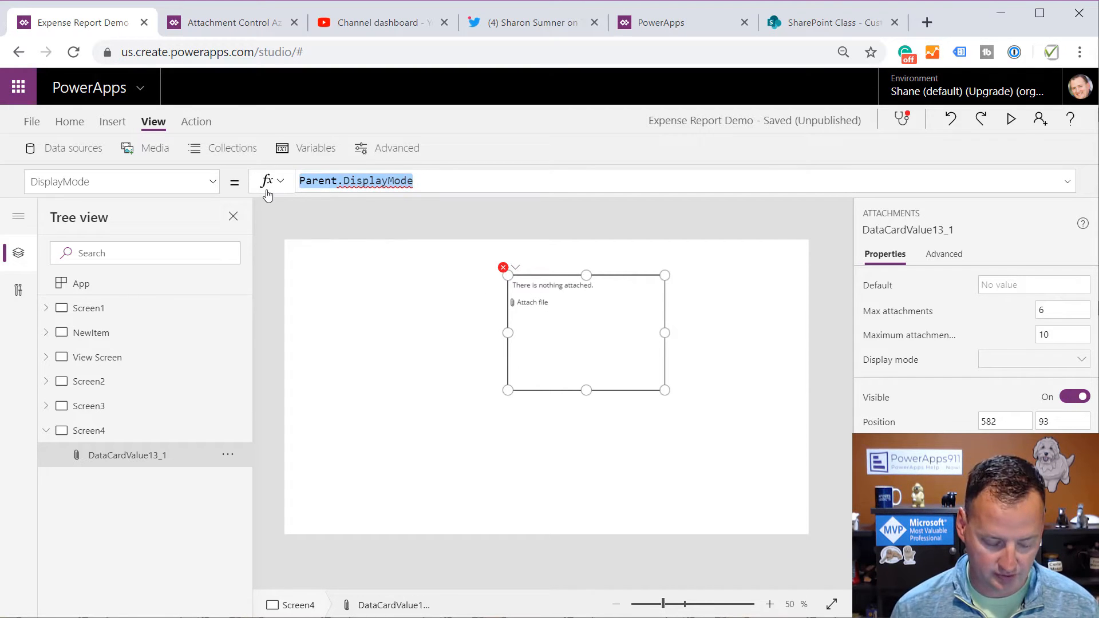
text(DisplayMode.Edit)
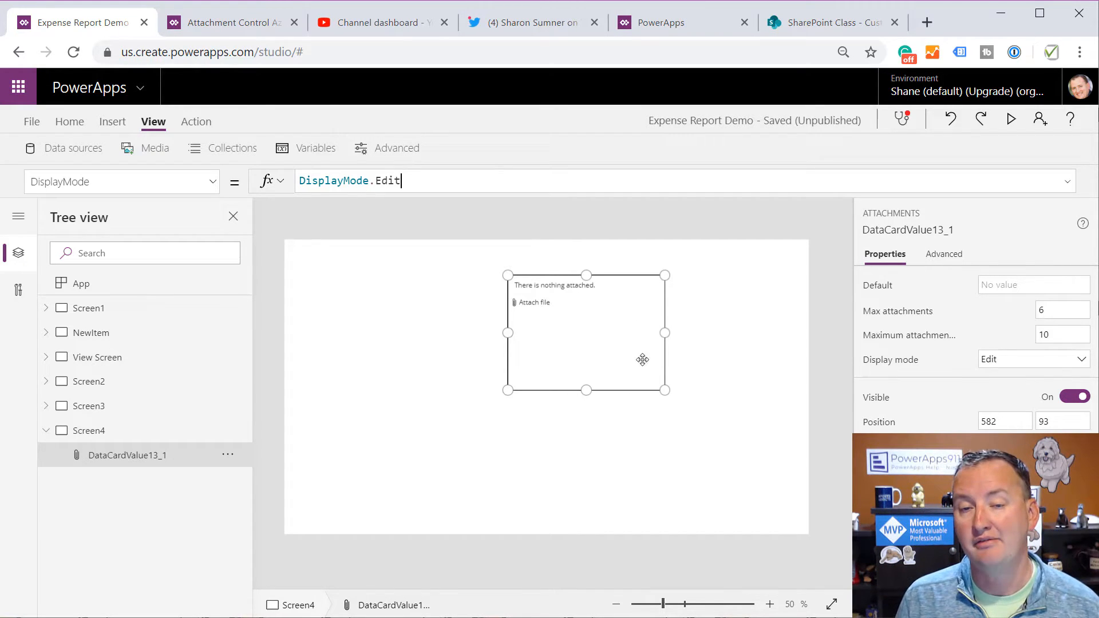
mouse_move(600, 324)
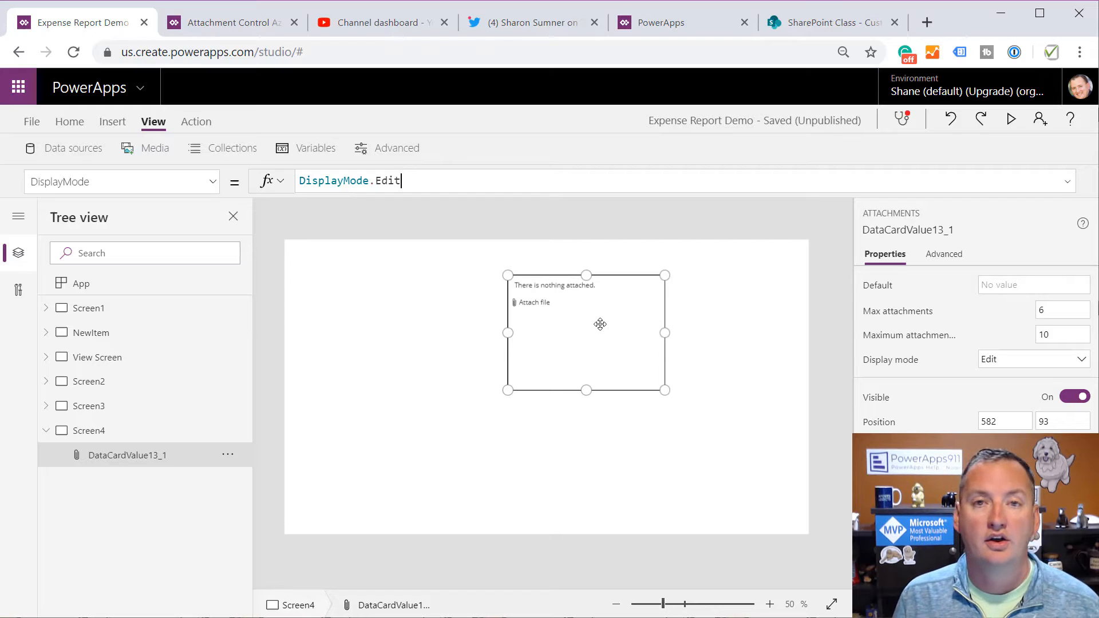
mouse_move(731, 352)
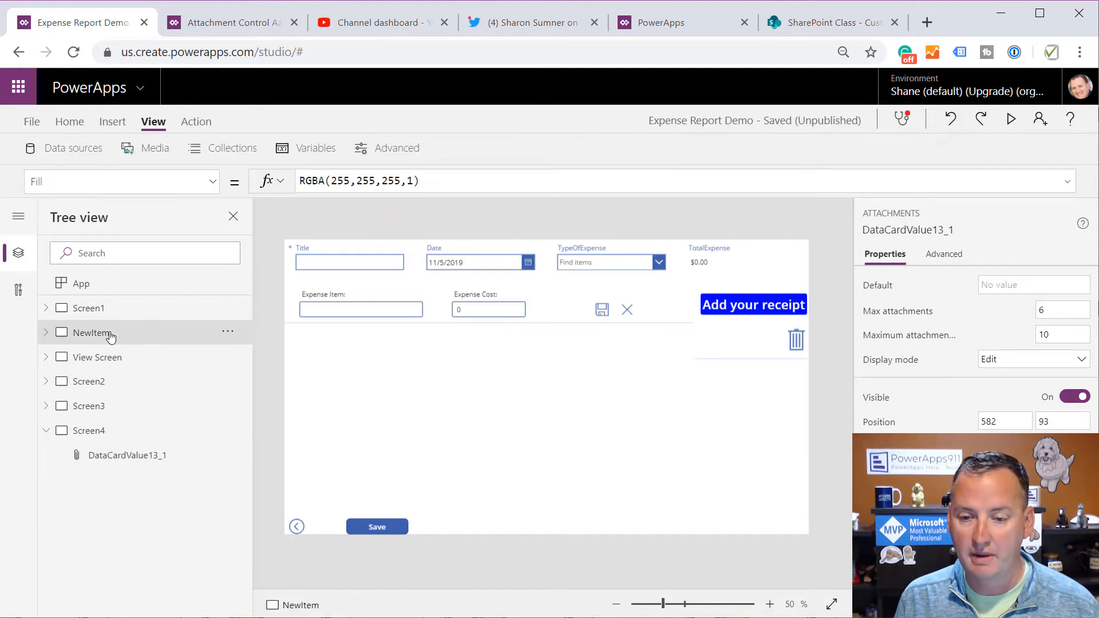
Delete DataCardValue13 on NewItem and paste DataCardValue13_1 there at the bottom right
click(91, 332)
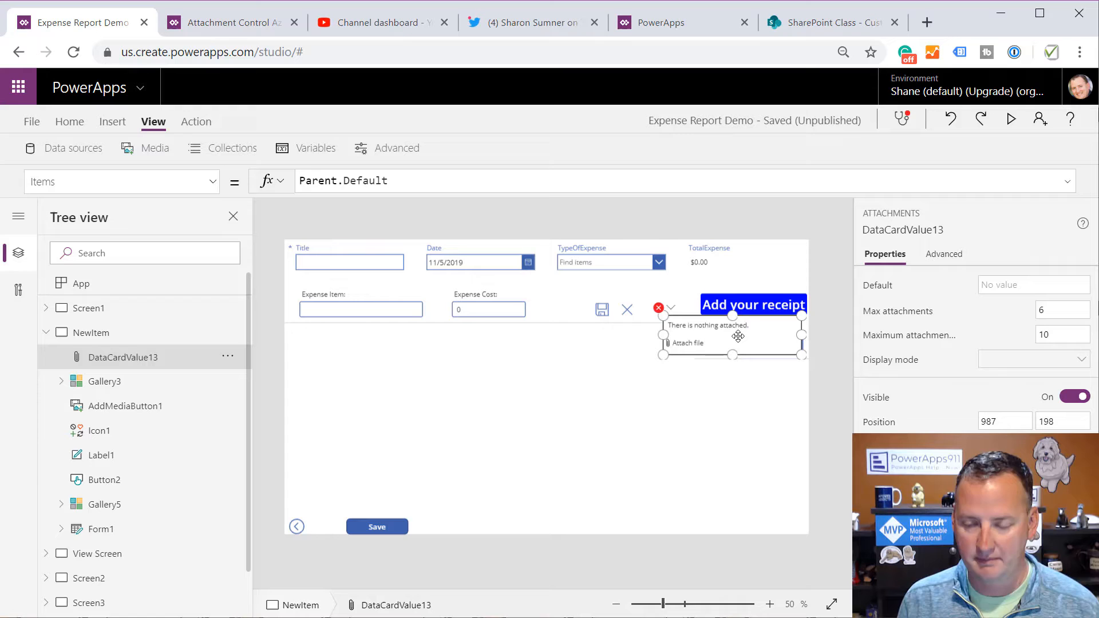
click(91, 332)
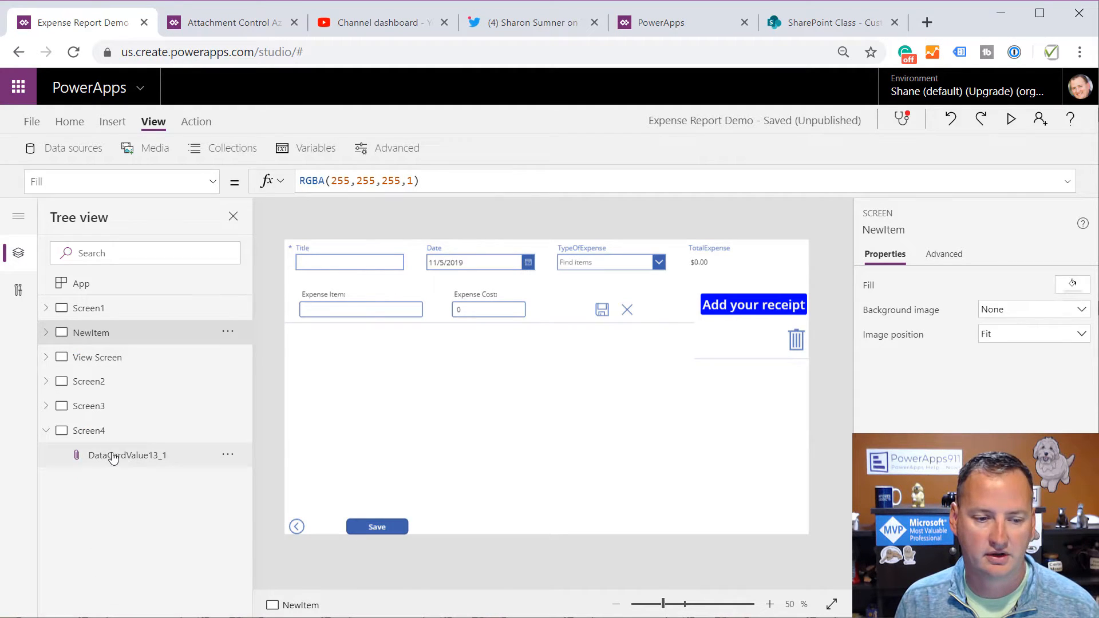
click(90, 431)
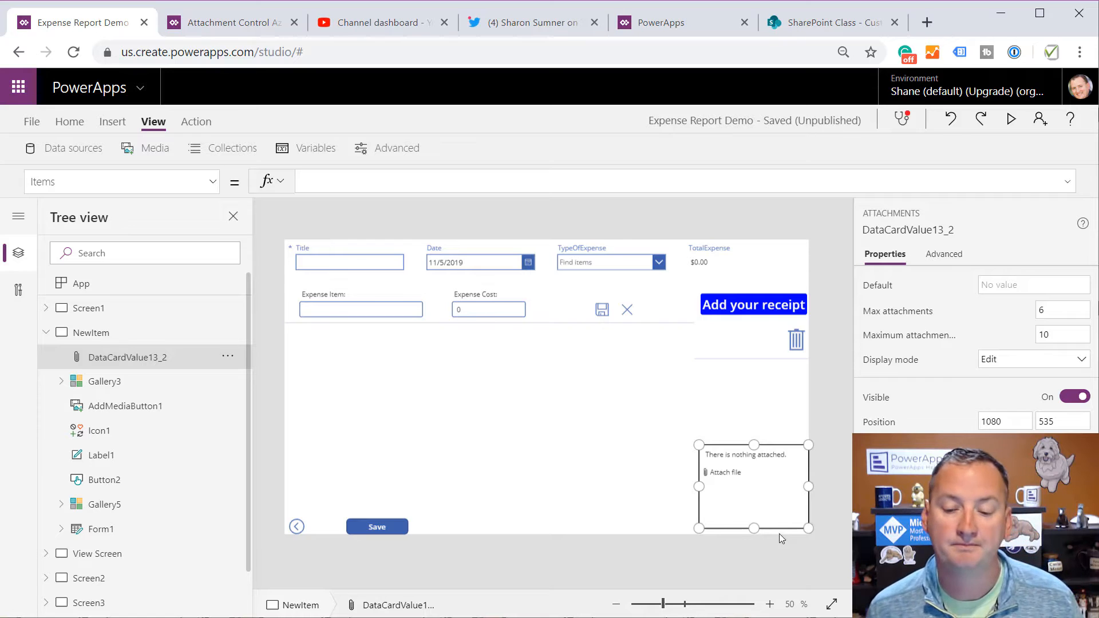
mouse_move(776, 431)
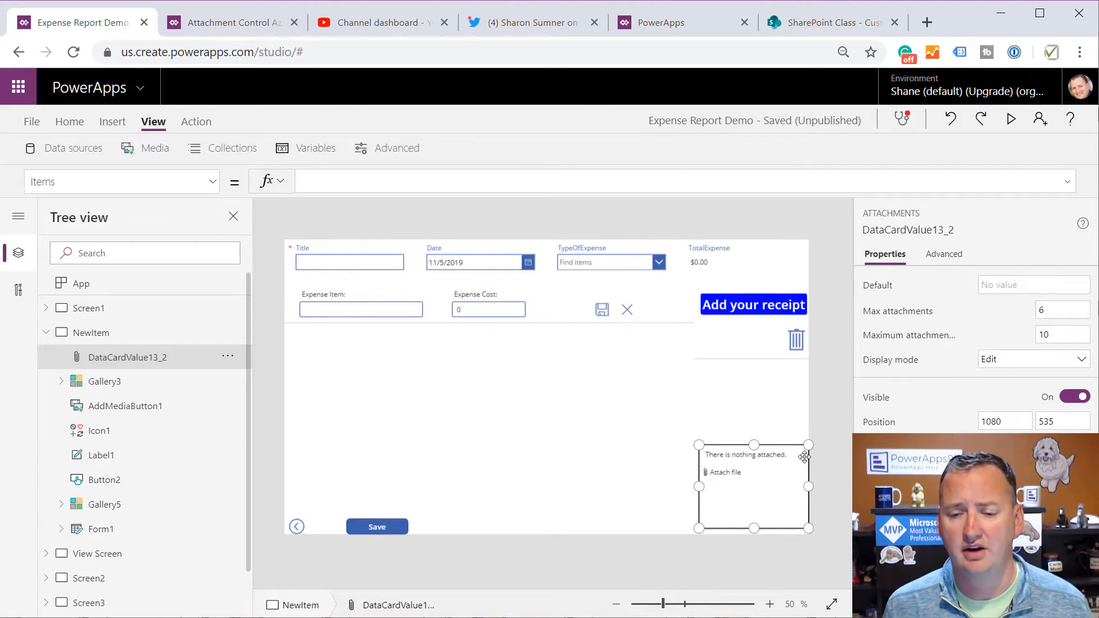
Copy AddMediaButton1's OnSelect Azure Blob upload-and-collect formula
click(753, 304)
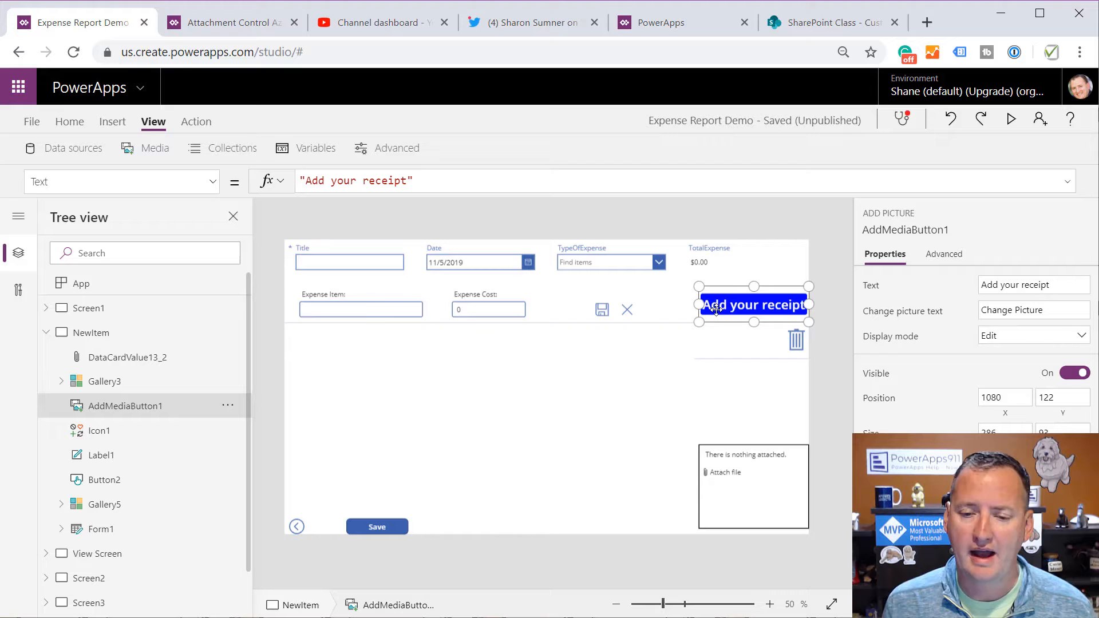
click(121, 180)
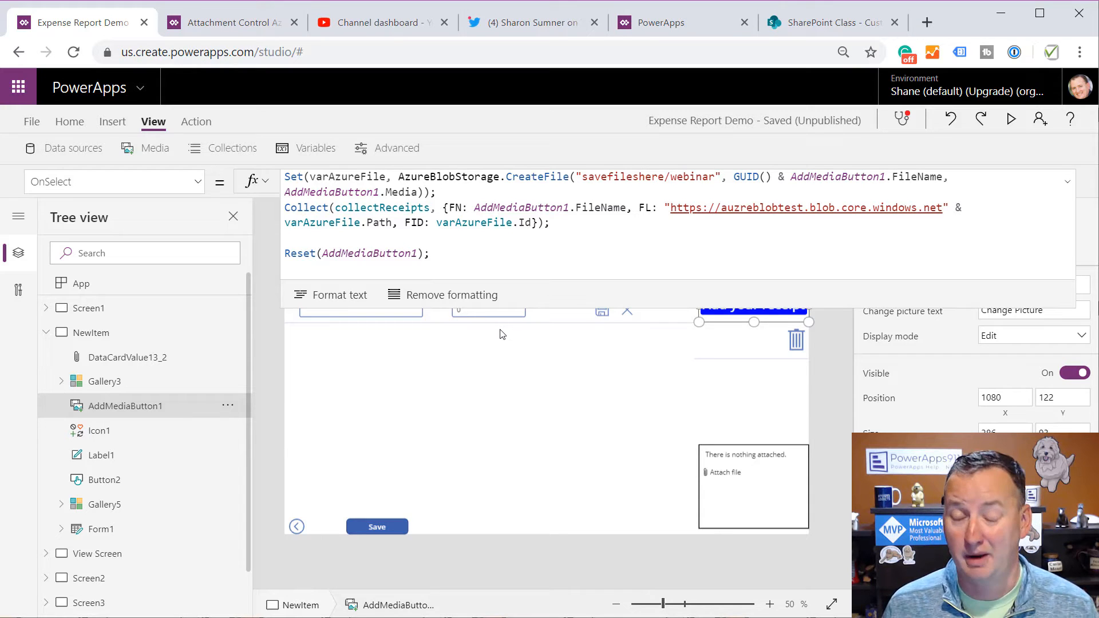
mouse_move(518, 330)
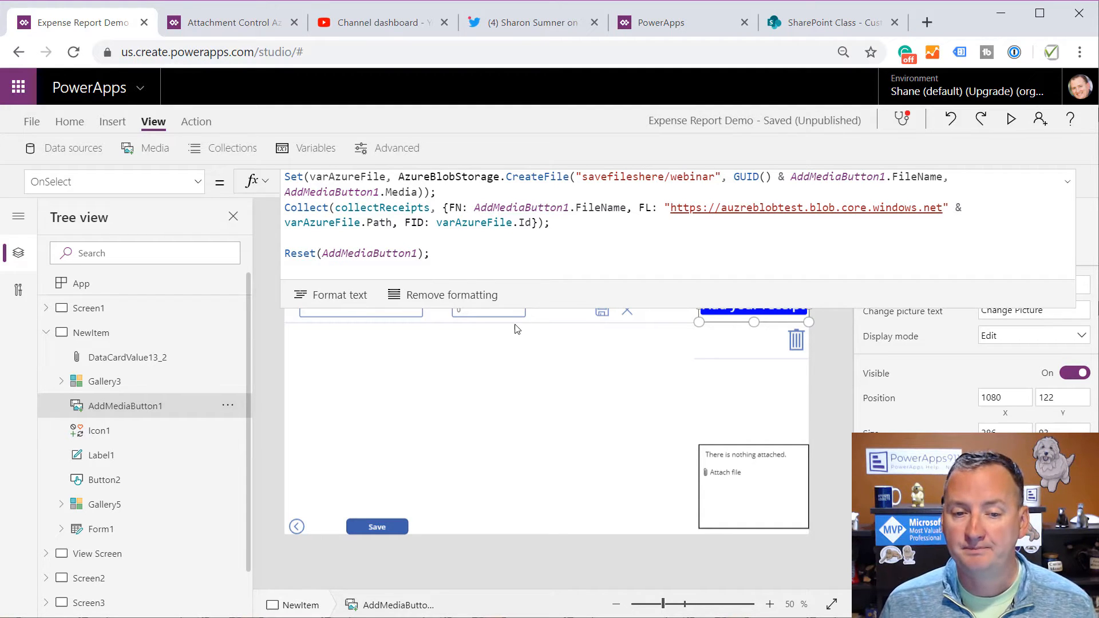
mouse_move(515, 247)
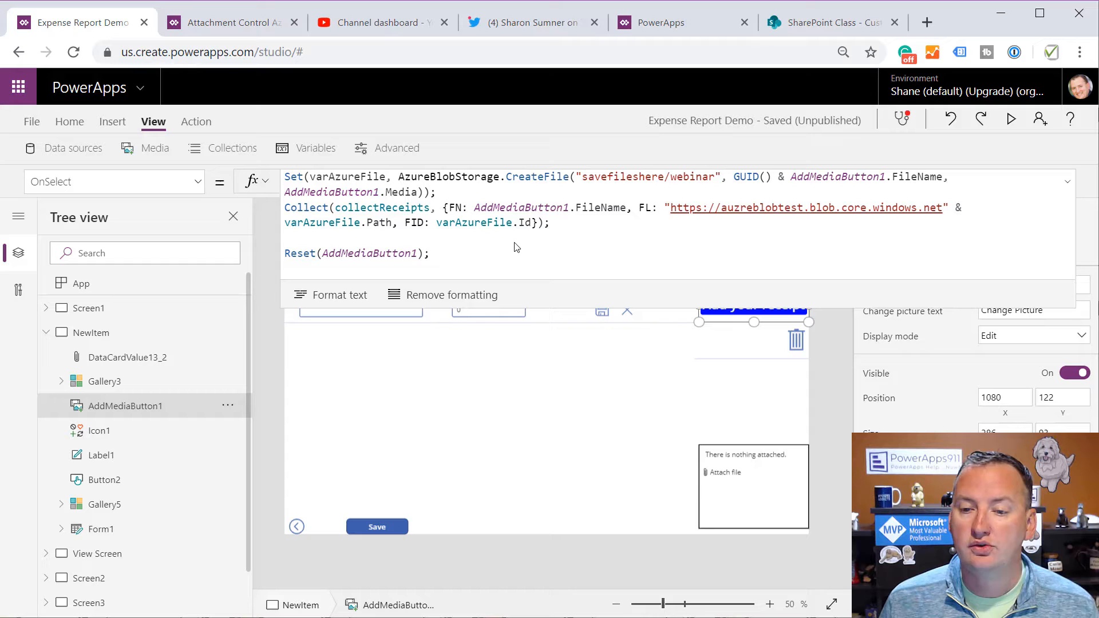
mouse_move(524, 247)
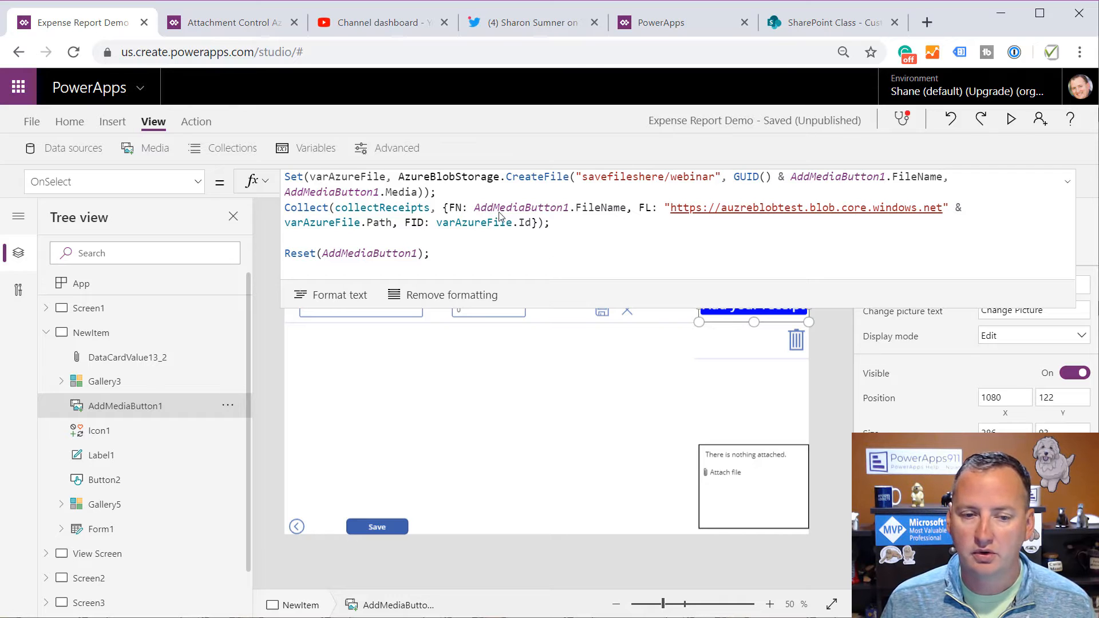
key(ctrl+a)
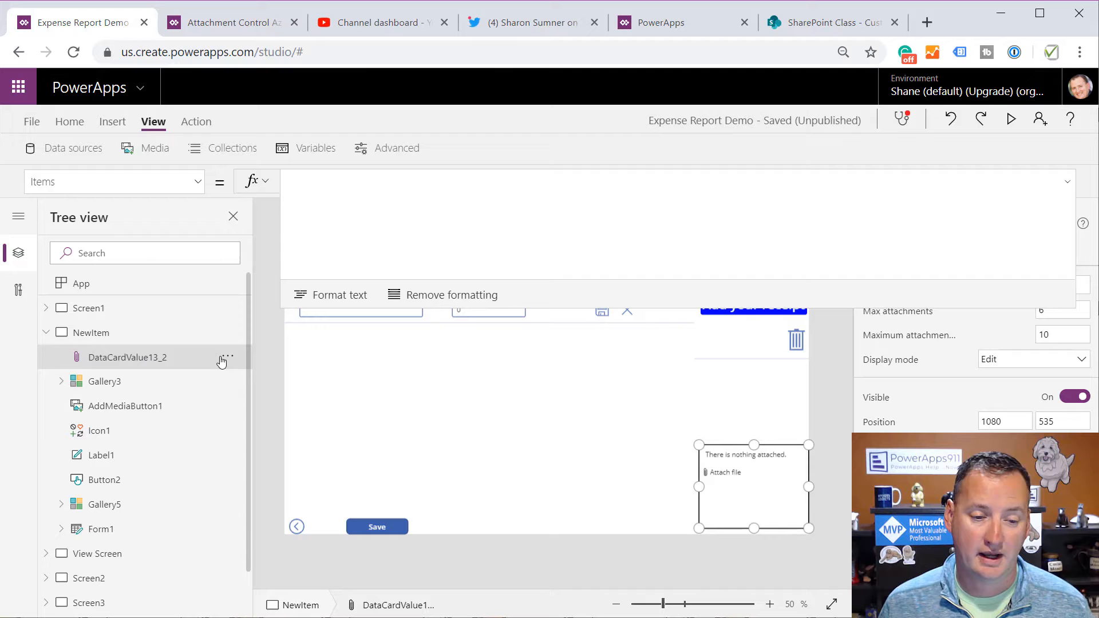
Rename DataCardValue13_2 to AttachmentControl and paste the upload formula into its OnAddFile
double_click(128, 357)
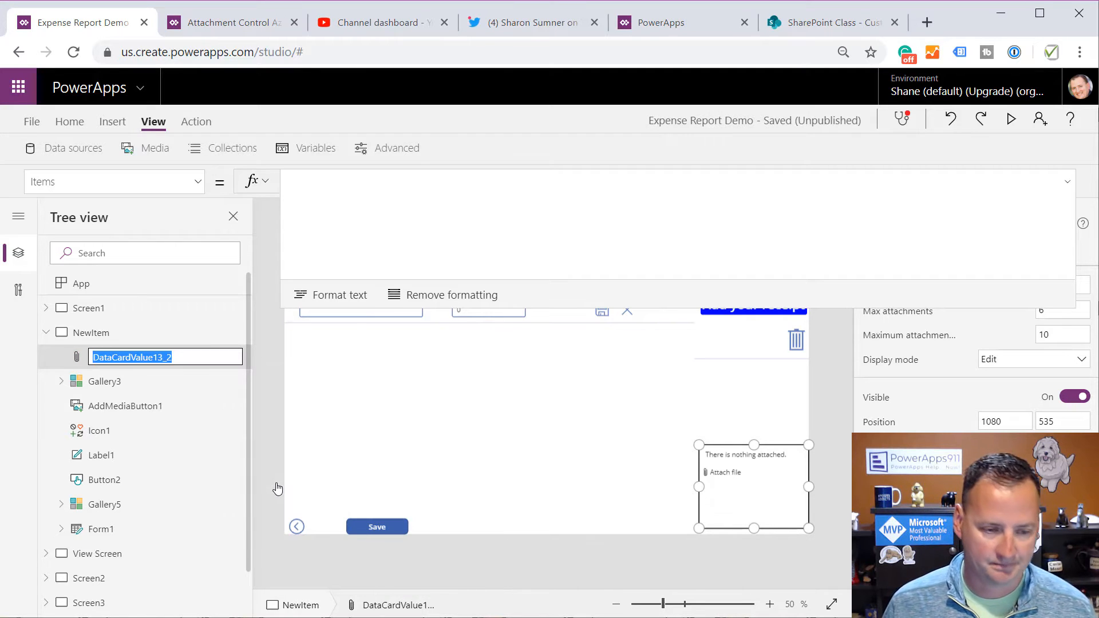
text(AttachmentControl)
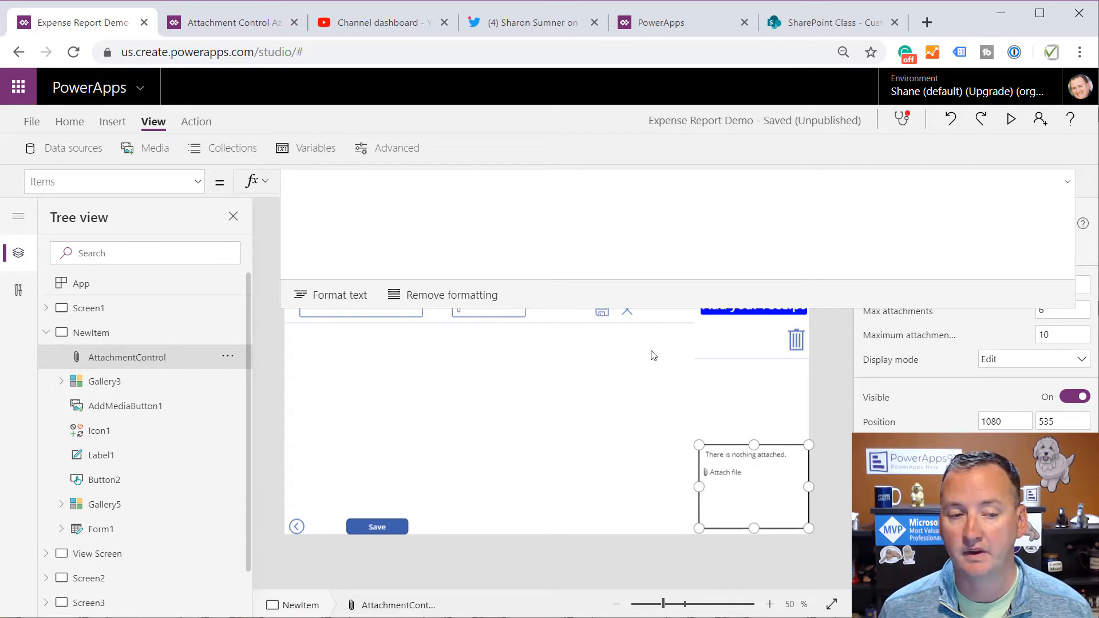
click(114, 181)
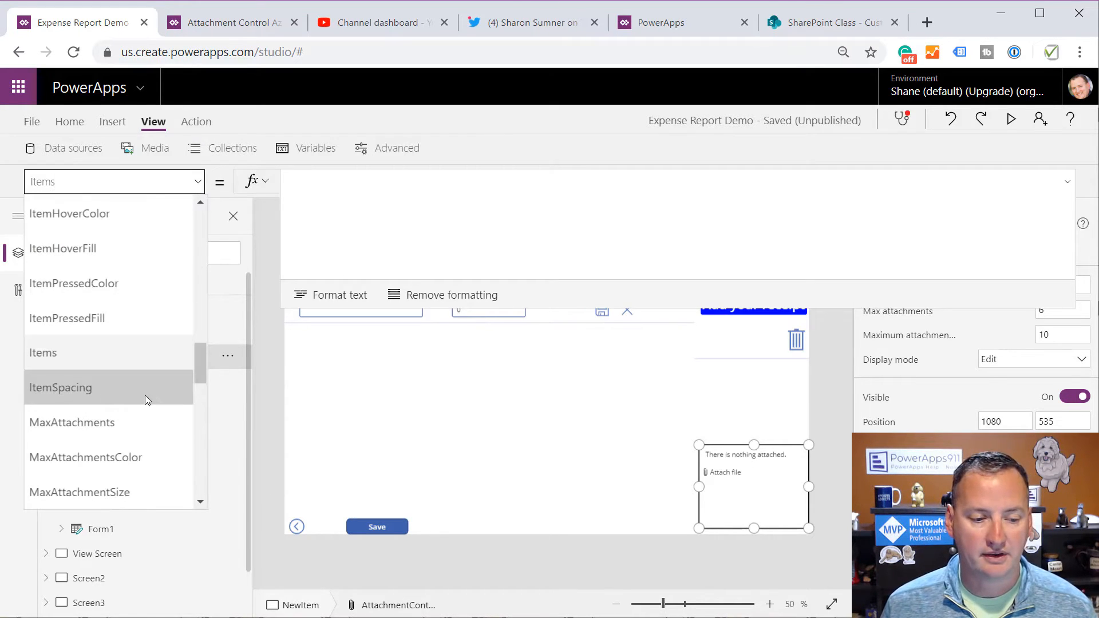
scroll(down, 3)
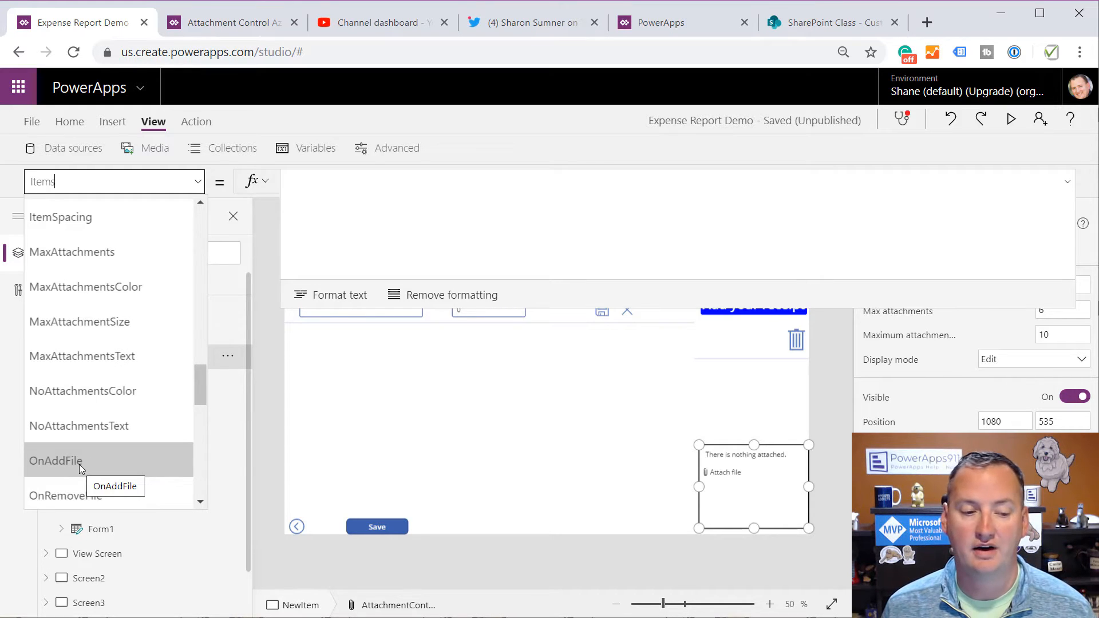
click(55, 461)
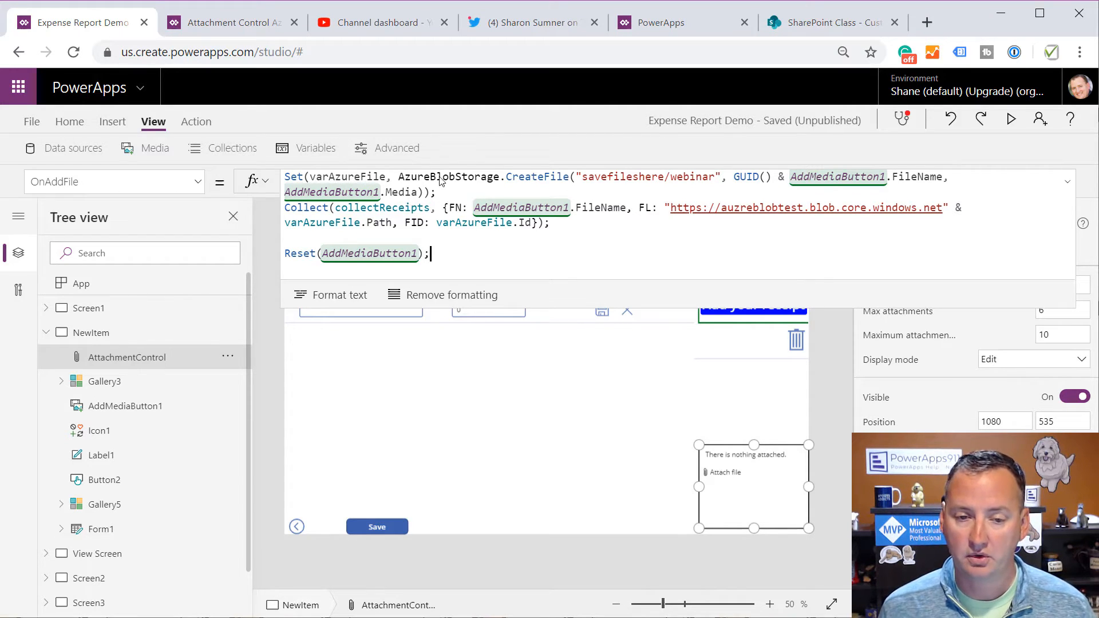
mouse_move(546, 182)
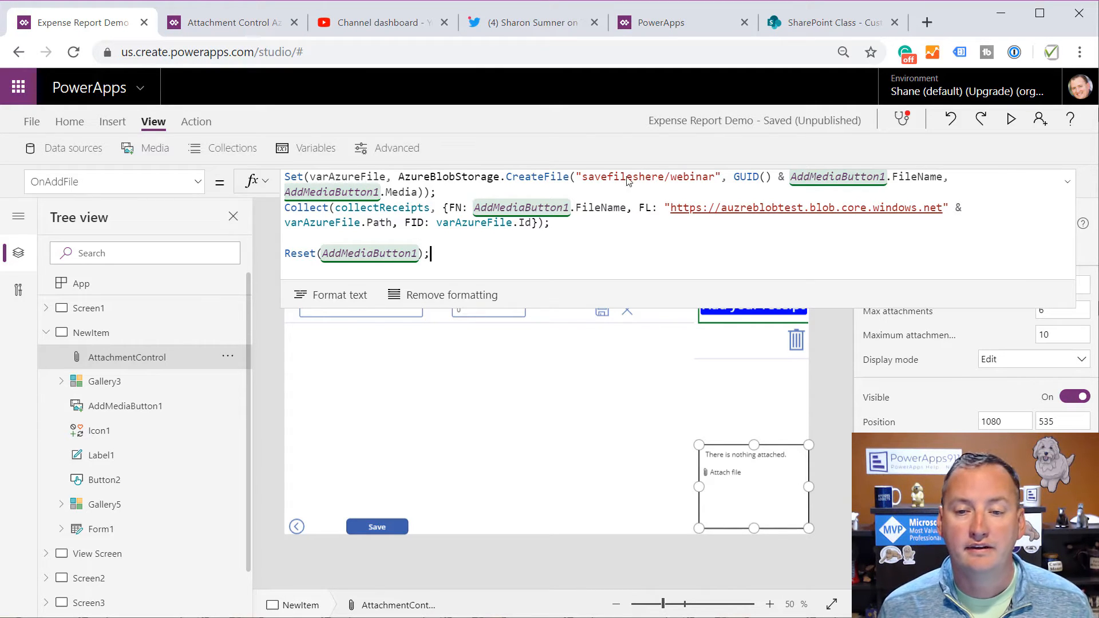
mouse_move(734, 187)
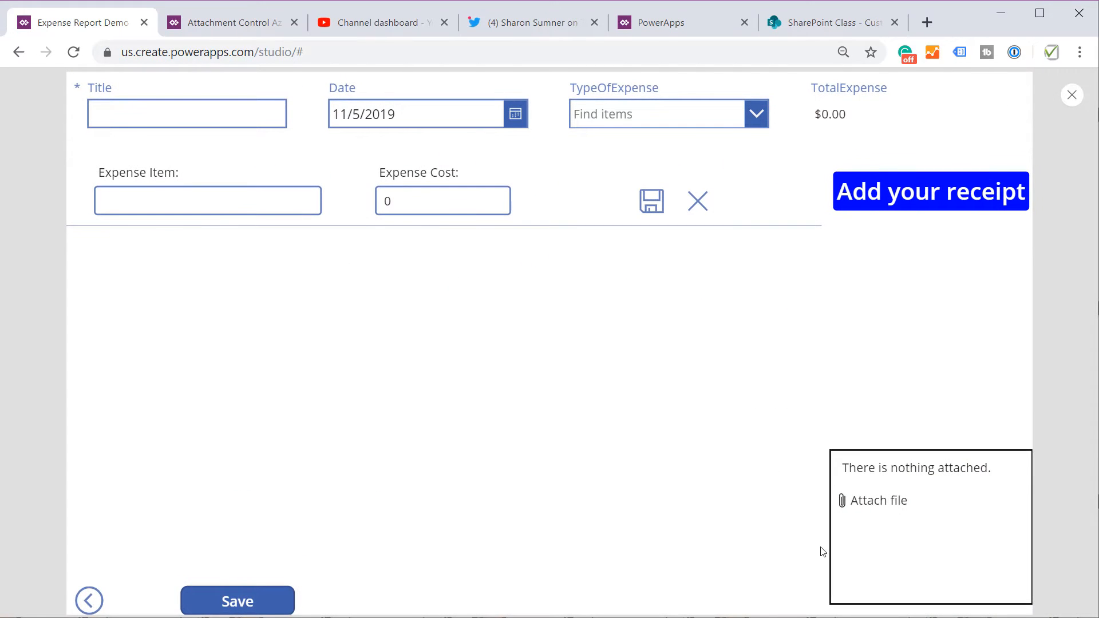
In preview, attach Chewy Nose.jpg from the desktop, then select the empty Screen4
click(878, 500)
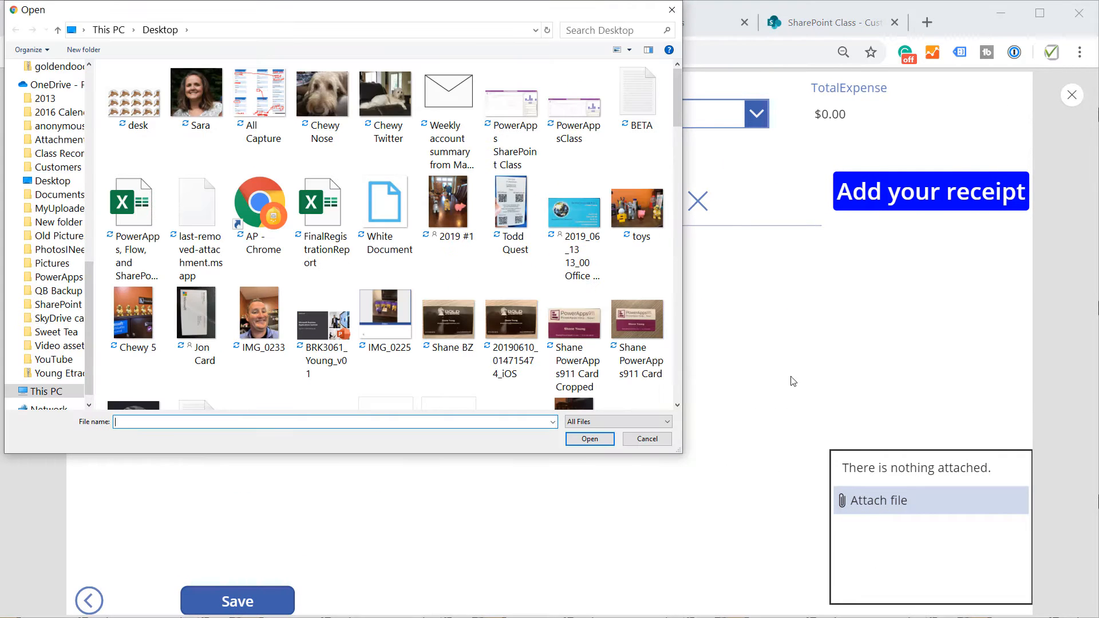
click(323, 92)
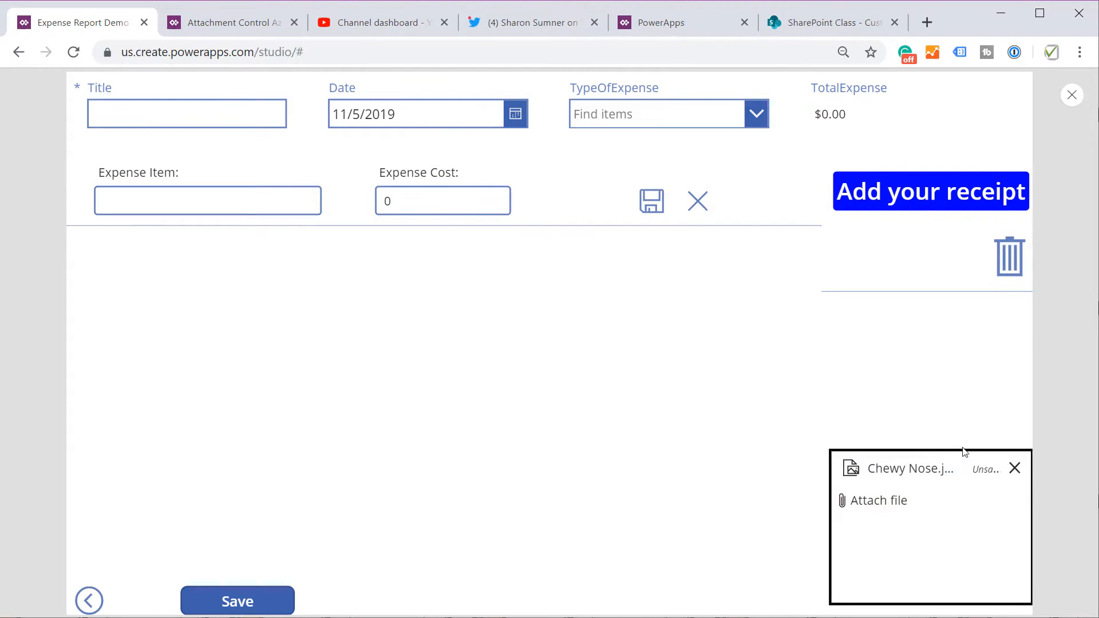
mouse_move(974, 279)
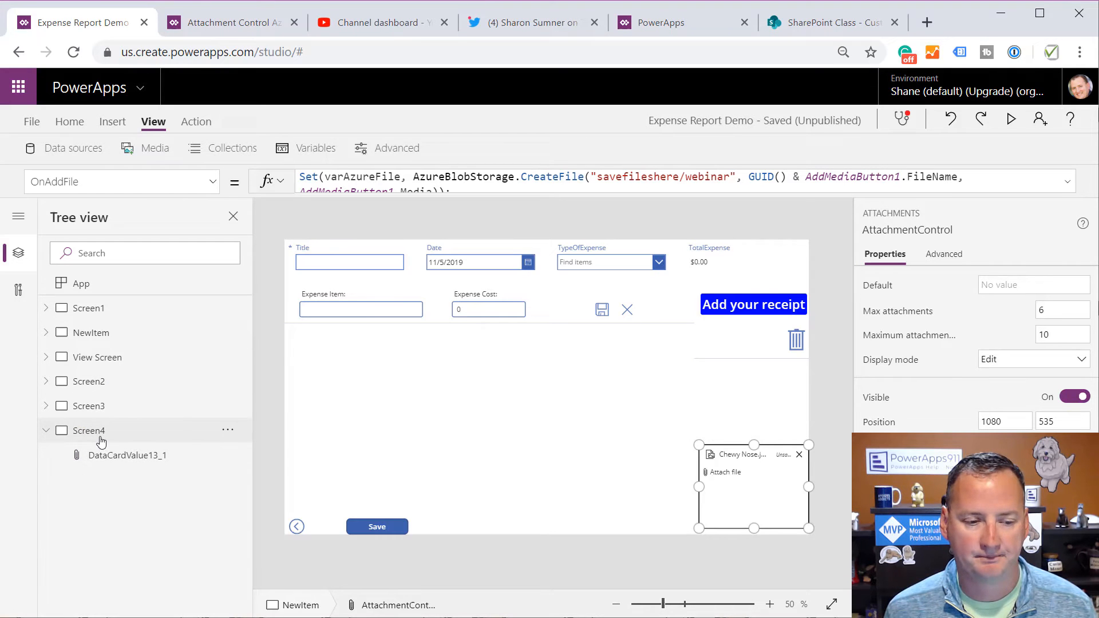
click(89, 430)
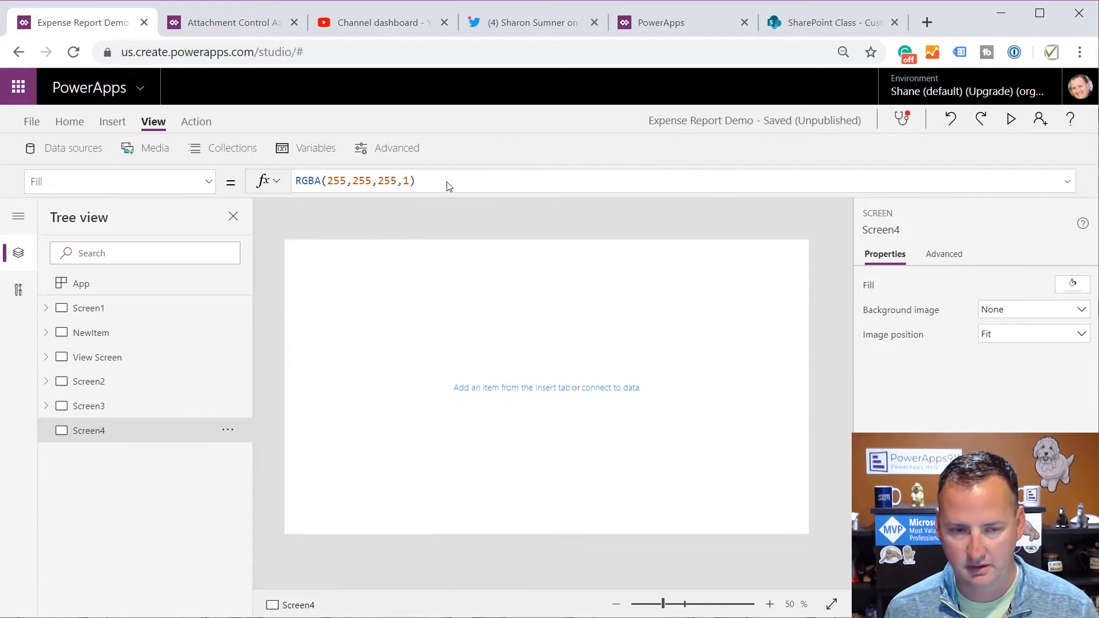
Insert a vertical gallery on Screen4 with Items set to AttachmentControl1.Attachments
click(112, 121)
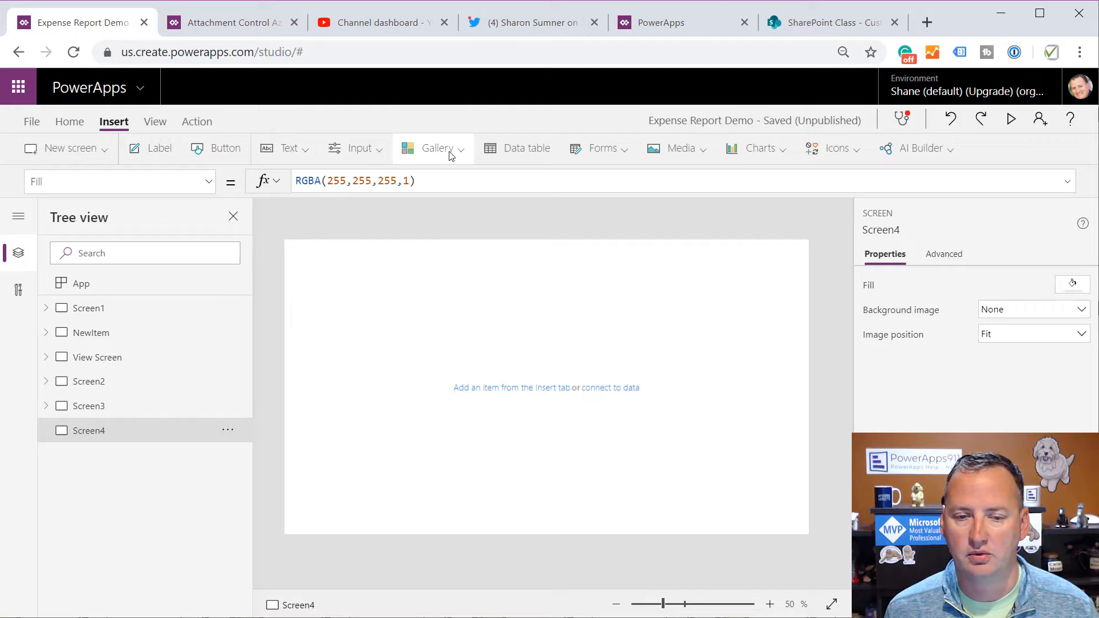
click(437, 147)
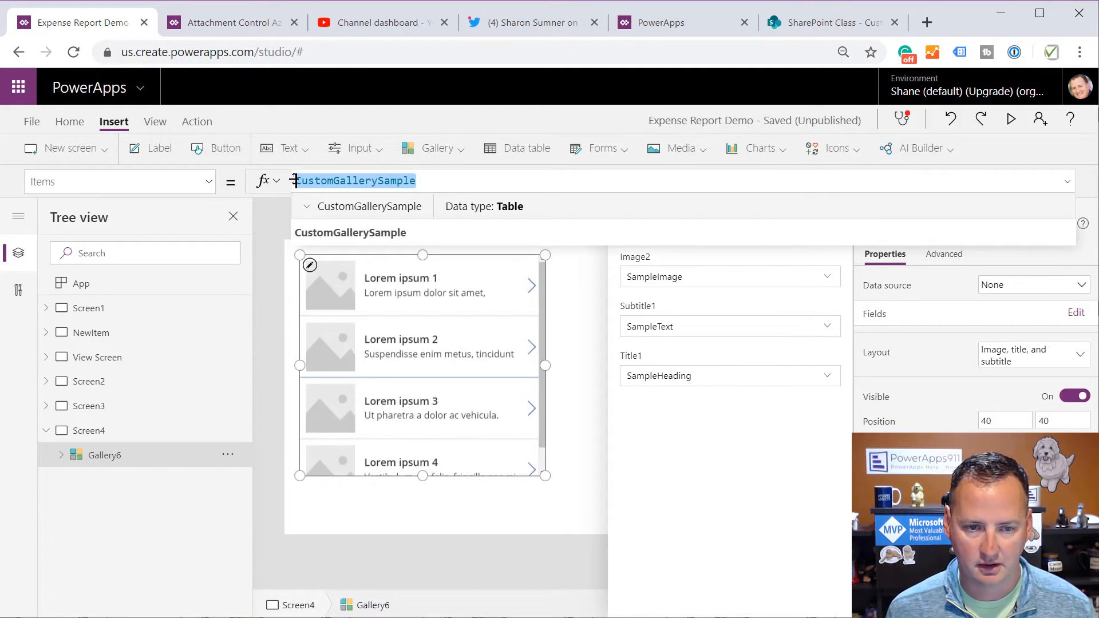
text(AttachmentControl1)
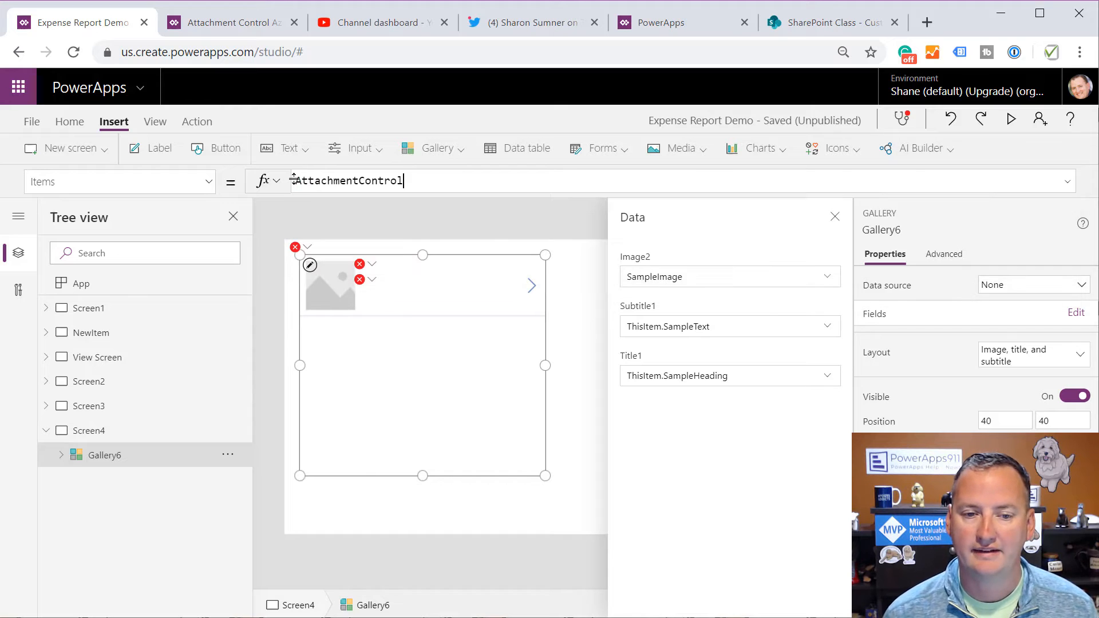
text(.Attachments)
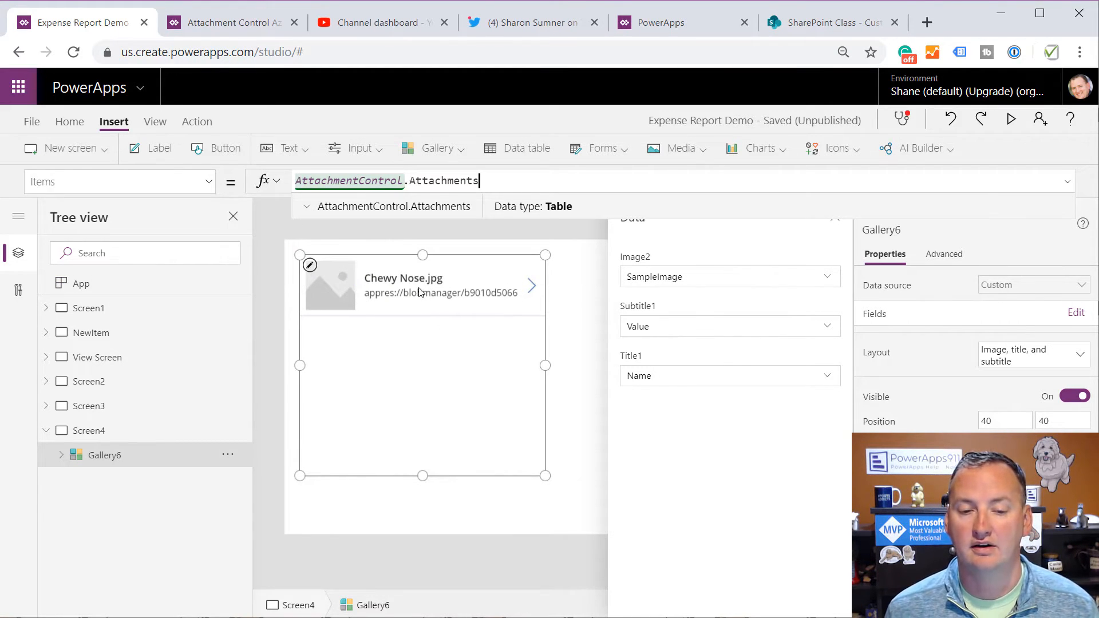
mouse_move(423, 309)
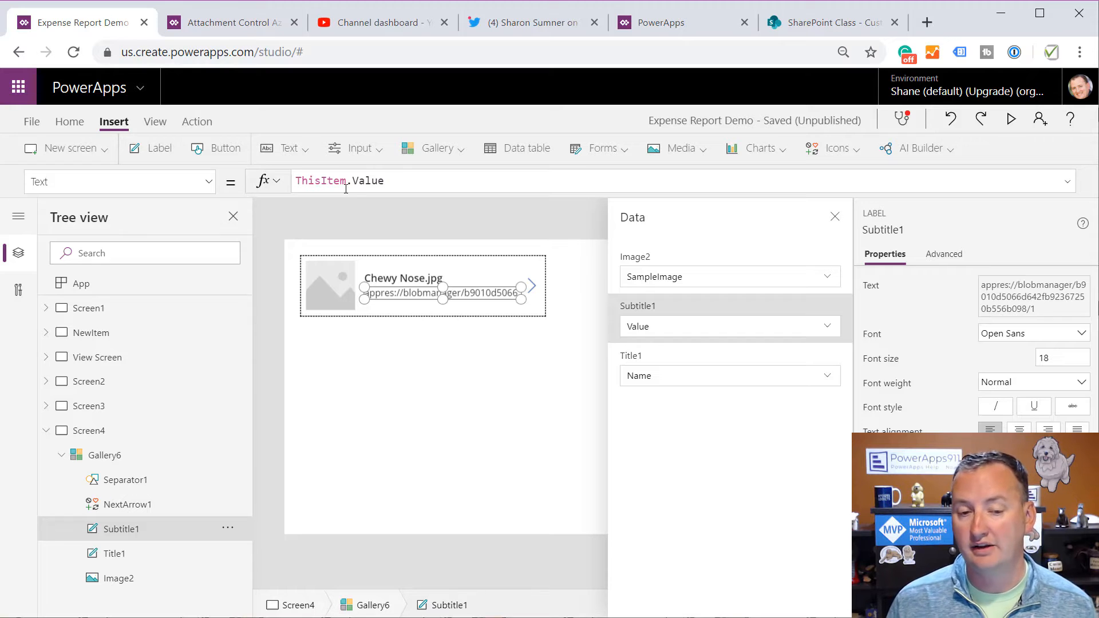
mouse_move(353, 205)
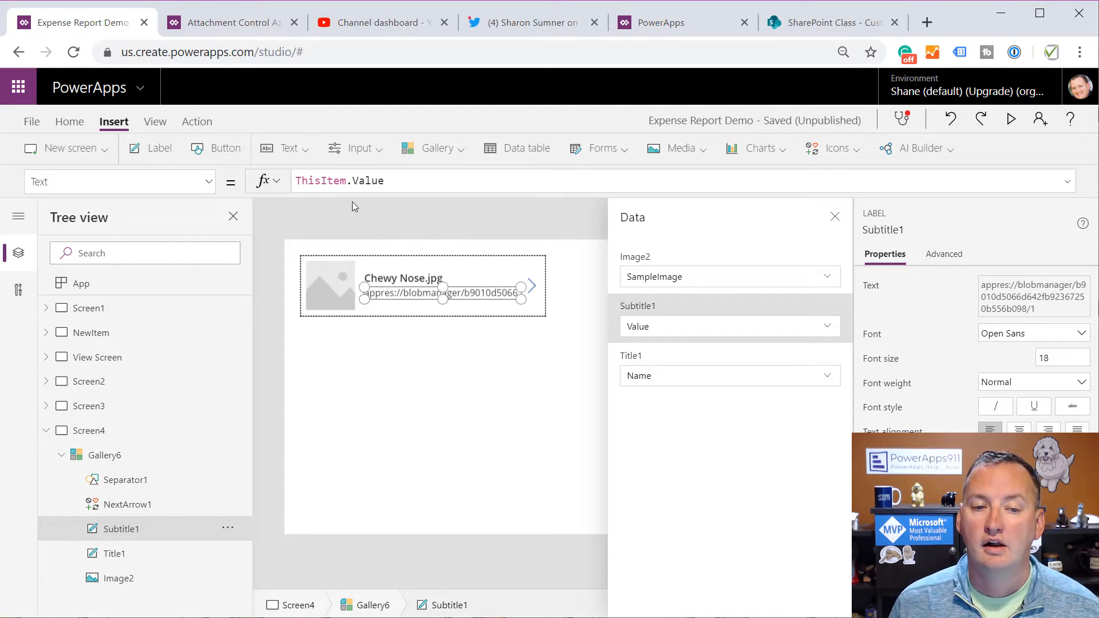
mouse_move(421, 293)
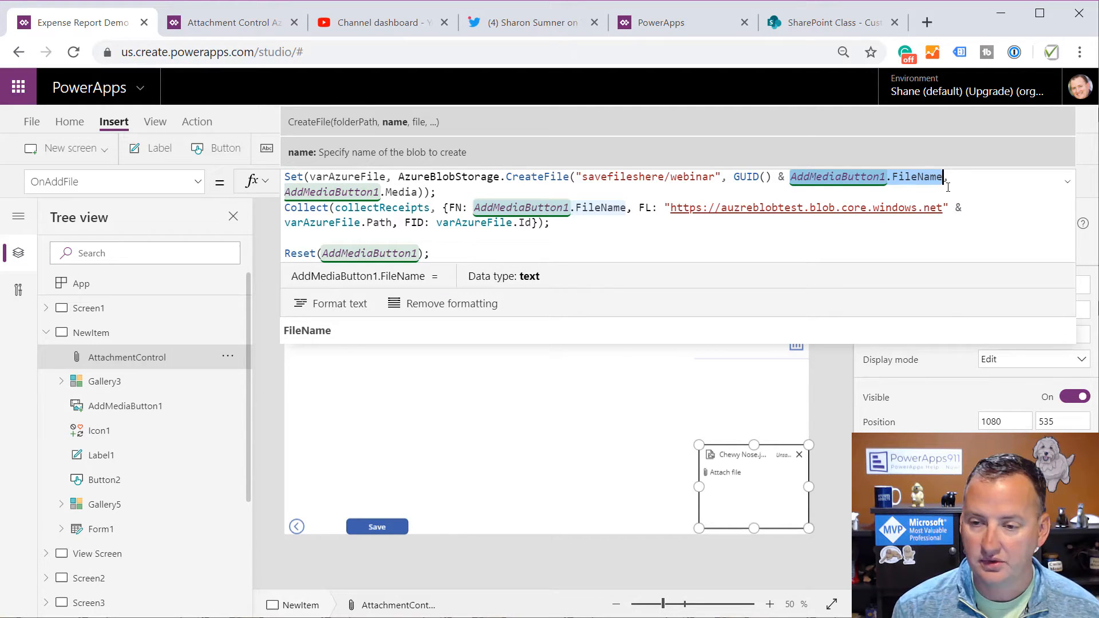
Make OnAddFile upload the last attachment's Name to Azure Blob, collect it, then Reset(AddMediaButton1)
text(Last)
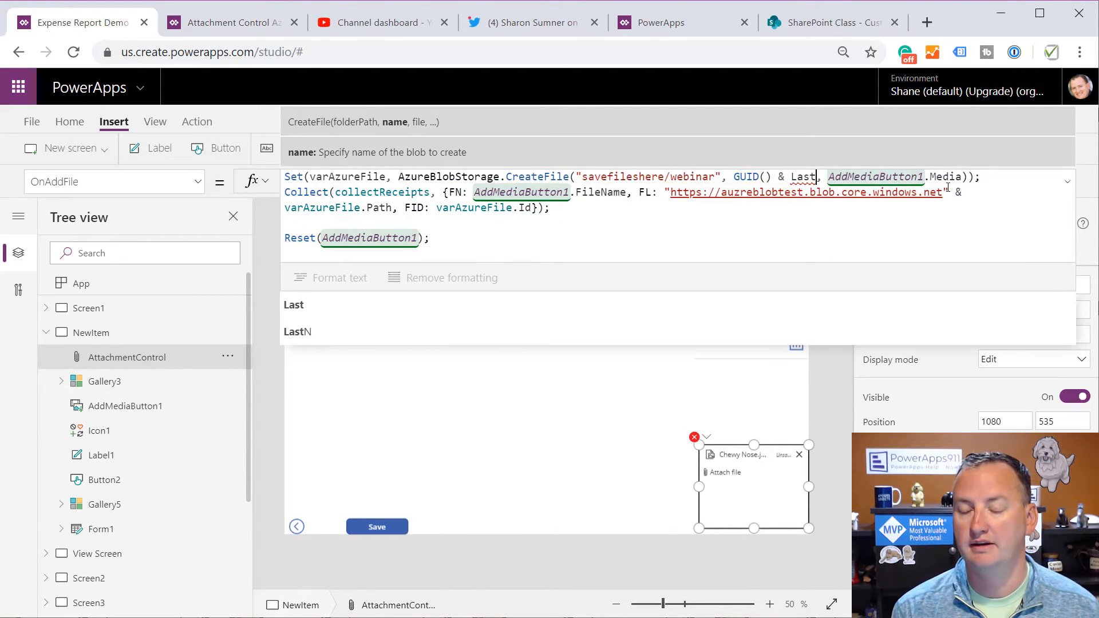
text(()
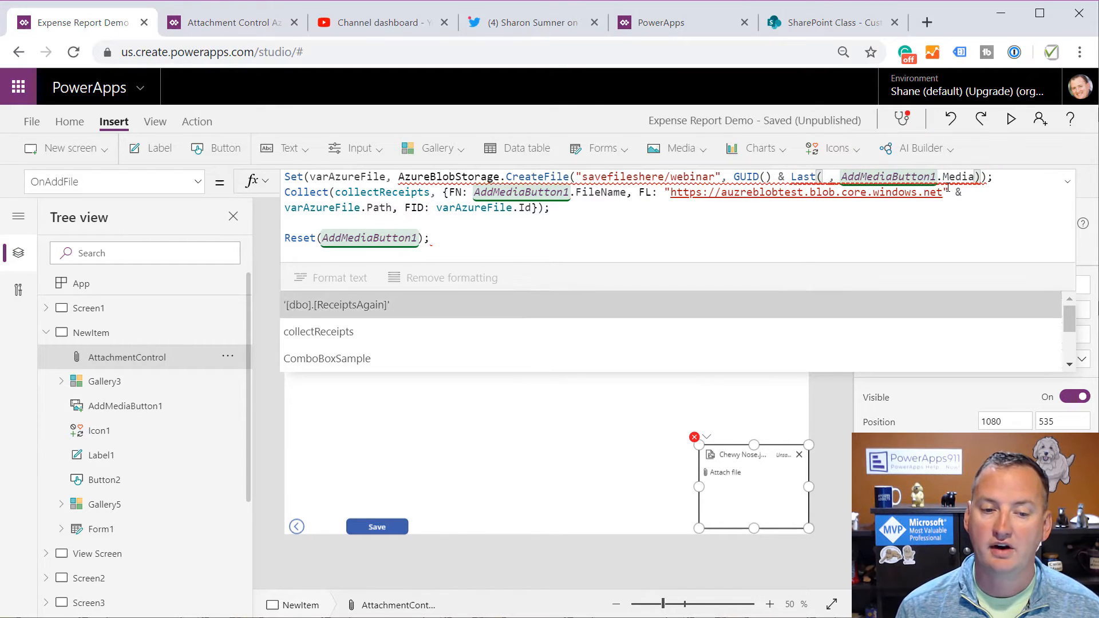
text(achmentControl)
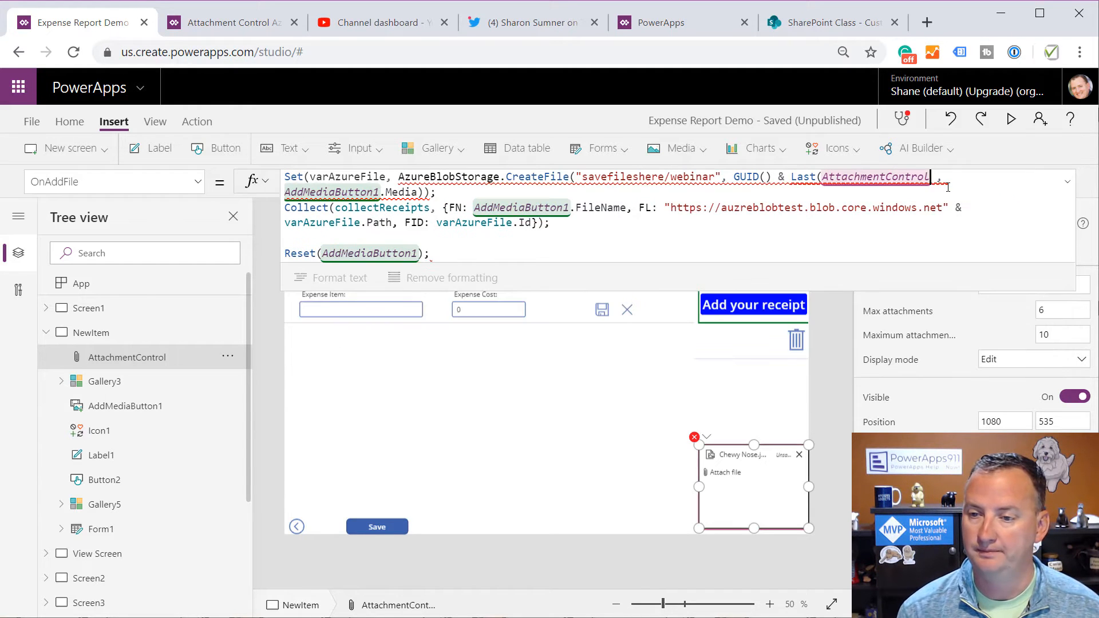
text(.Attachments)
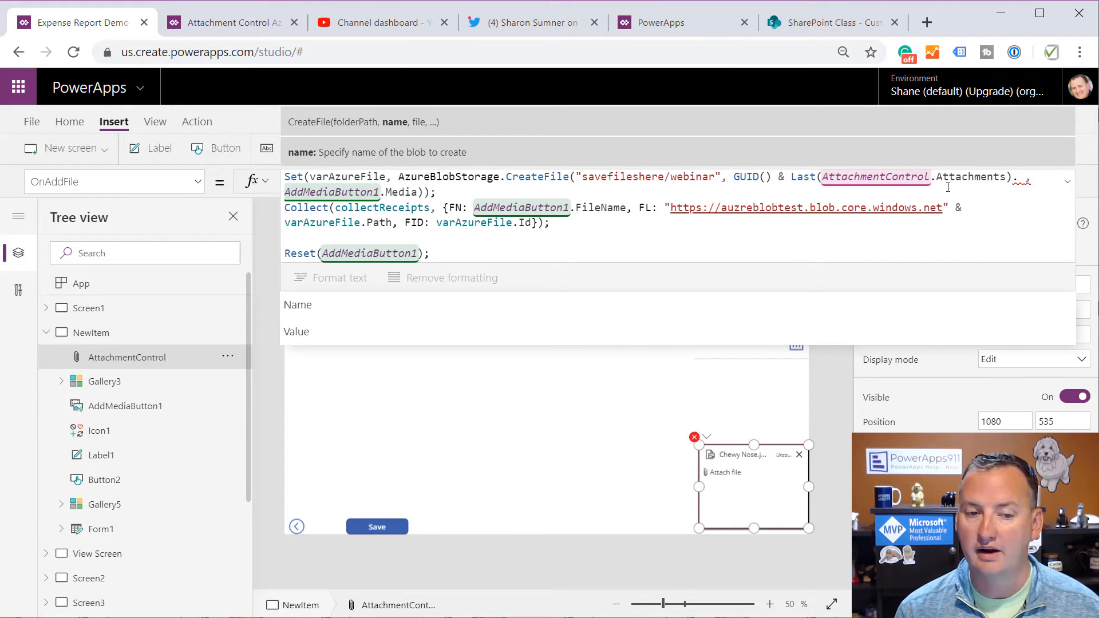
text(.Name)
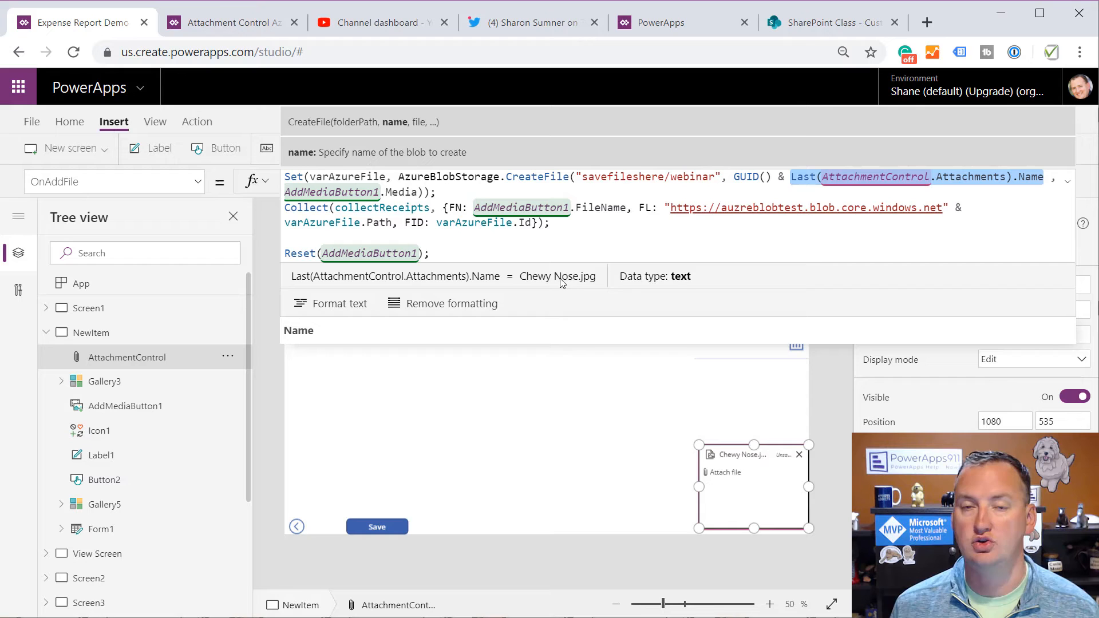
mouse_move(565, 284)
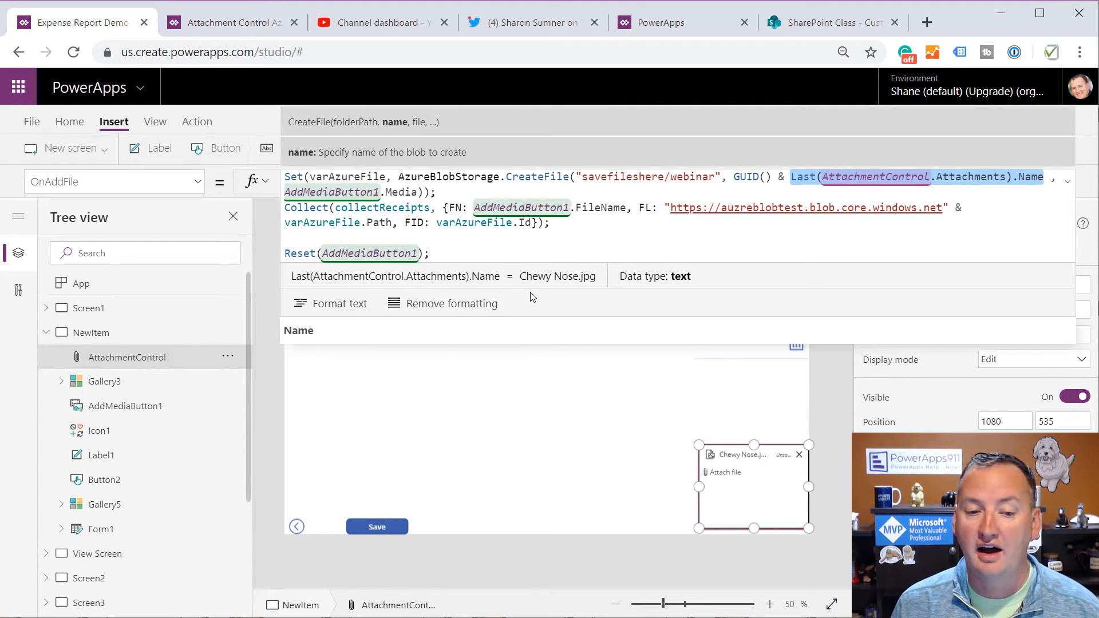
mouse_move(561, 285)
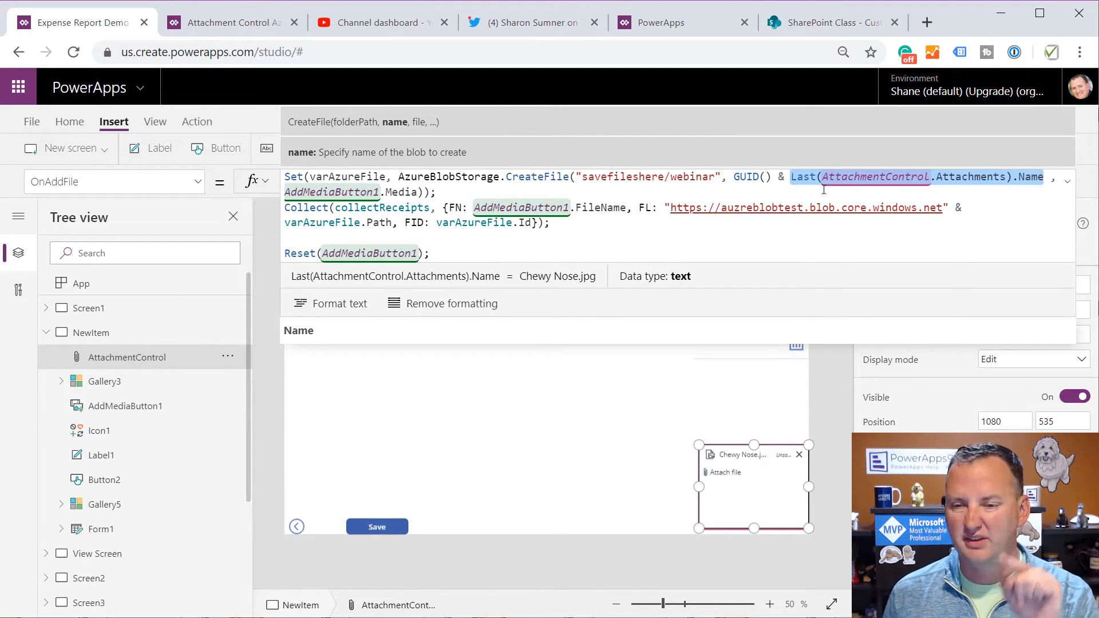
mouse_move(914, 147)
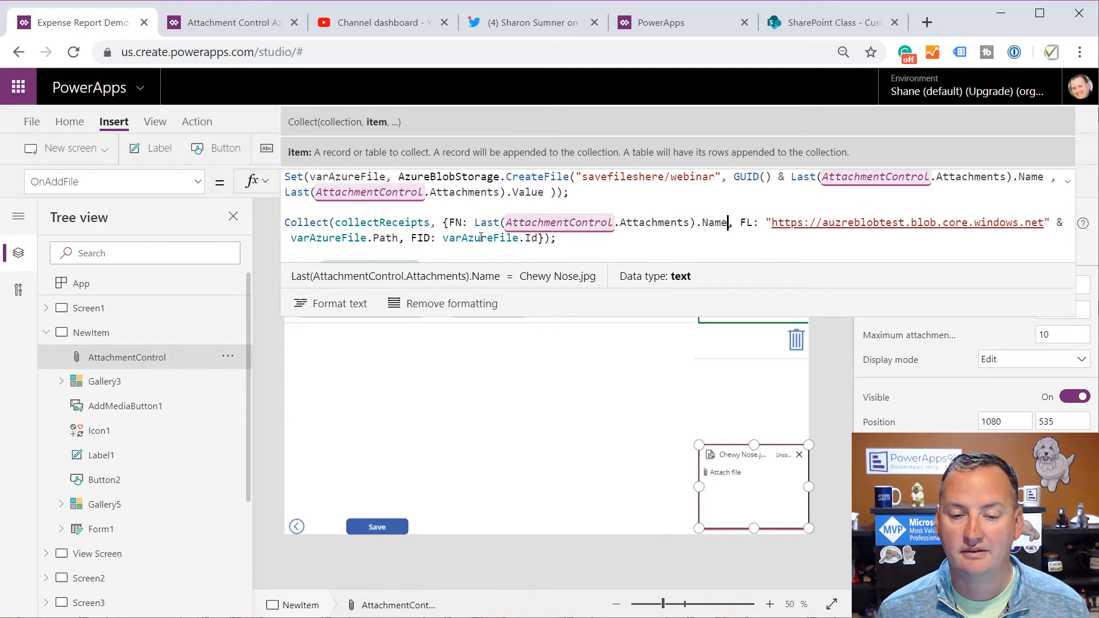
mouse_move(731, 340)
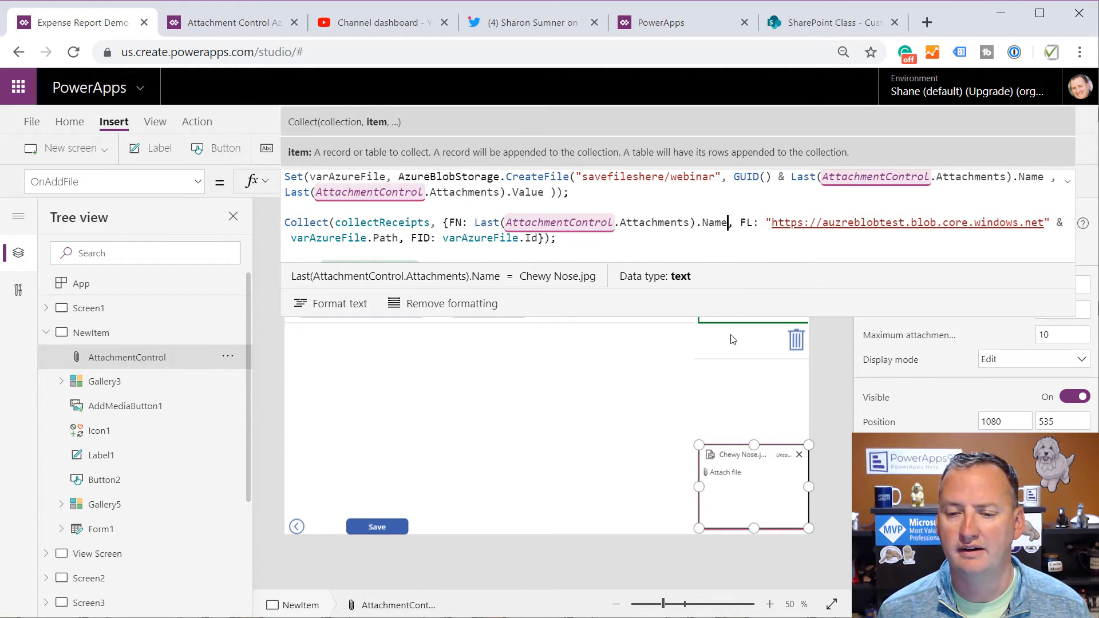
text(Reset(AddMediaButton1);)
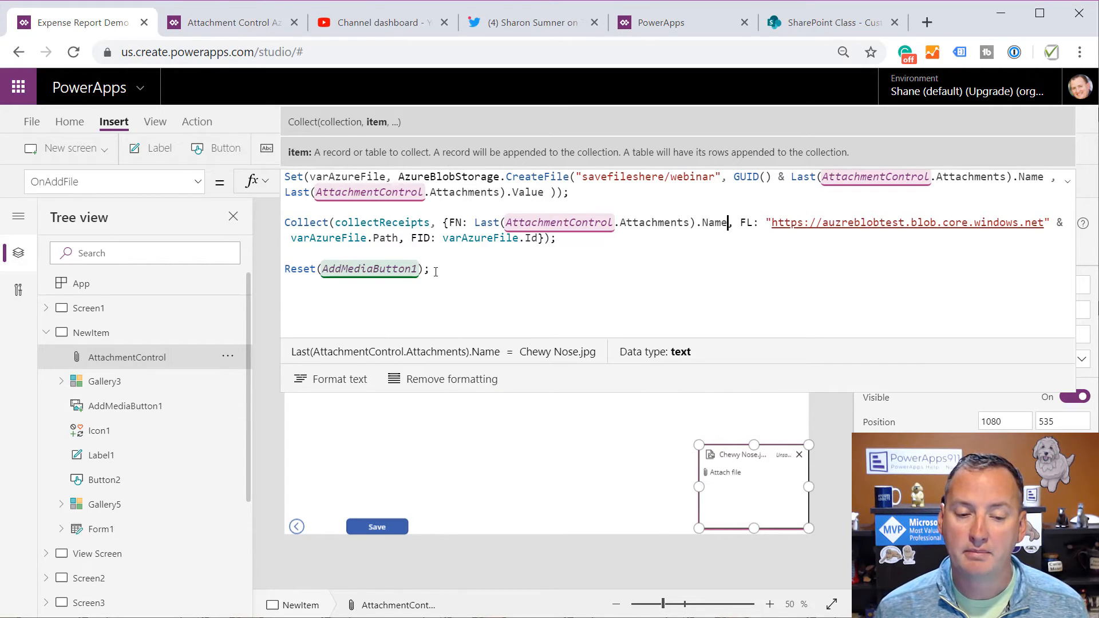
double_click(364, 268)
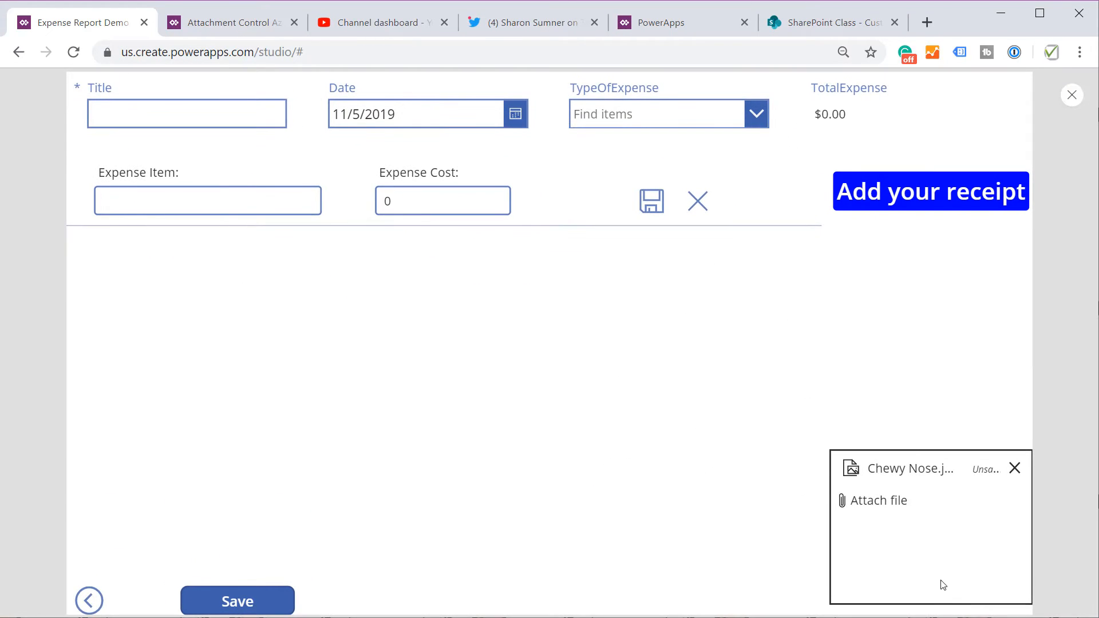
mouse_move(880, 500)
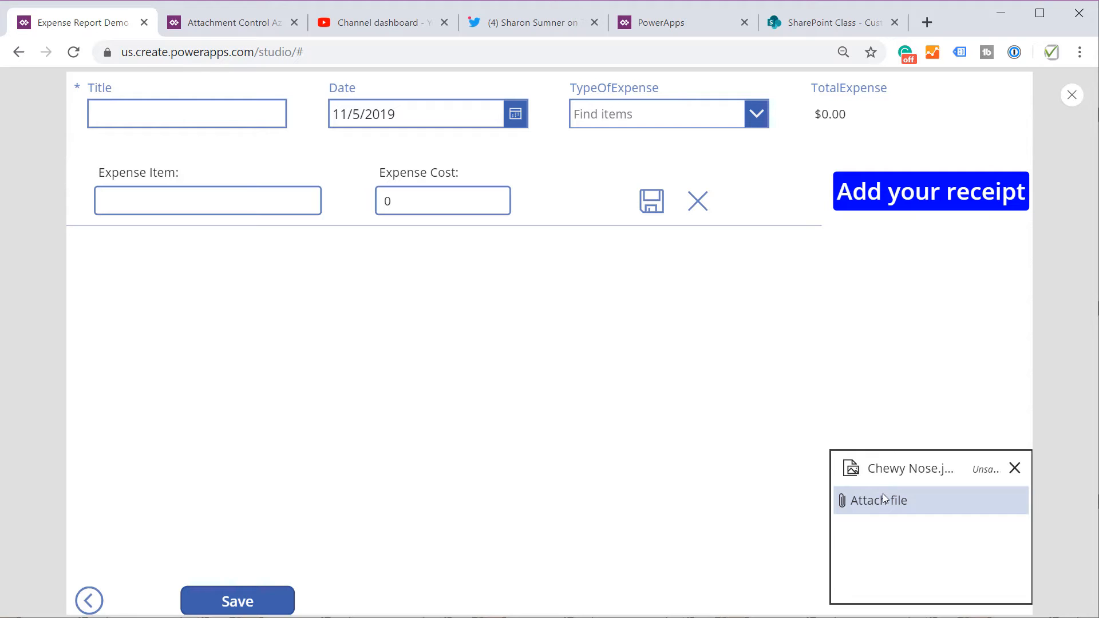
In preview, attach FinalRegistrationReport.xlsx through the attachment control
click(878, 500)
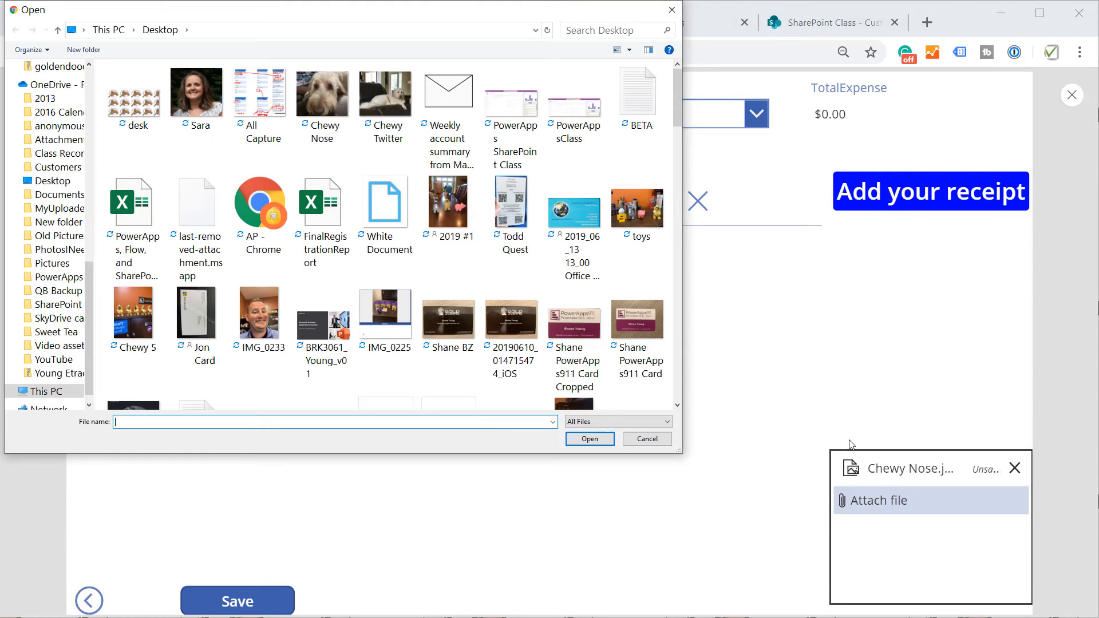
click(321, 203)
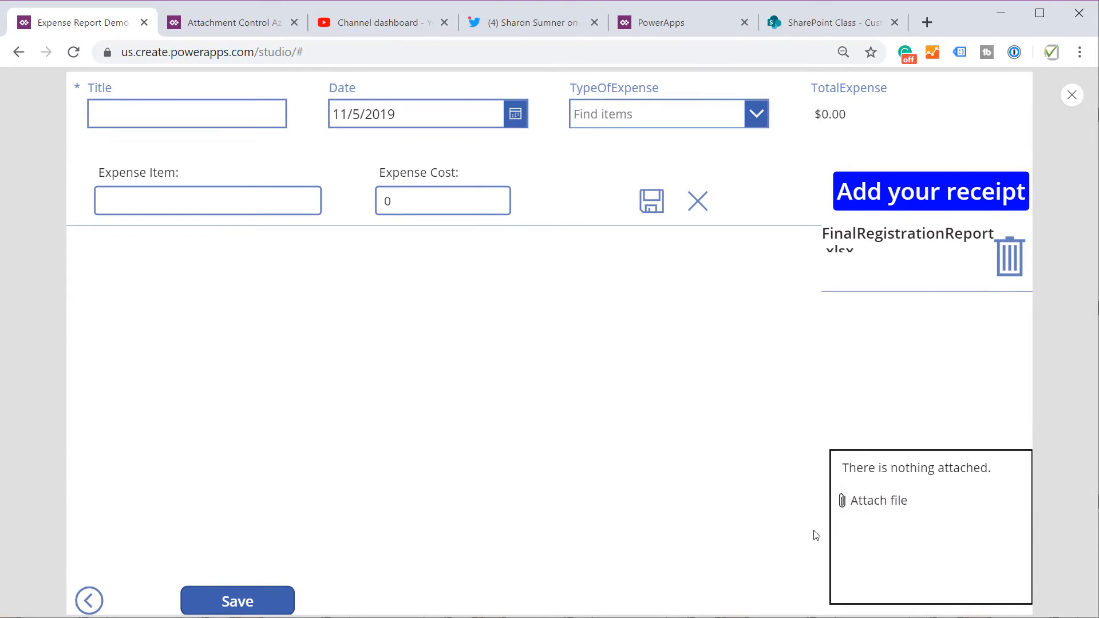
mouse_move(877, 500)
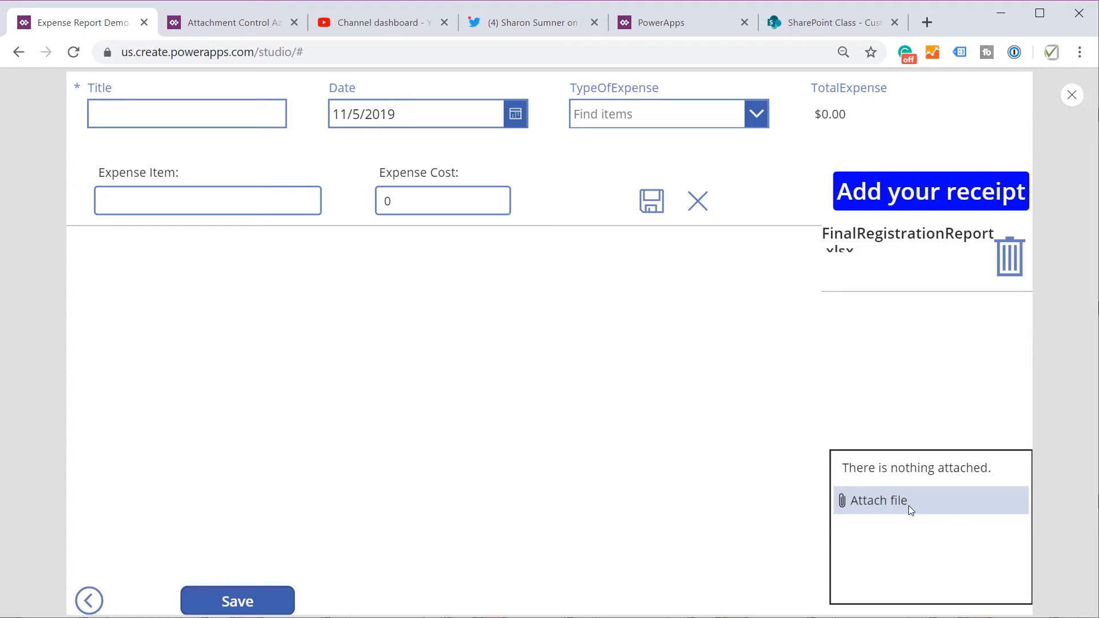
mouse_move(830, 452)
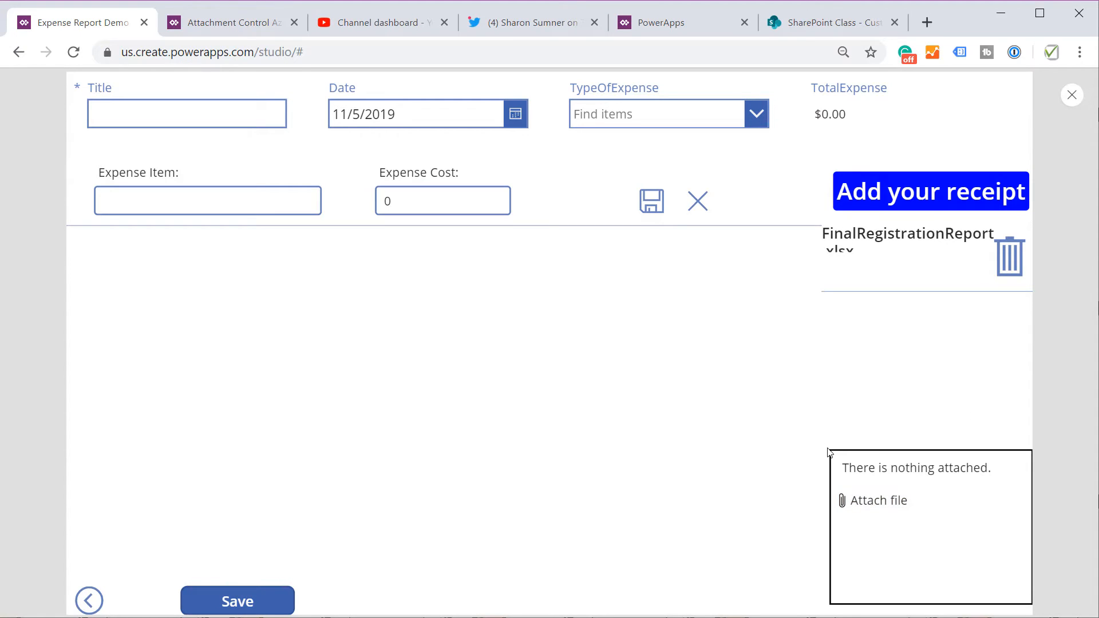
mouse_move(1052, 102)
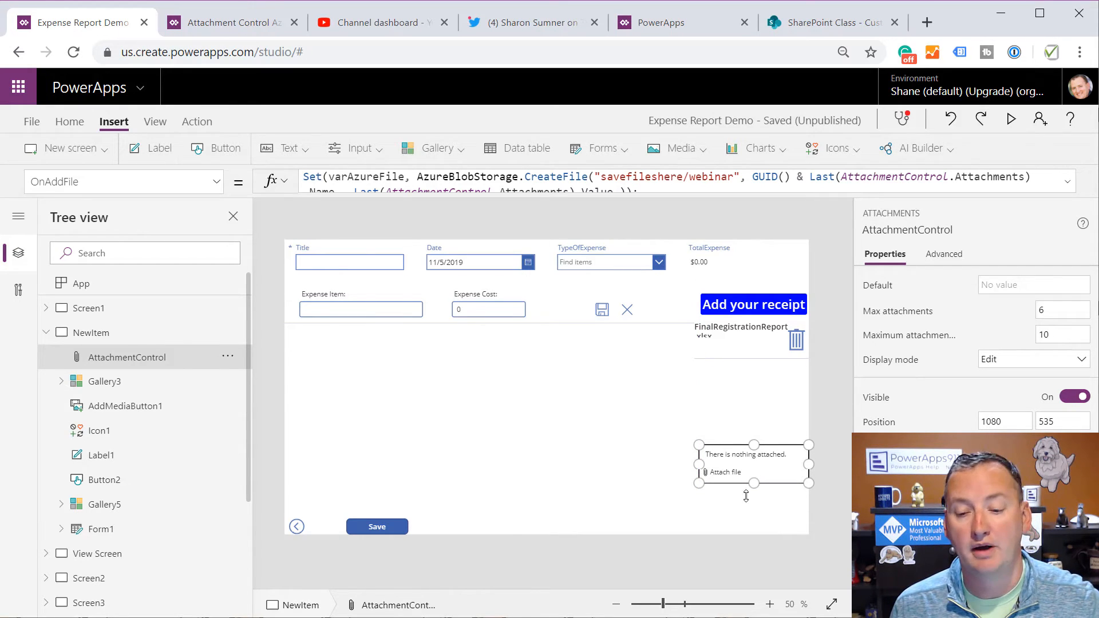
mouse_move(756, 483)
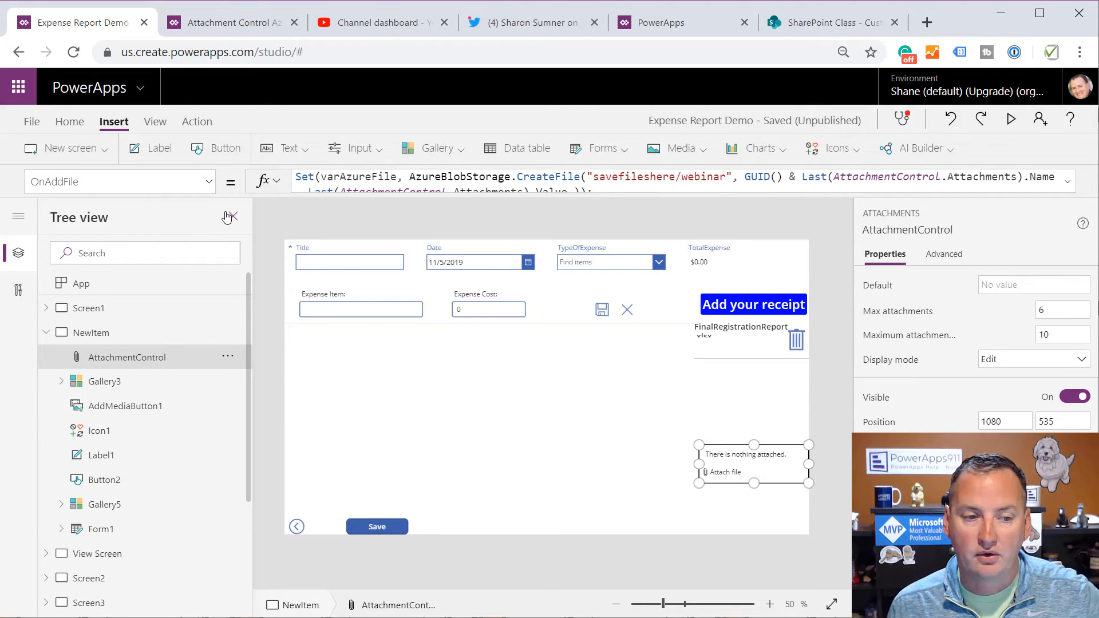
Make the attachment control's border Transparent and change its attach text to 'Attach ANY file'
click(119, 181)
text(BorderColor)
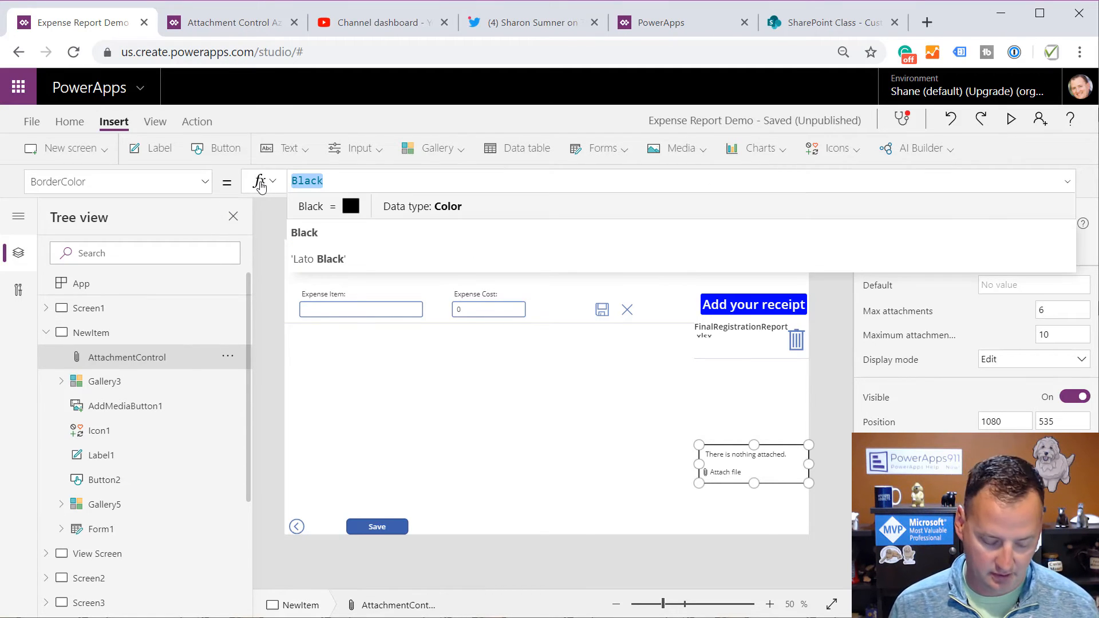
text(tran)
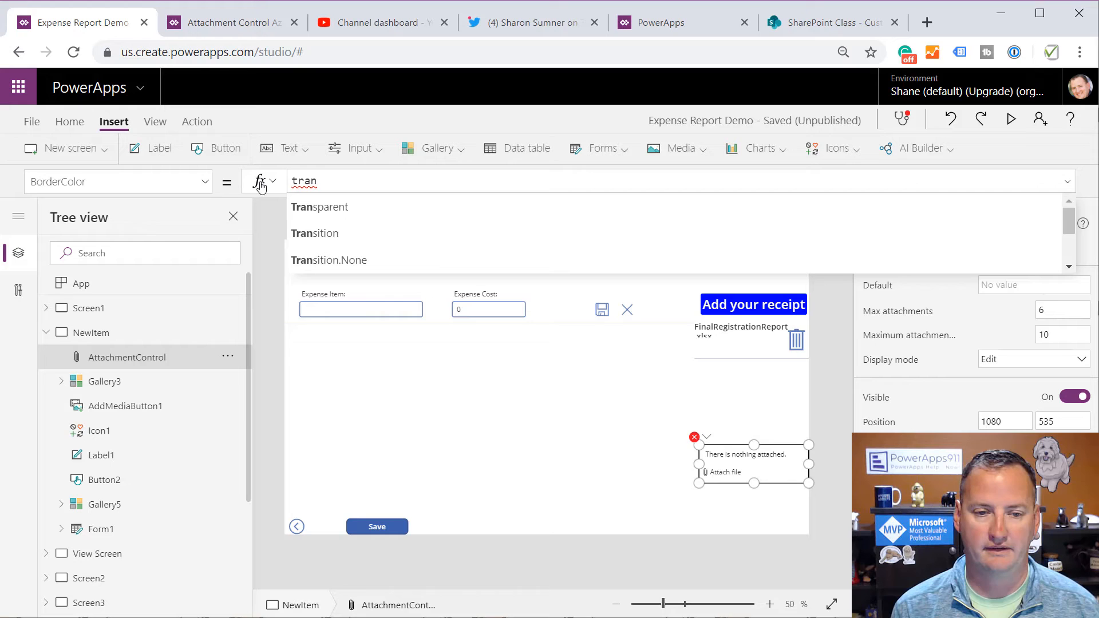
click(319, 207)
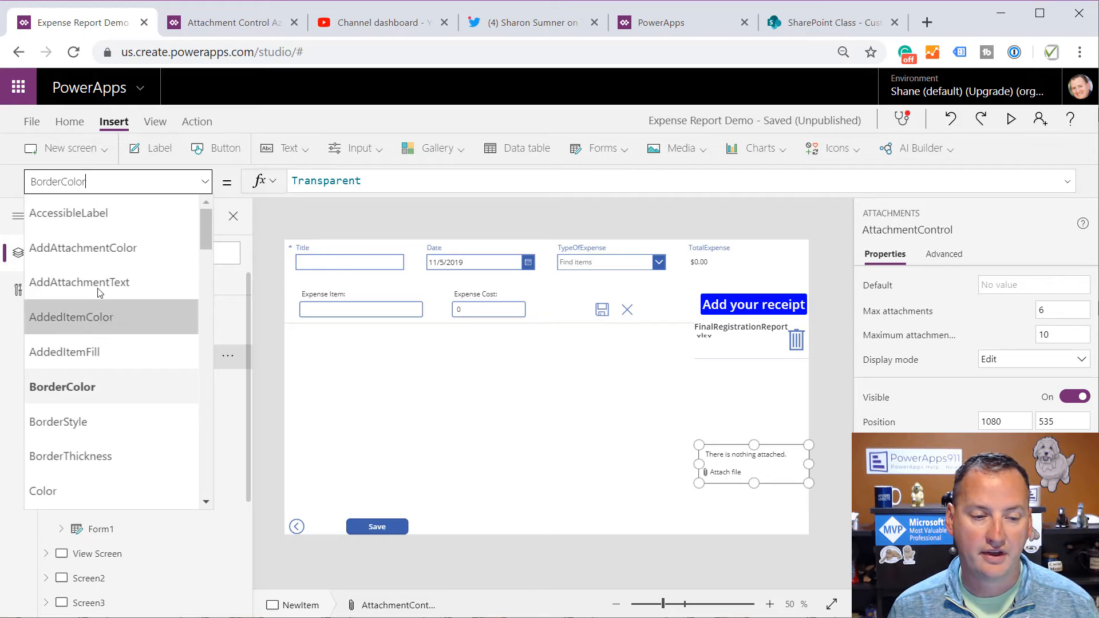
click(79, 282)
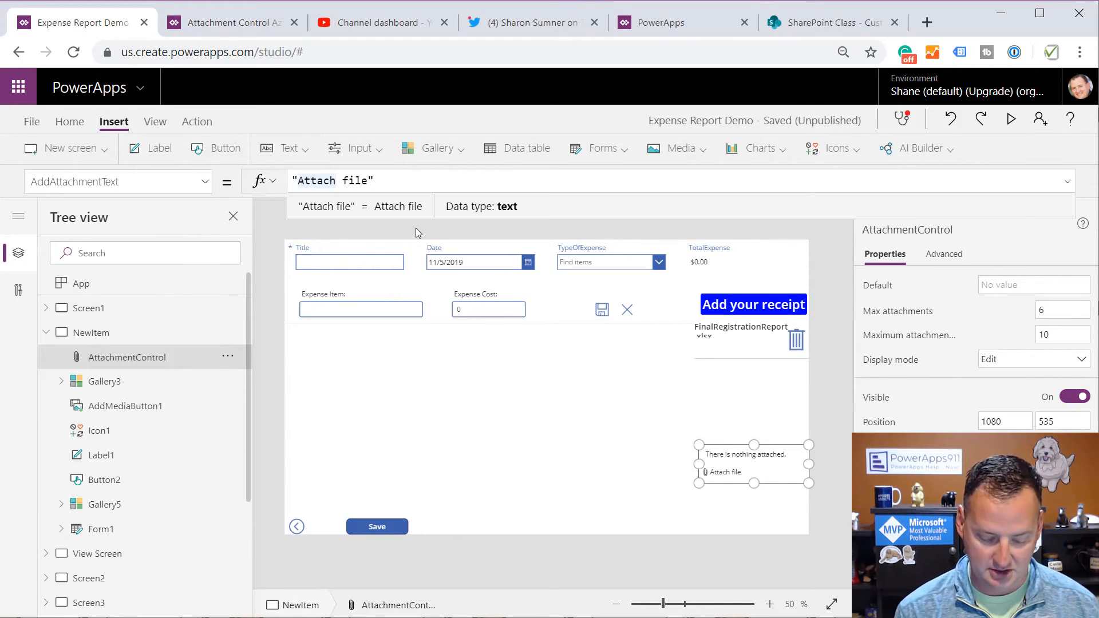
text(ANY)
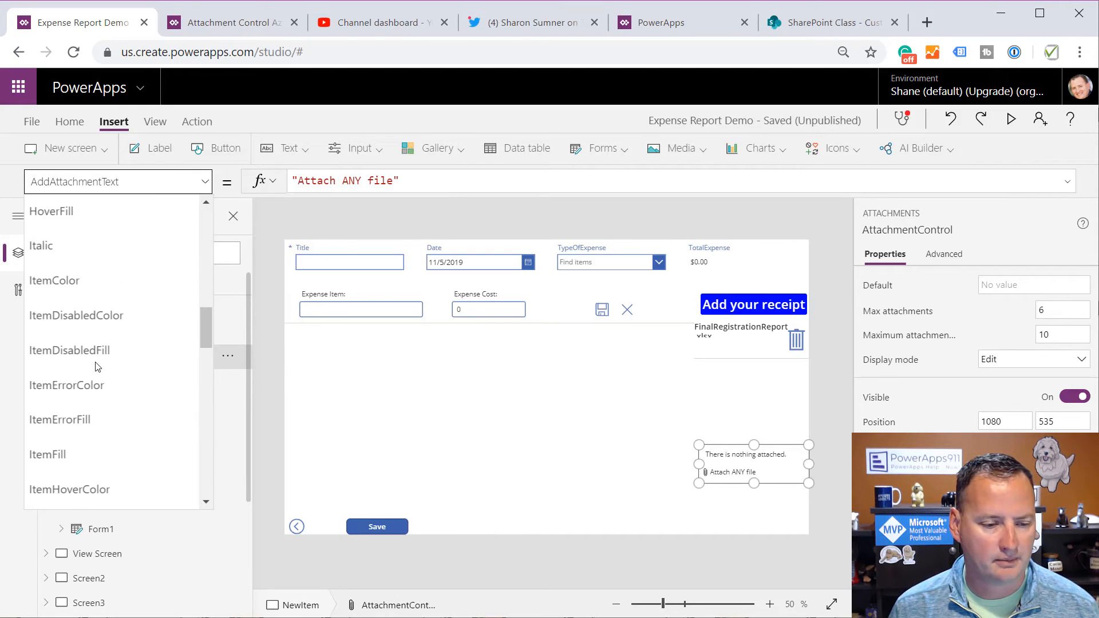
Clear the control's NoAttachmentsText so no empty-message appears
scroll(down, 3)
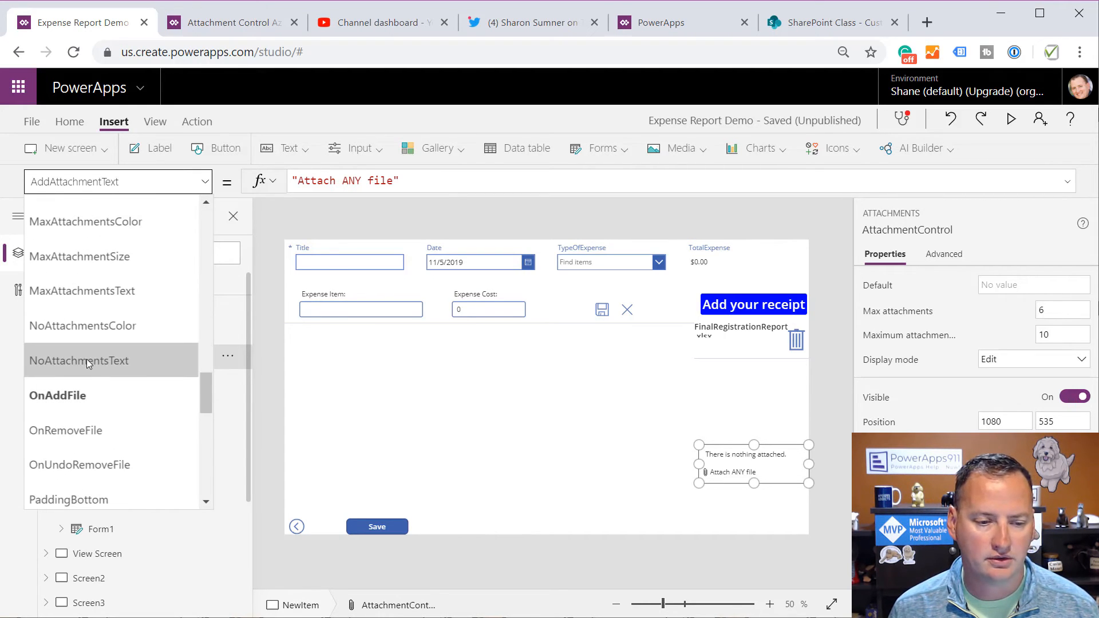
click(78, 360)
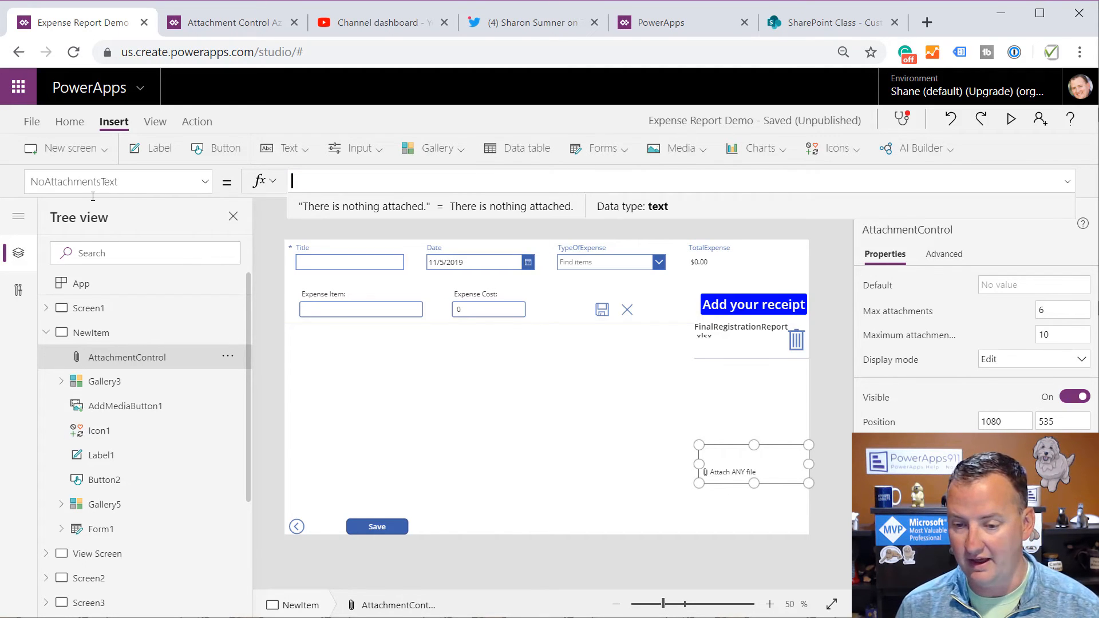
click(91, 332)
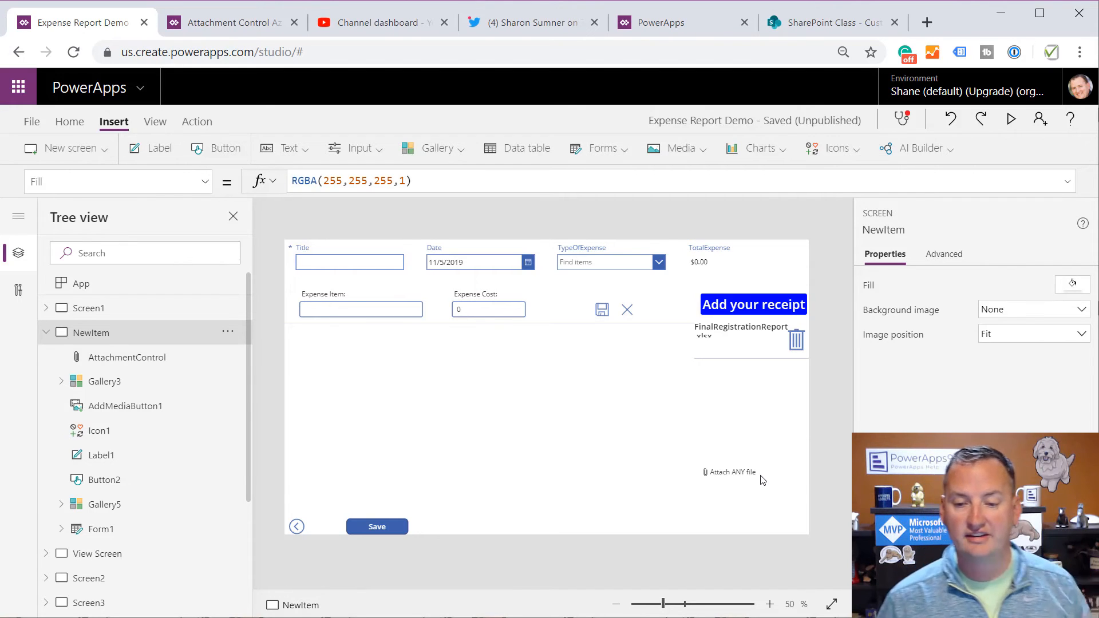
click(127, 357)
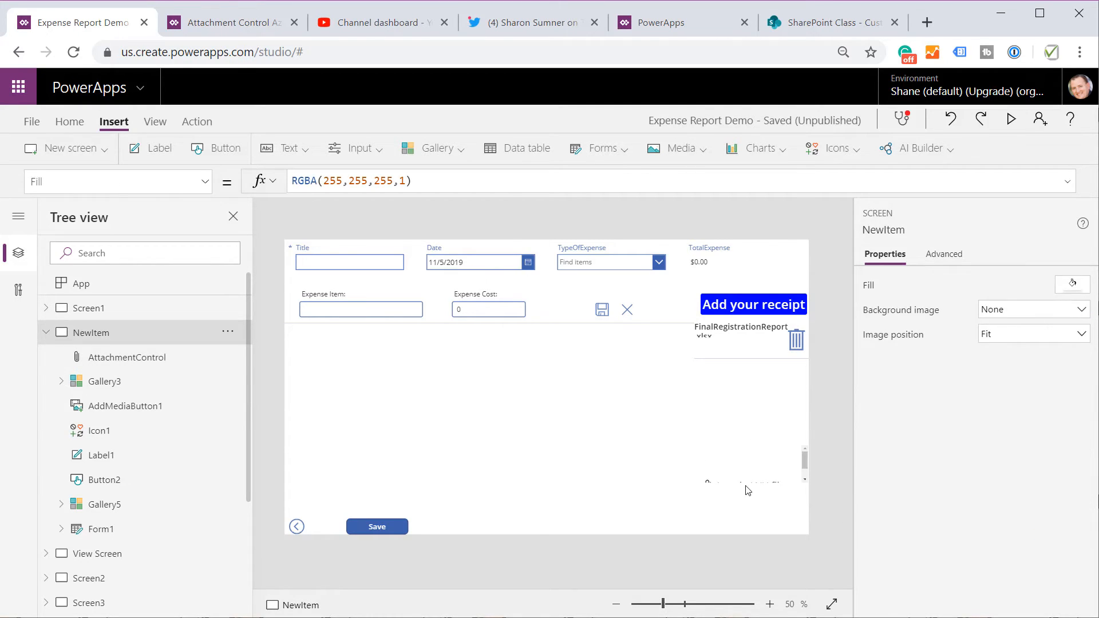
click(127, 357)
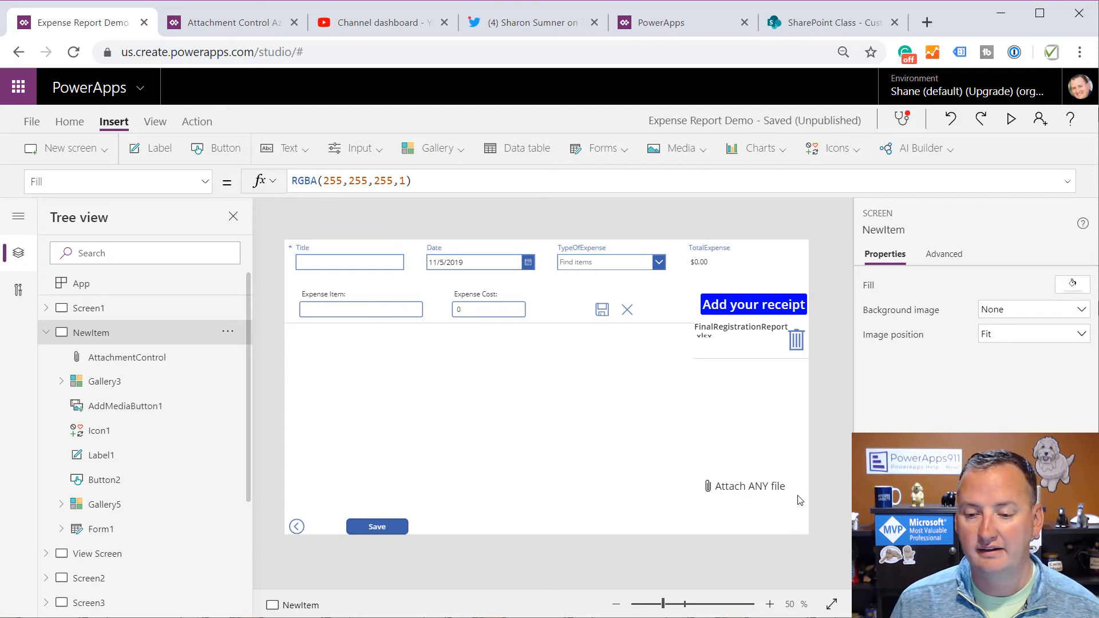
mouse_move(745, 475)
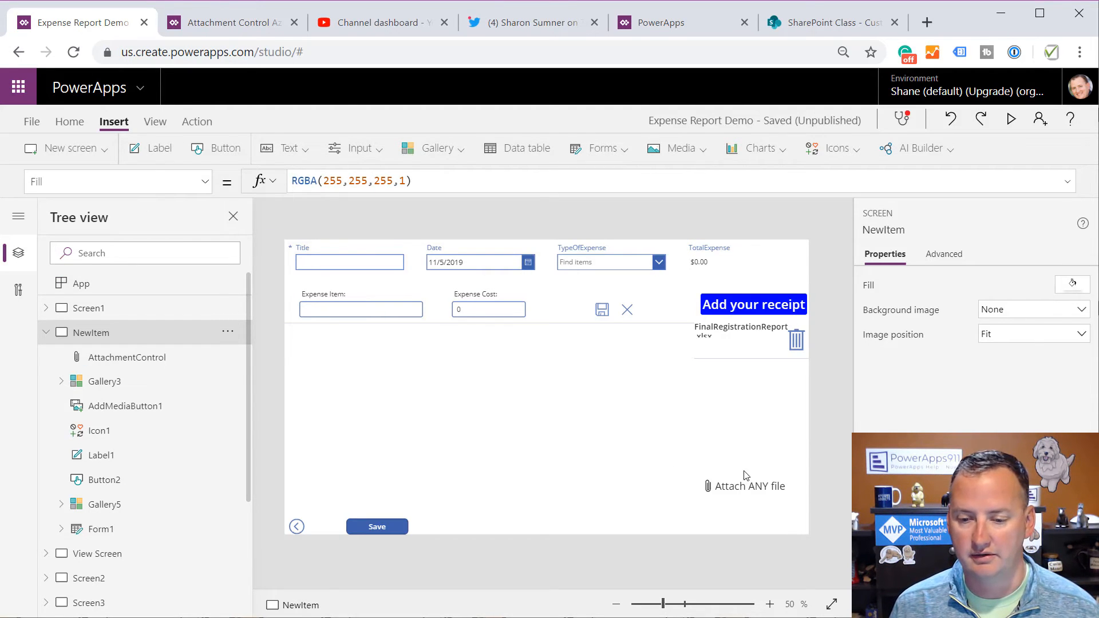
Set the control's Fill to Blue and Color to White, then preview the app
click(744, 486)
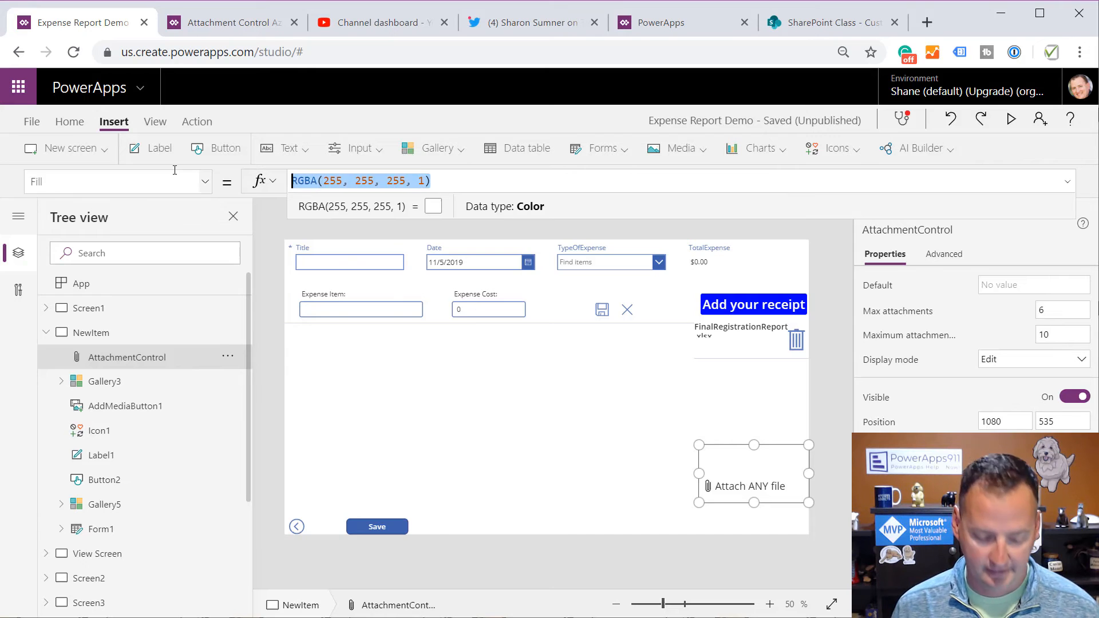
text(Blue)
click(118, 181)
text(Color)
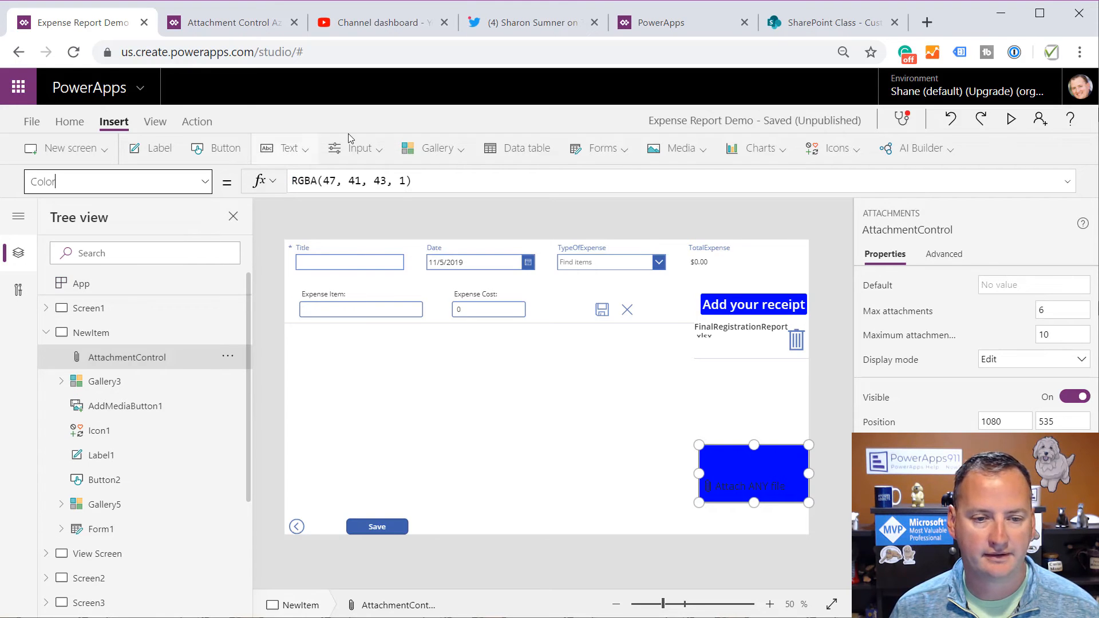
text(White)
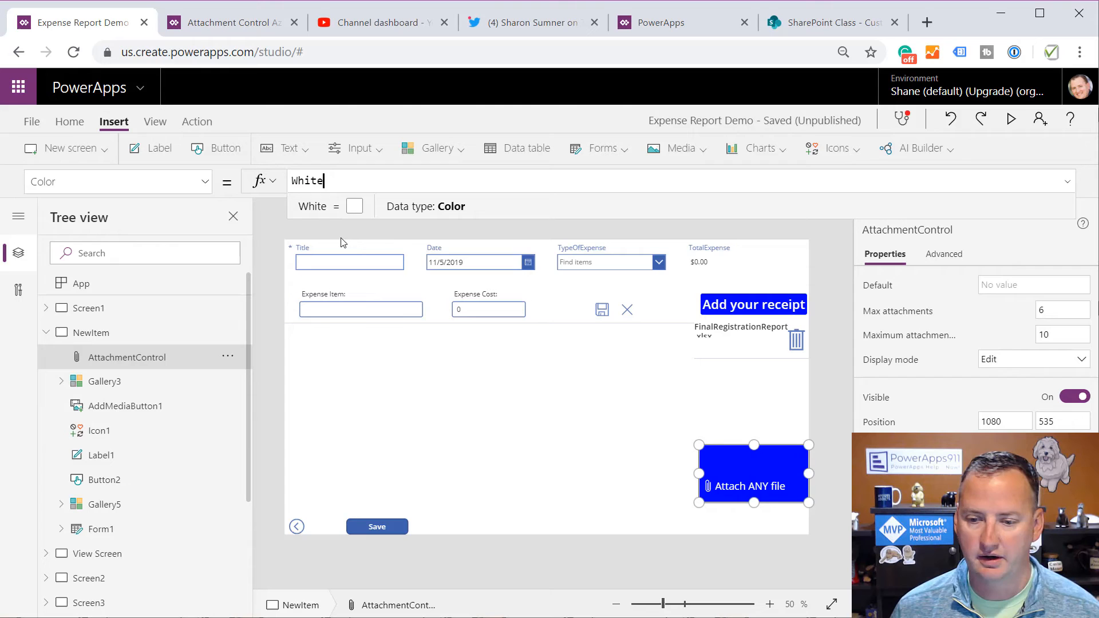
click(104, 504)
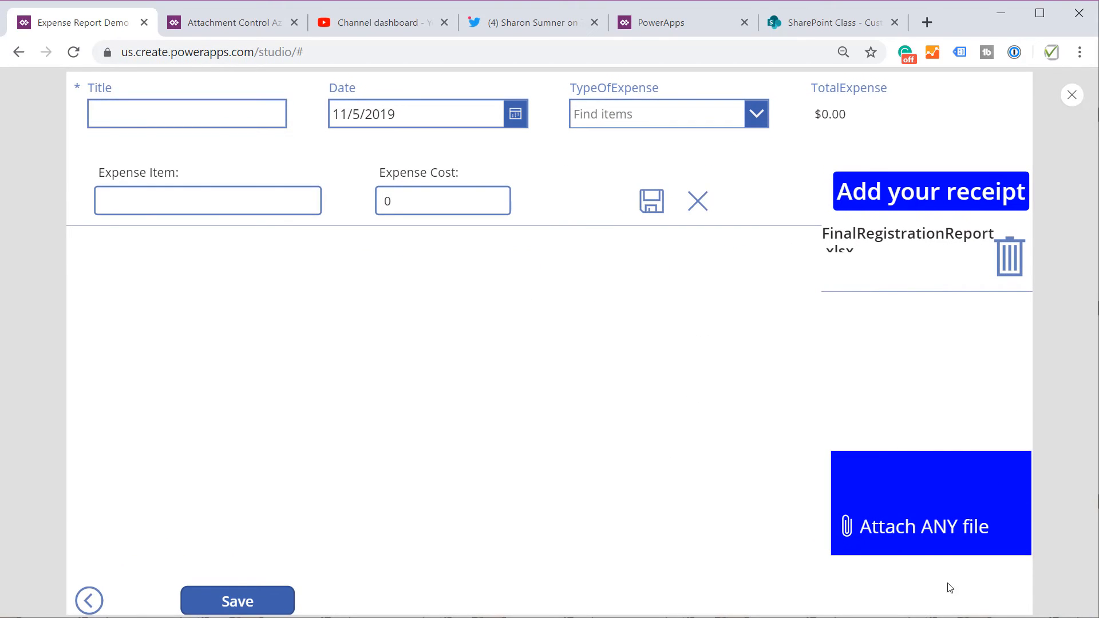
mouse_move(1071, 95)
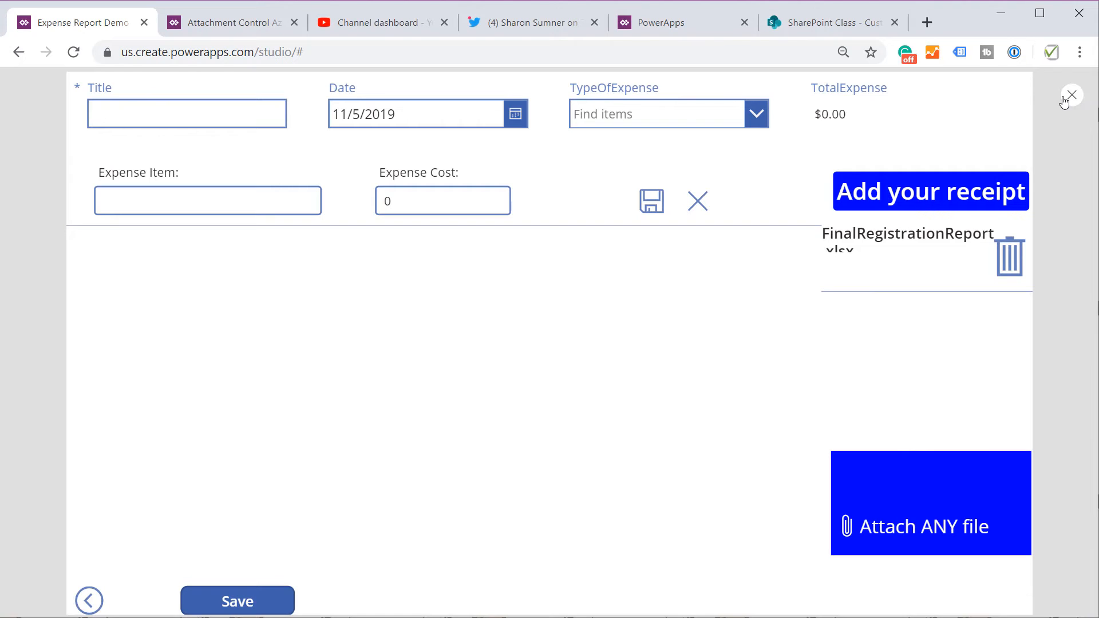
mouse_move(1076, 146)
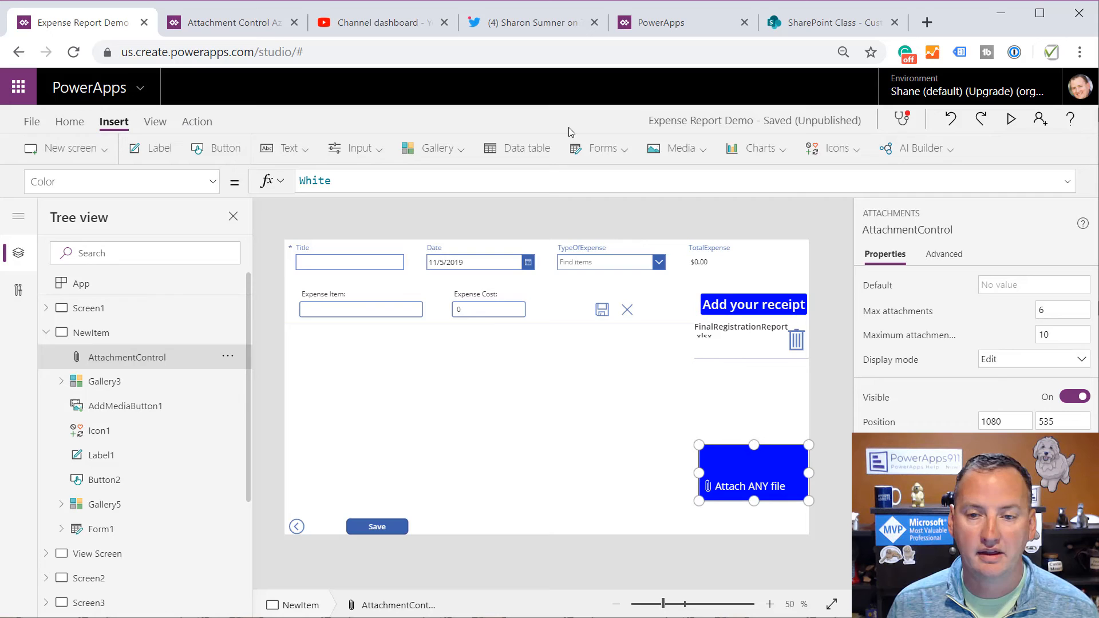
Insert a Rectangle, drag it over AttachmentControl's upper part and widen it to the button's width
click(831, 147)
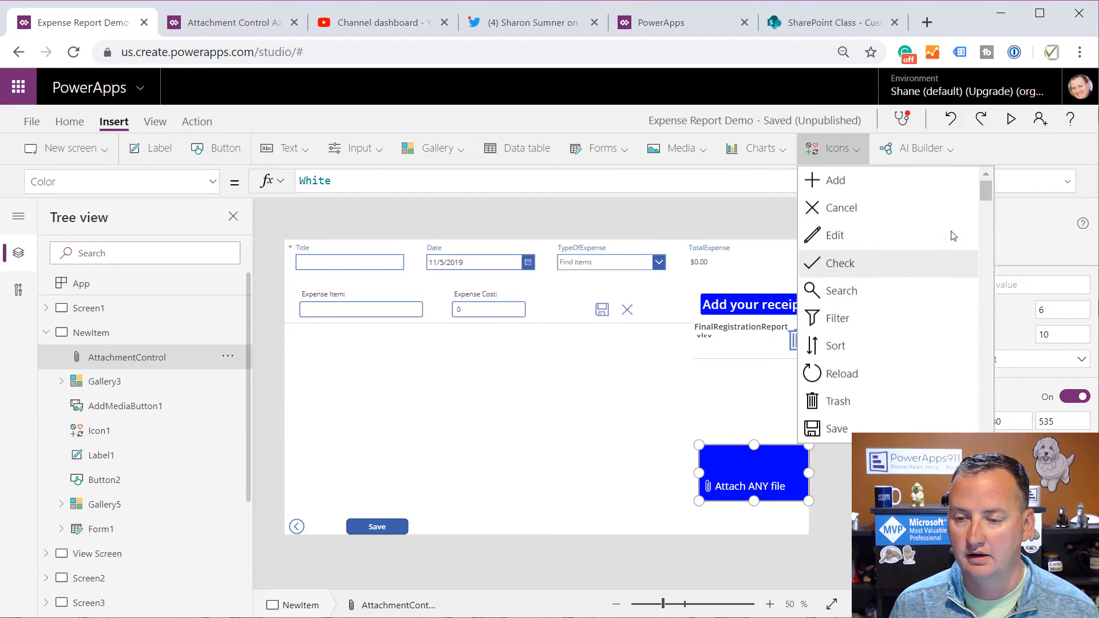
scroll(down, 3)
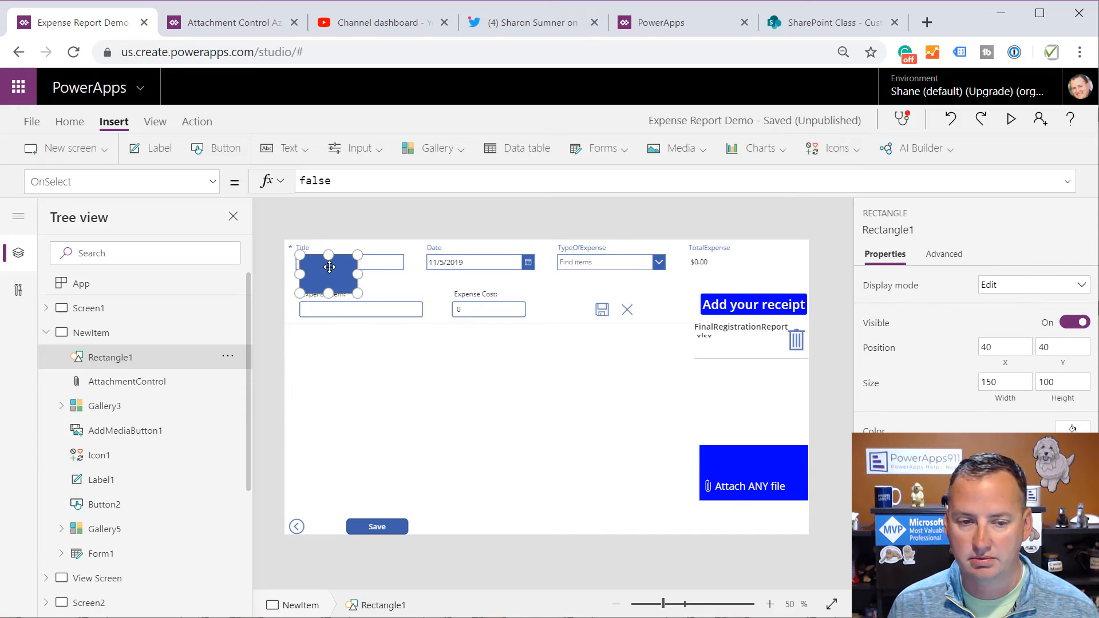
drag(330, 273, 734, 449)
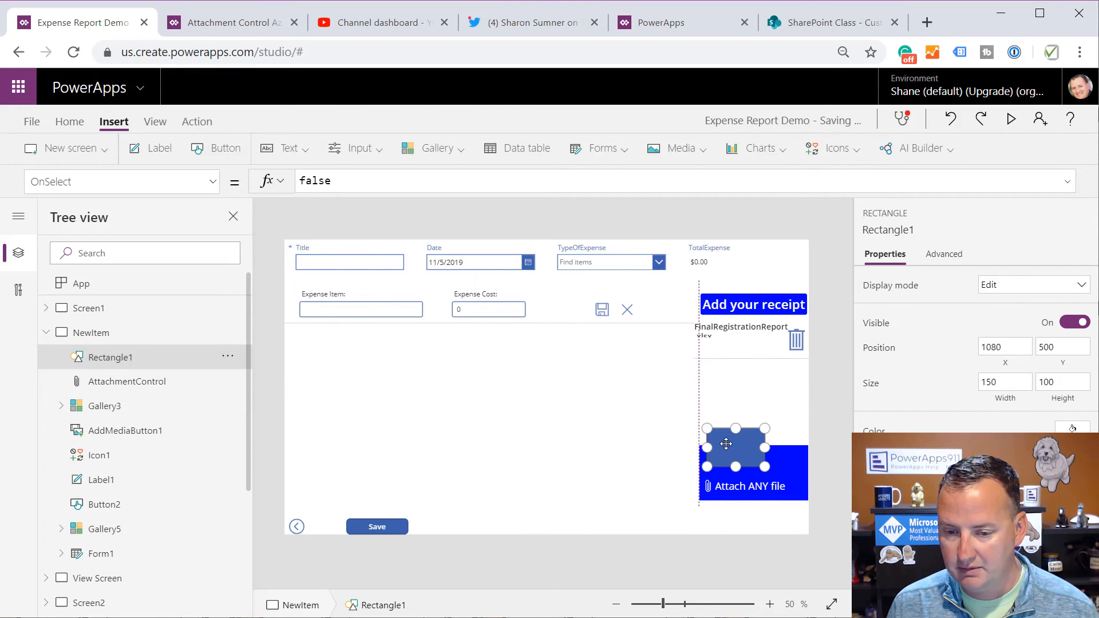
drag(725, 444, 741, 449)
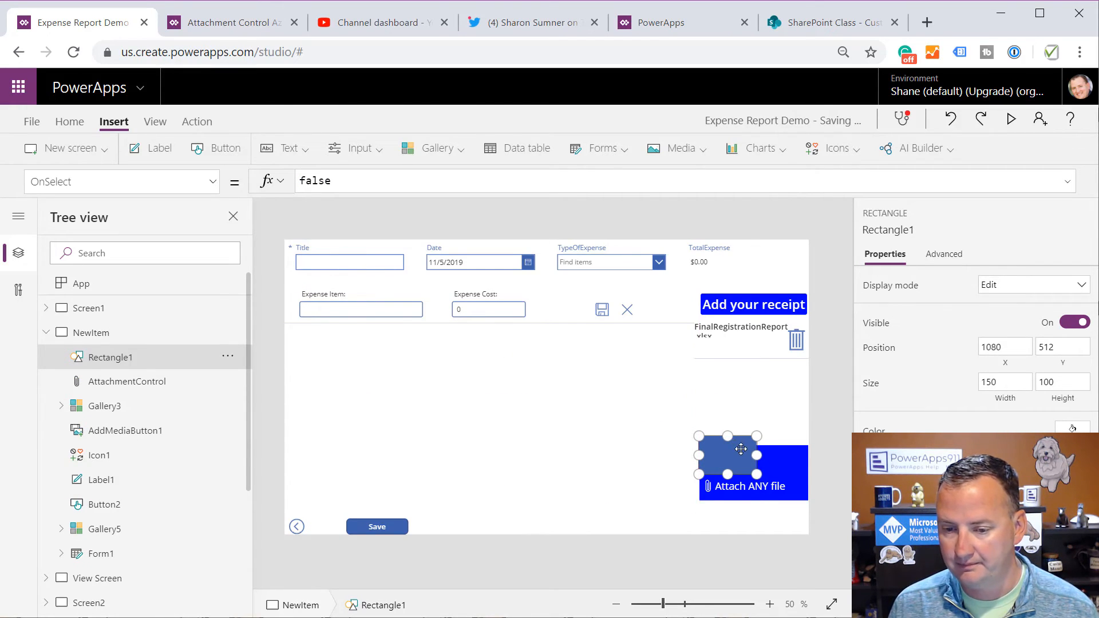
drag(757, 436, 808, 436)
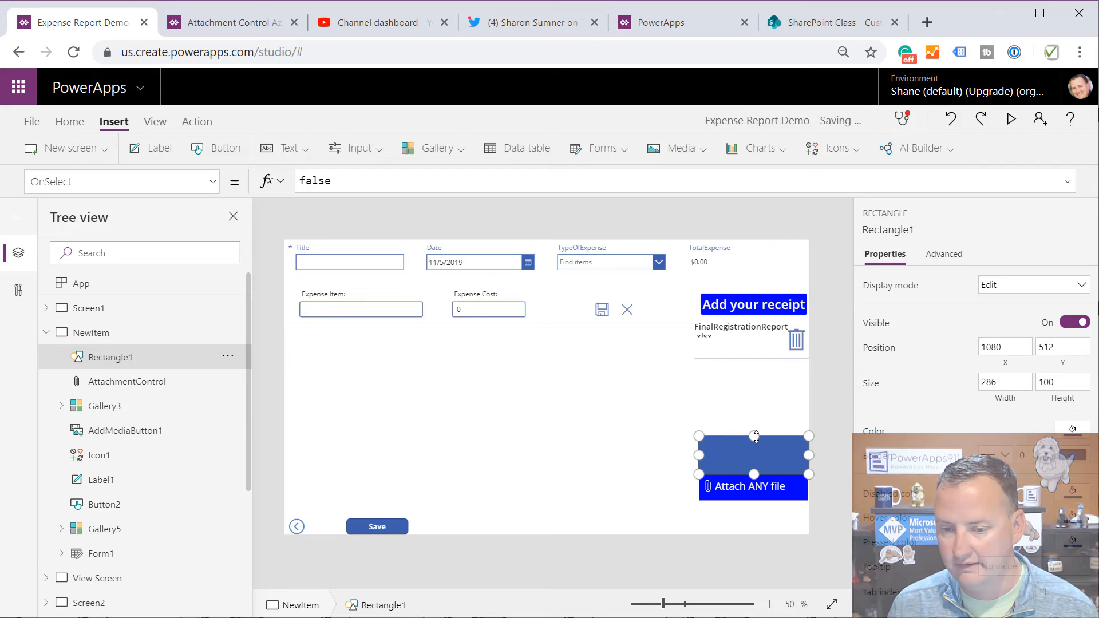
click(1071, 429)
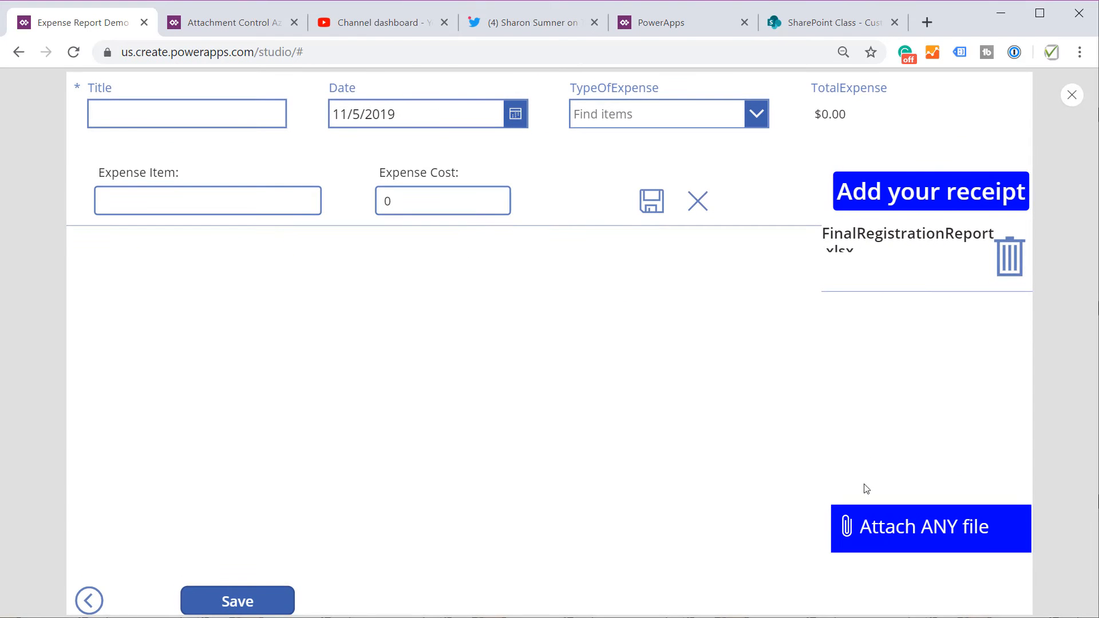
mouse_move(907, 549)
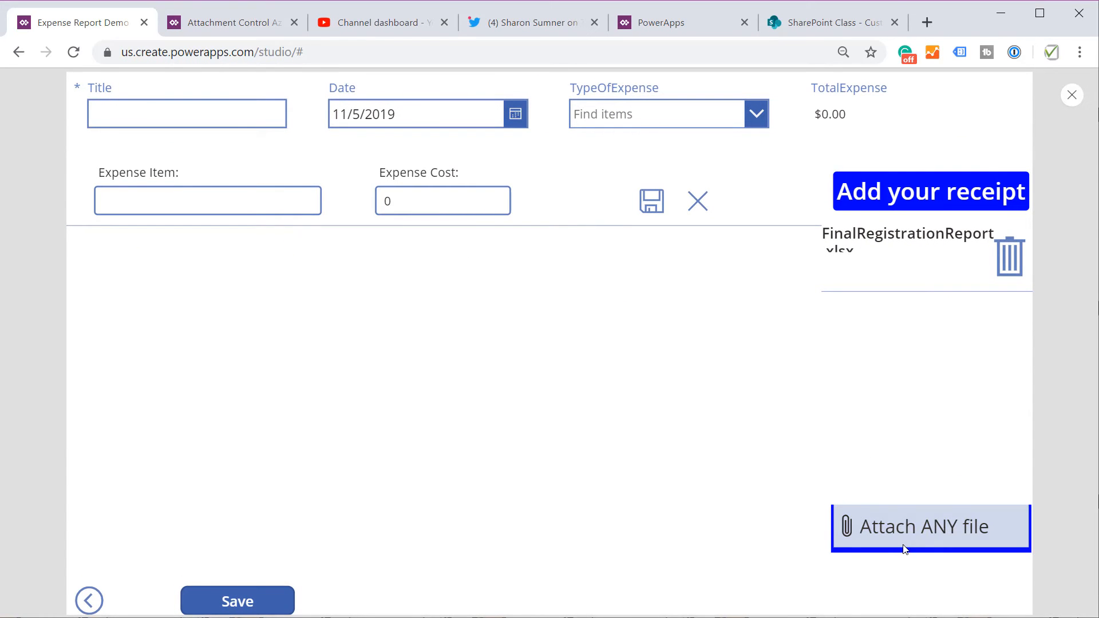
mouse_move(837, 504)
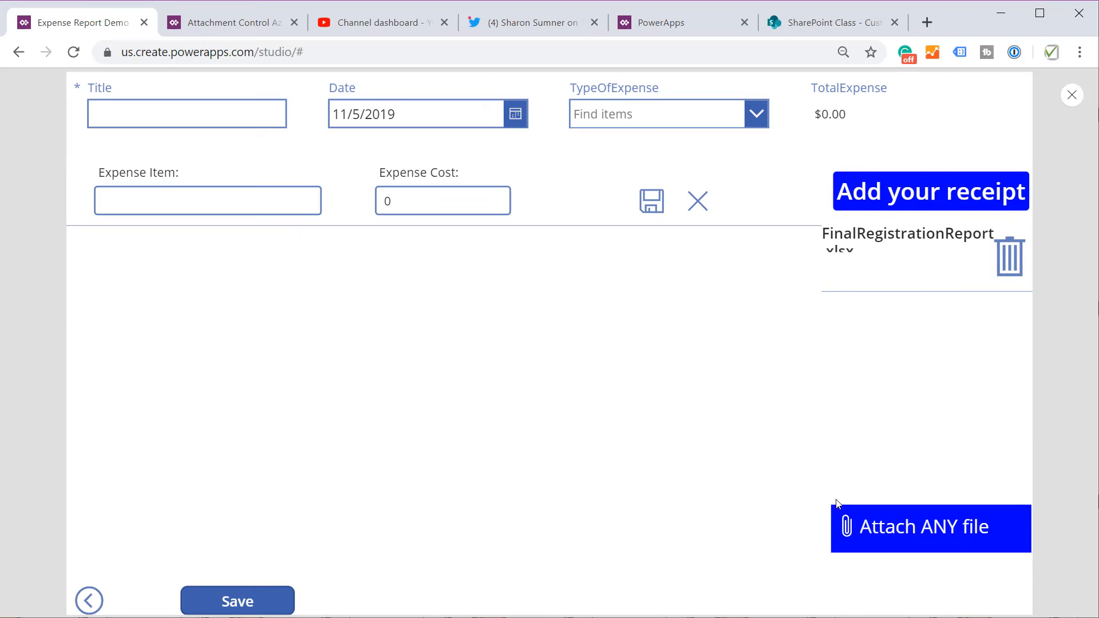
mouse_move(930, 527)
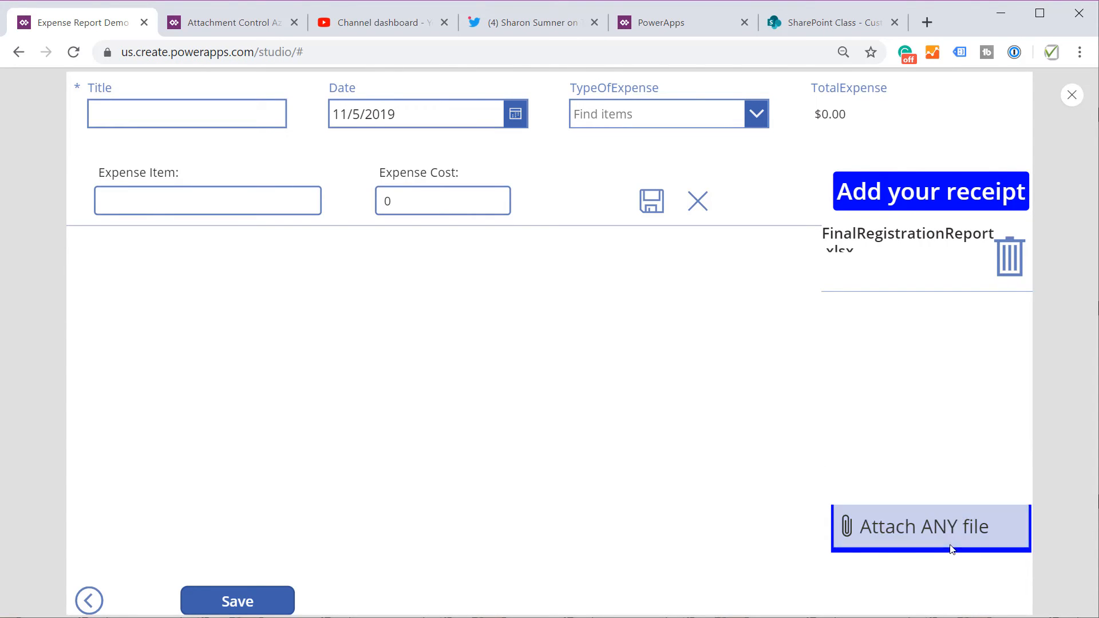
mouse_move(785, 437)
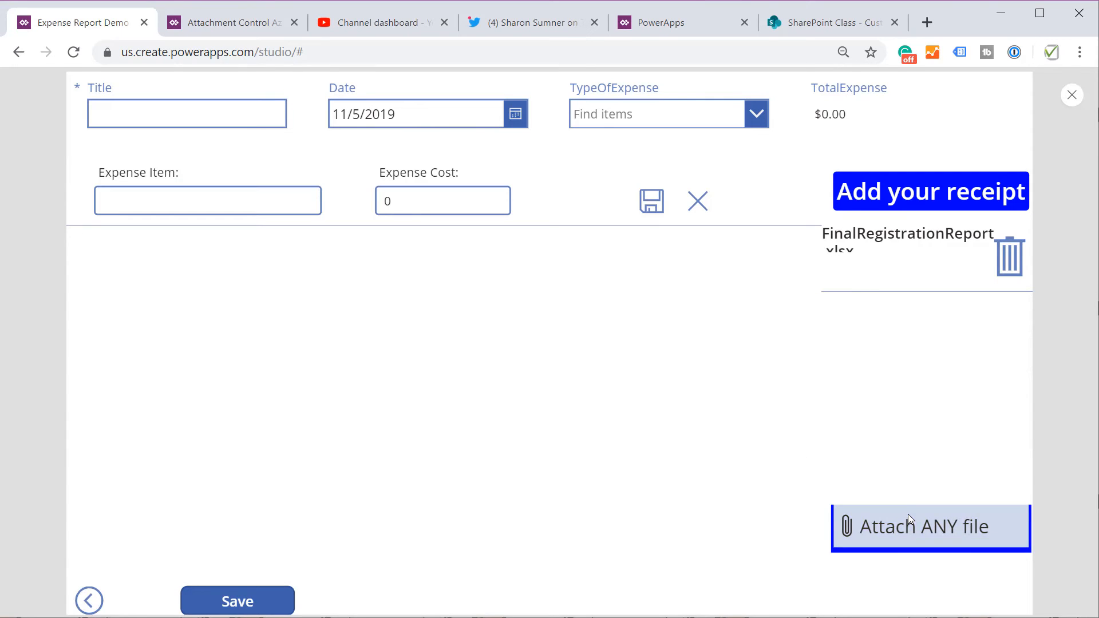
mouse_move(790, 366)
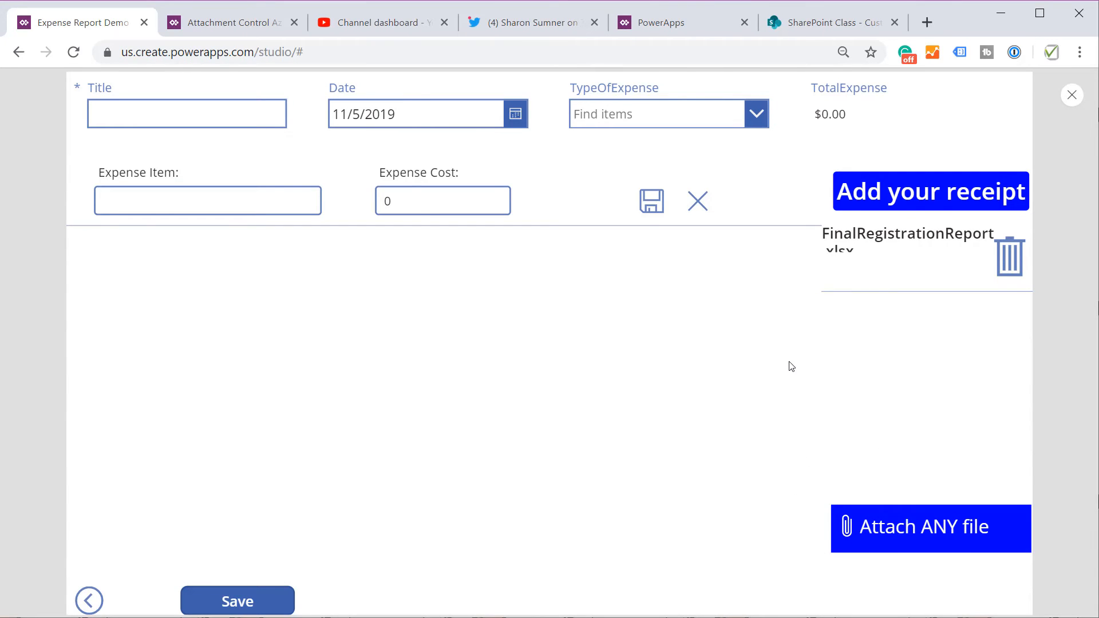
mouse_move(850, 497)
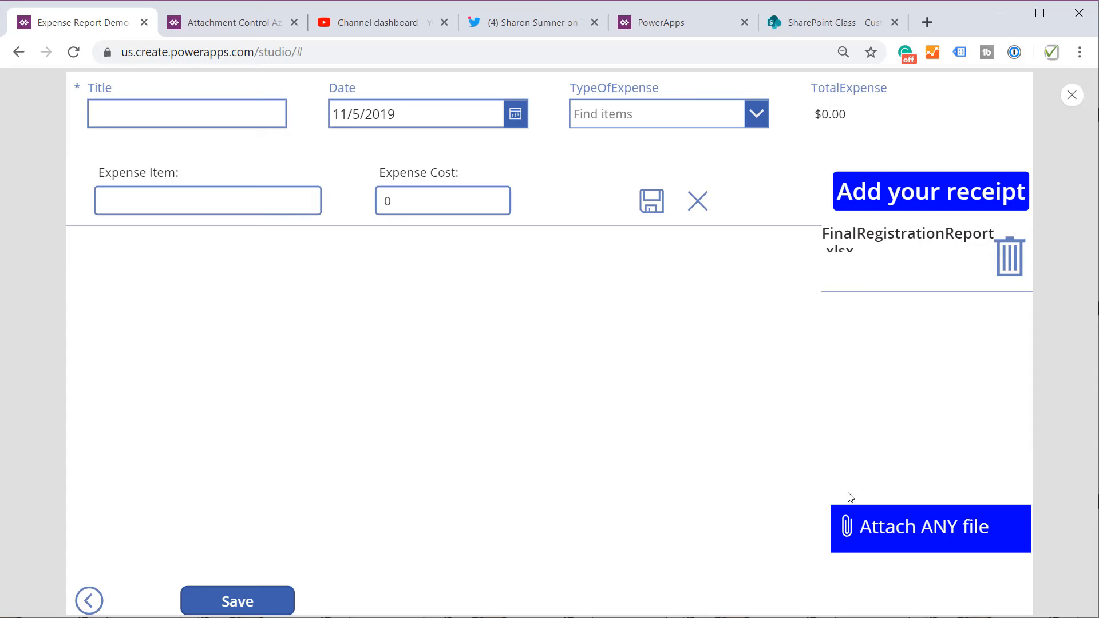
mouse_move(841, 482)
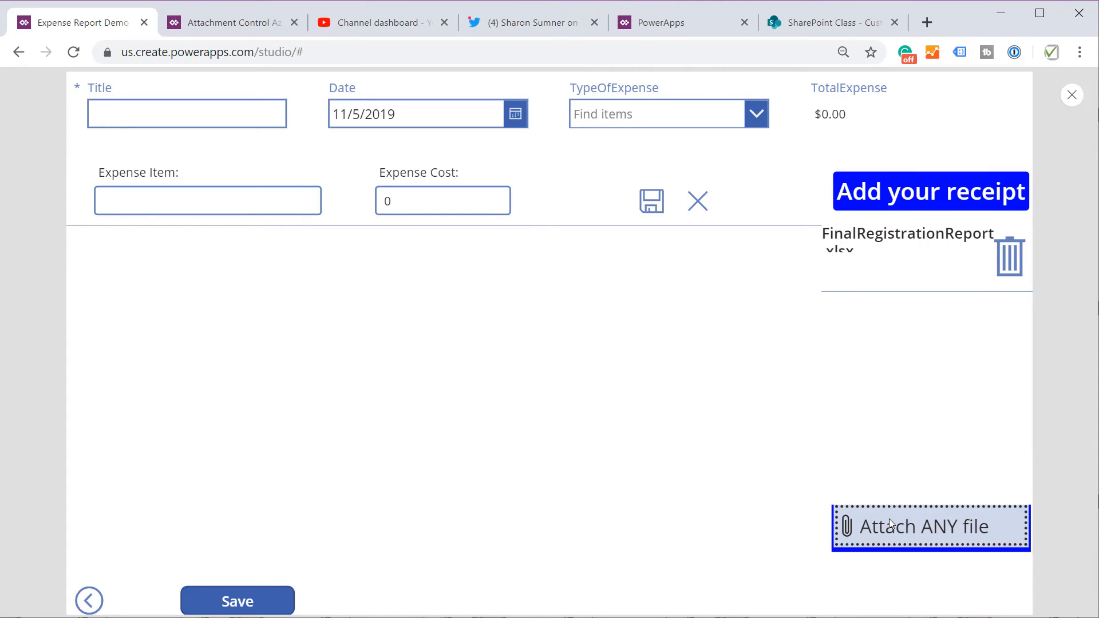
Attach Shane PowerApps911 Card.jpg via 'Attach ANY file', then cancel a second file picker
click(930, 526)
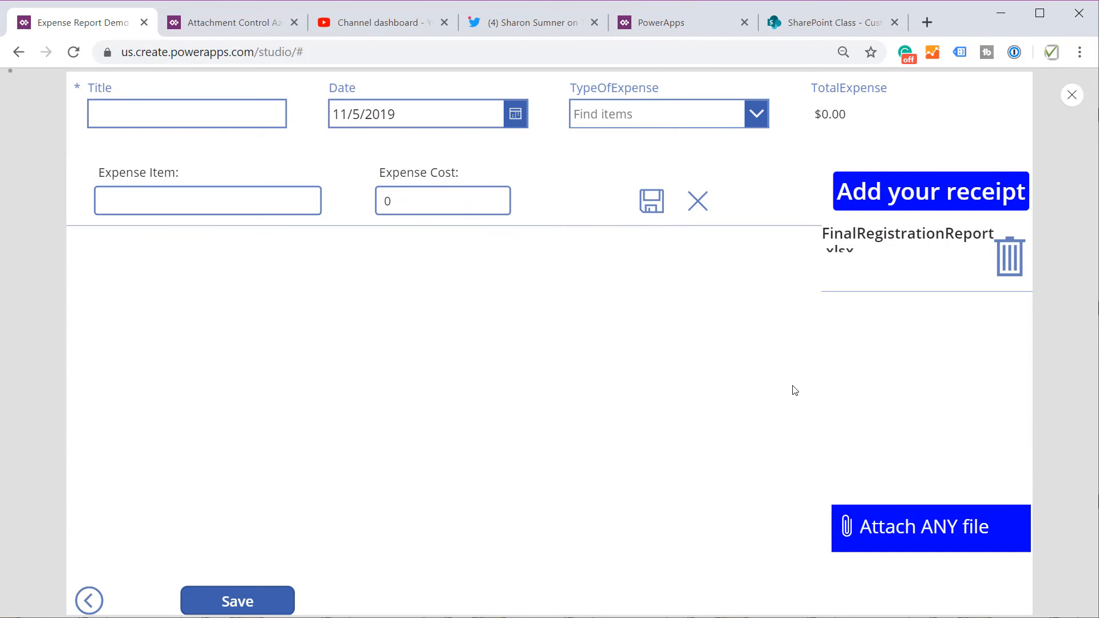
click(930, 527)
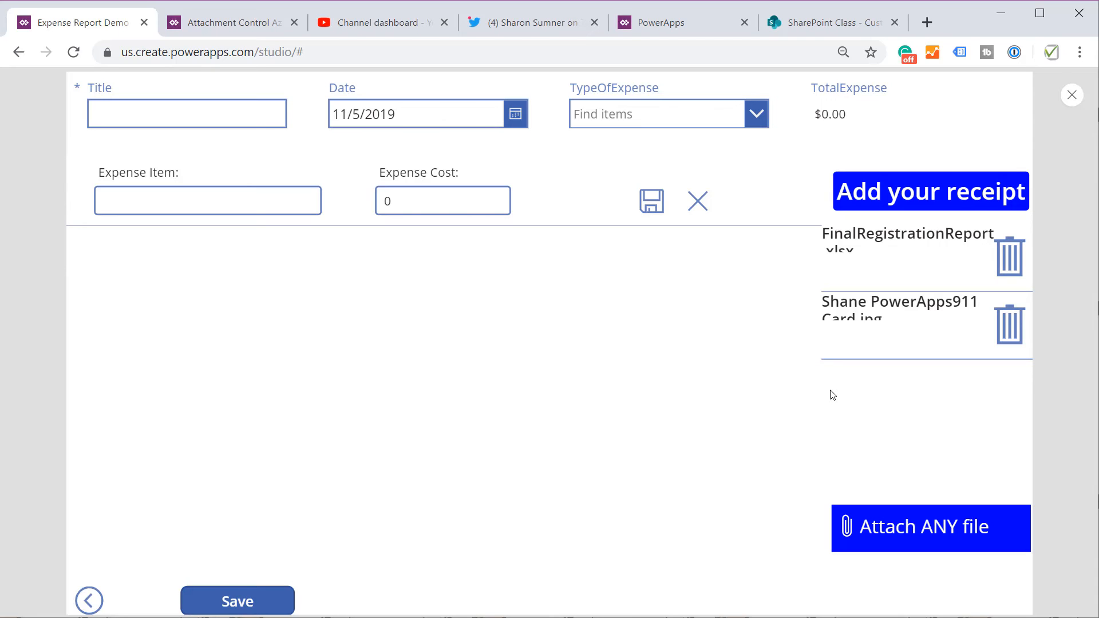
mouse_move(928, 107)
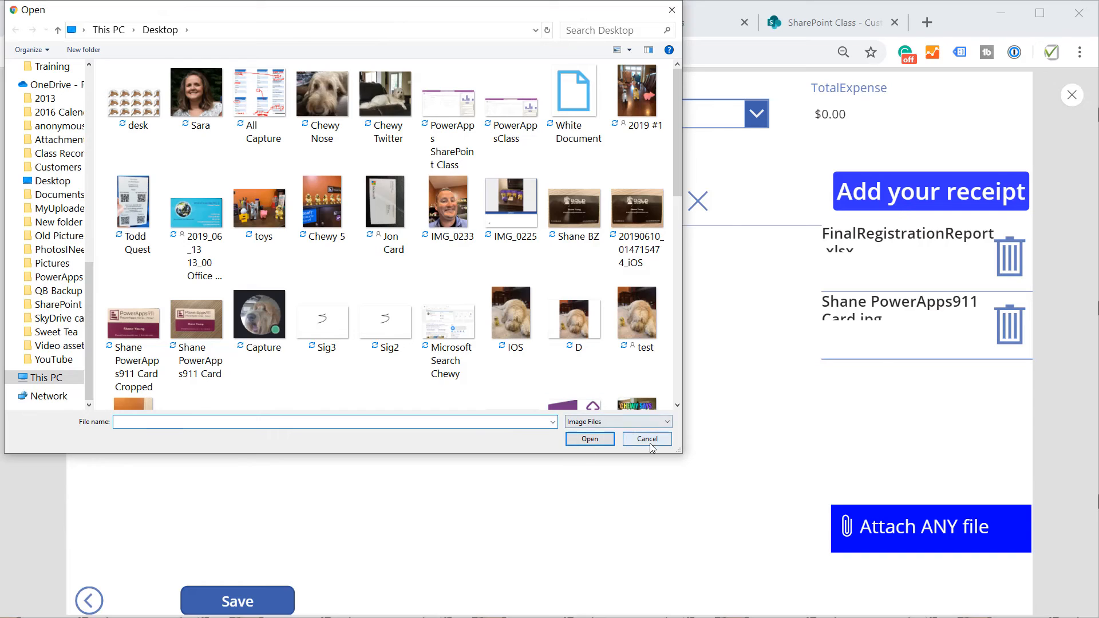
click(645, 440)
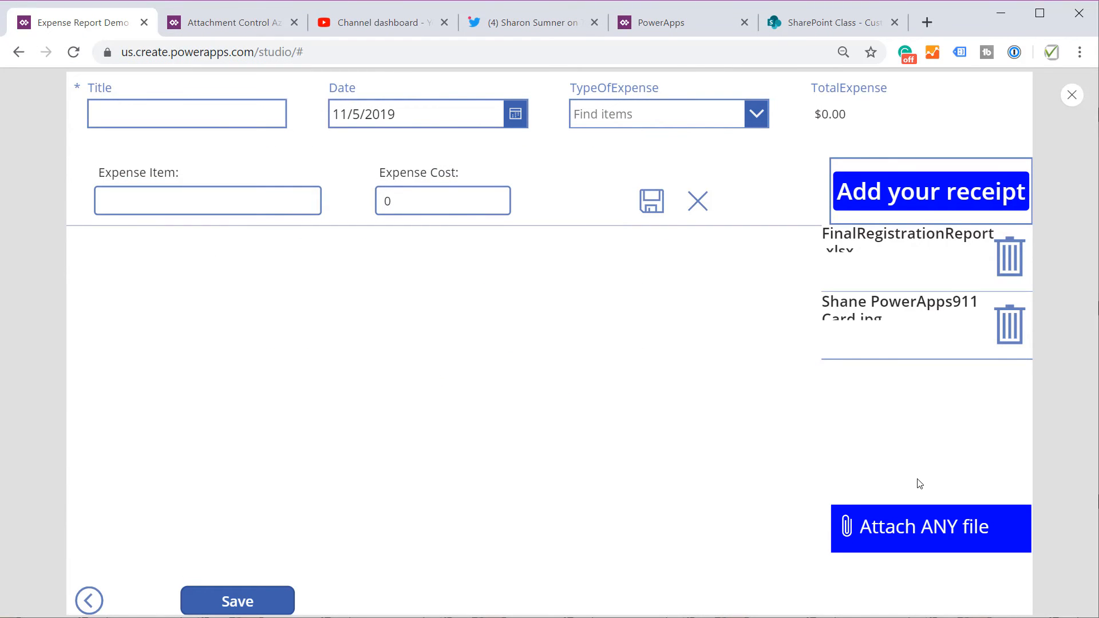
mouse_move(913, 484)
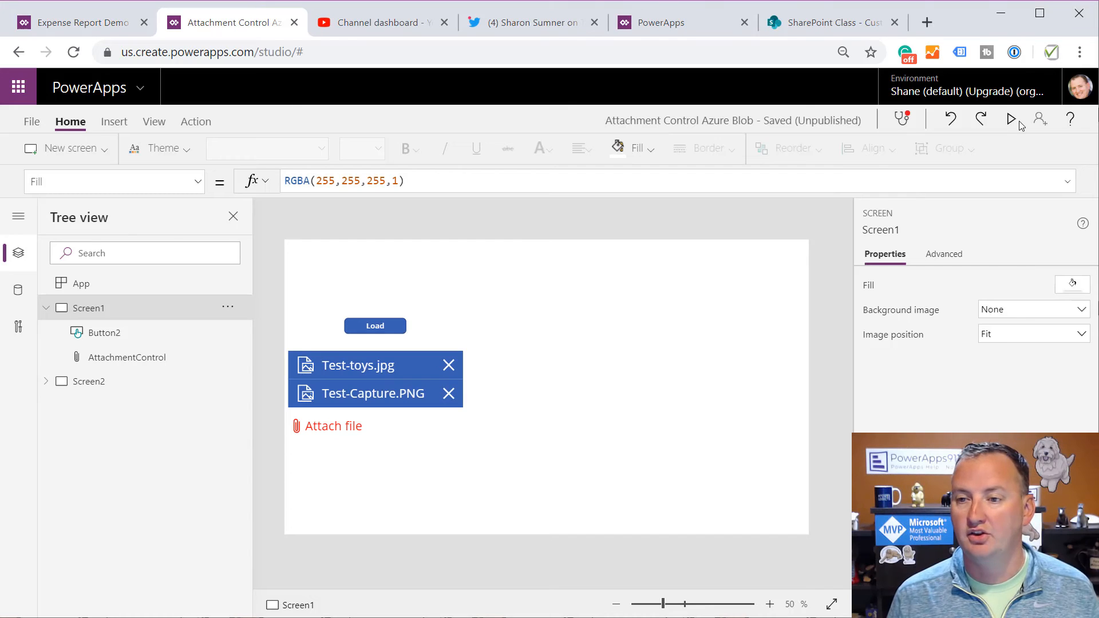
Play the test app, attach Chewy Twitter, remove Test-Capture.PNG, and return to the expense app
click(1010, 119)
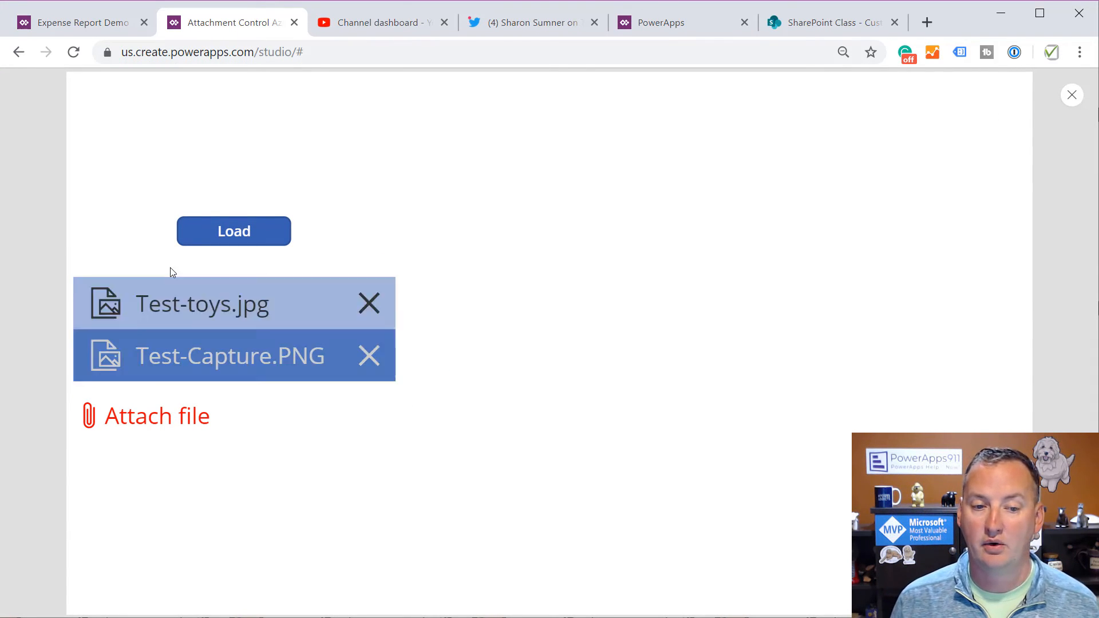
mouse_move(119, 389)
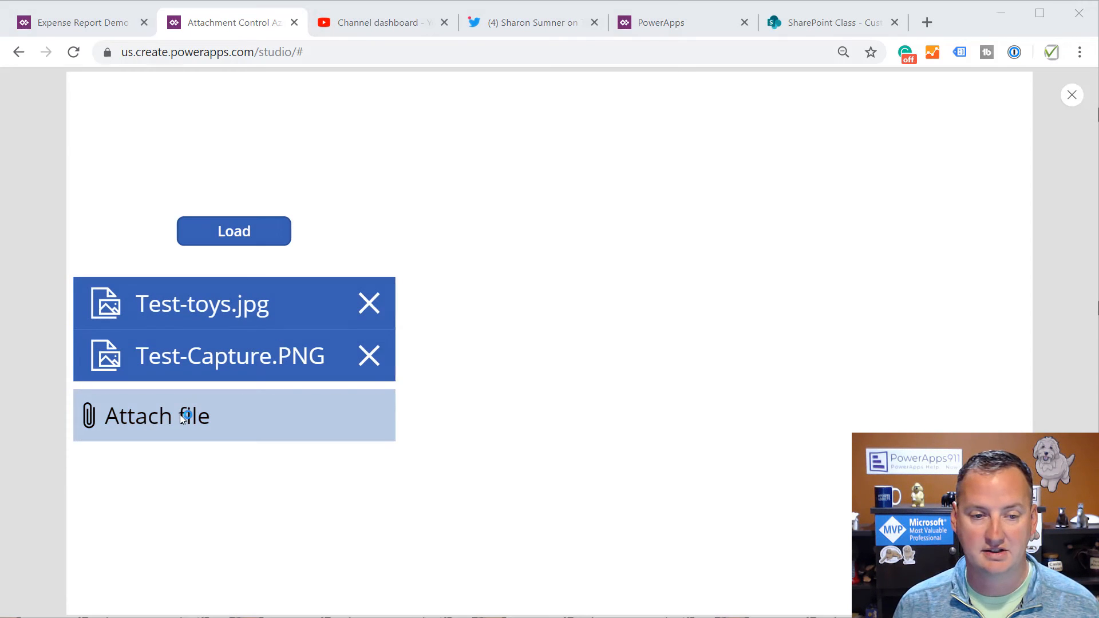
click(156, 415)
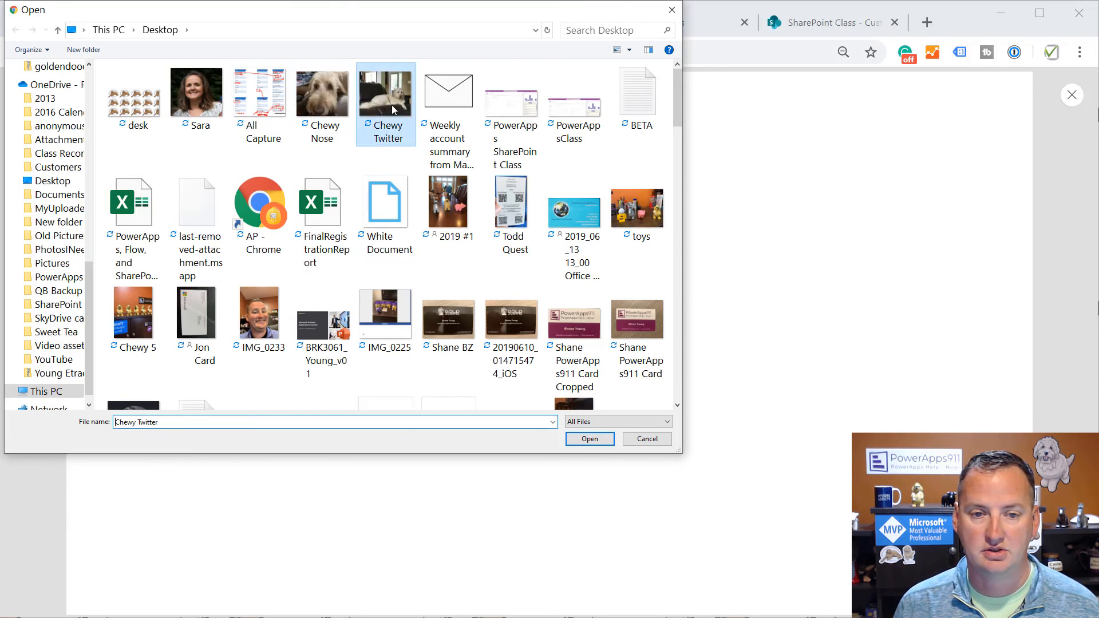
click(589, 438)
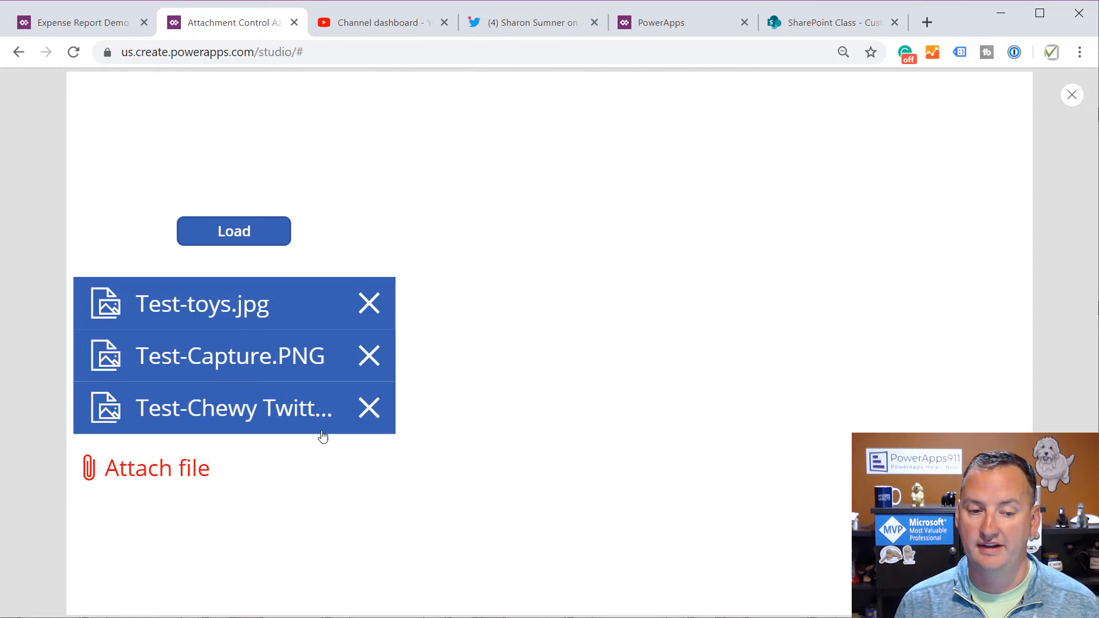
mouse_move(334, 363)
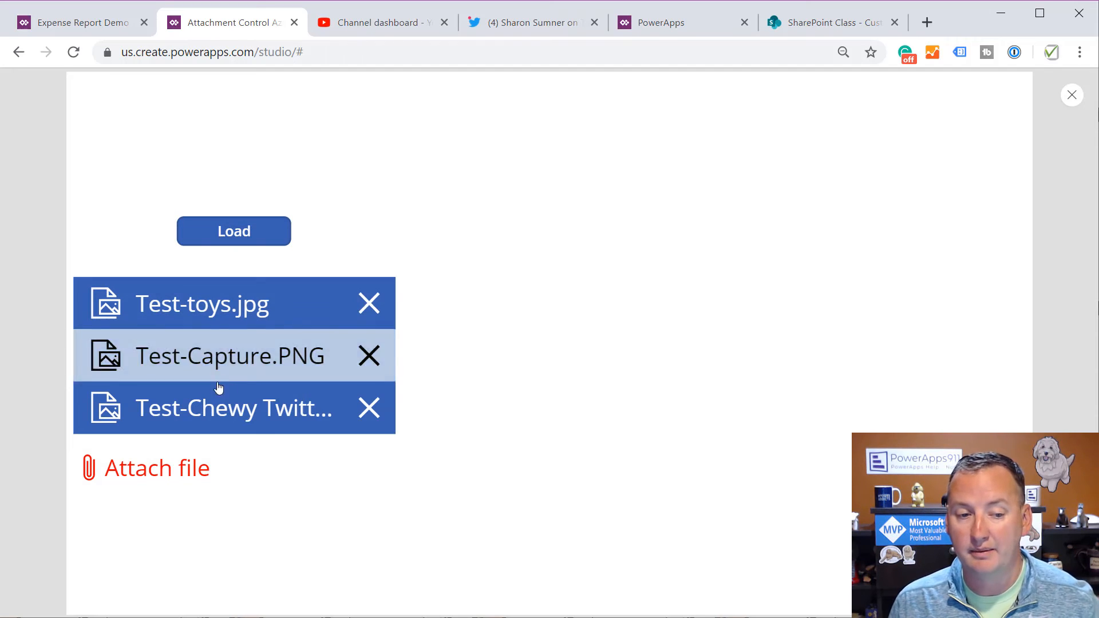
mouse_move(369, 356)
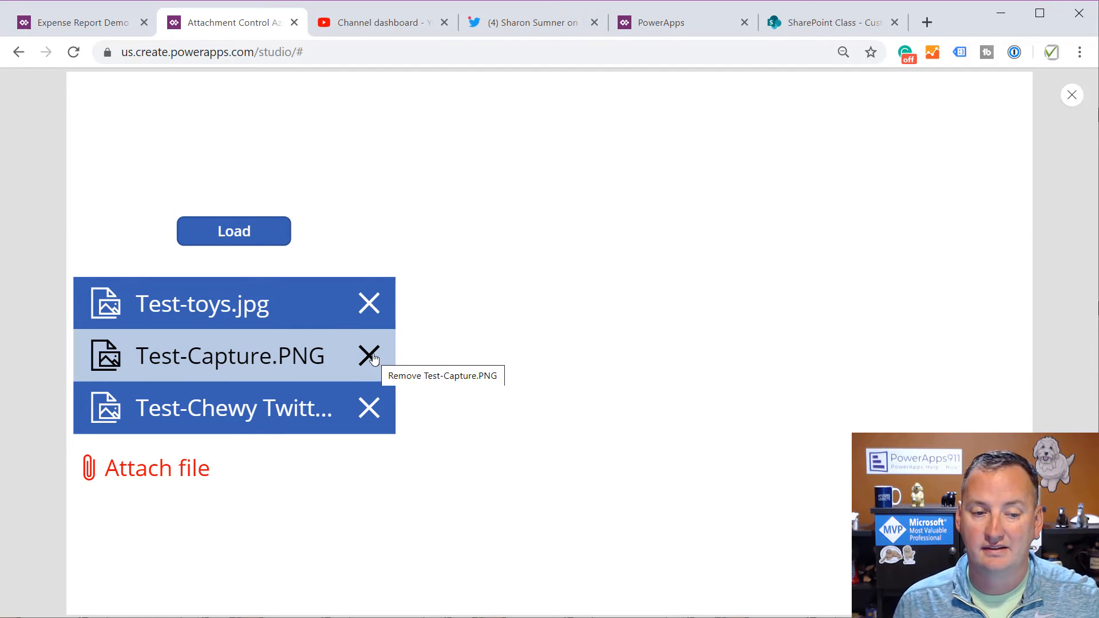
click(369, 355)
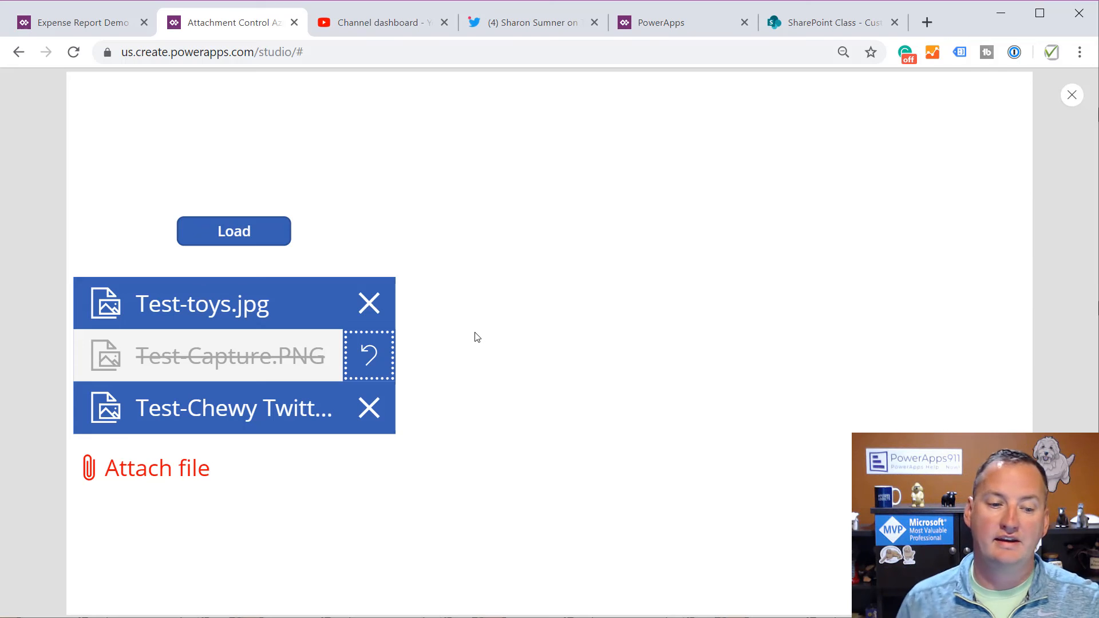
mouse_move(394, 479)
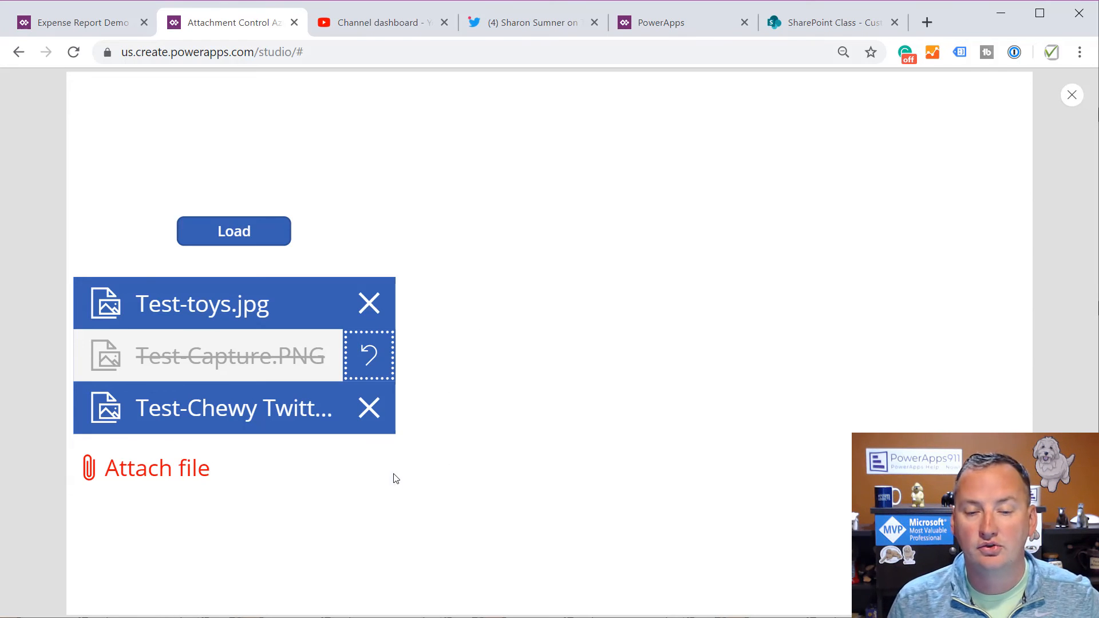
mouse_move(410, 468)
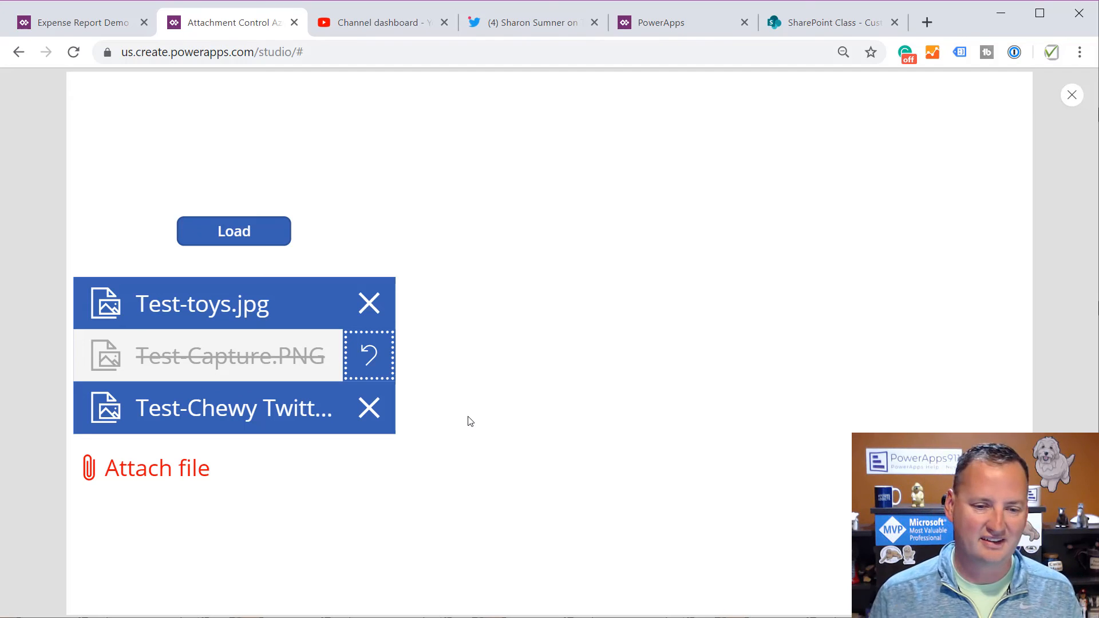
mouse_move(278, 173)
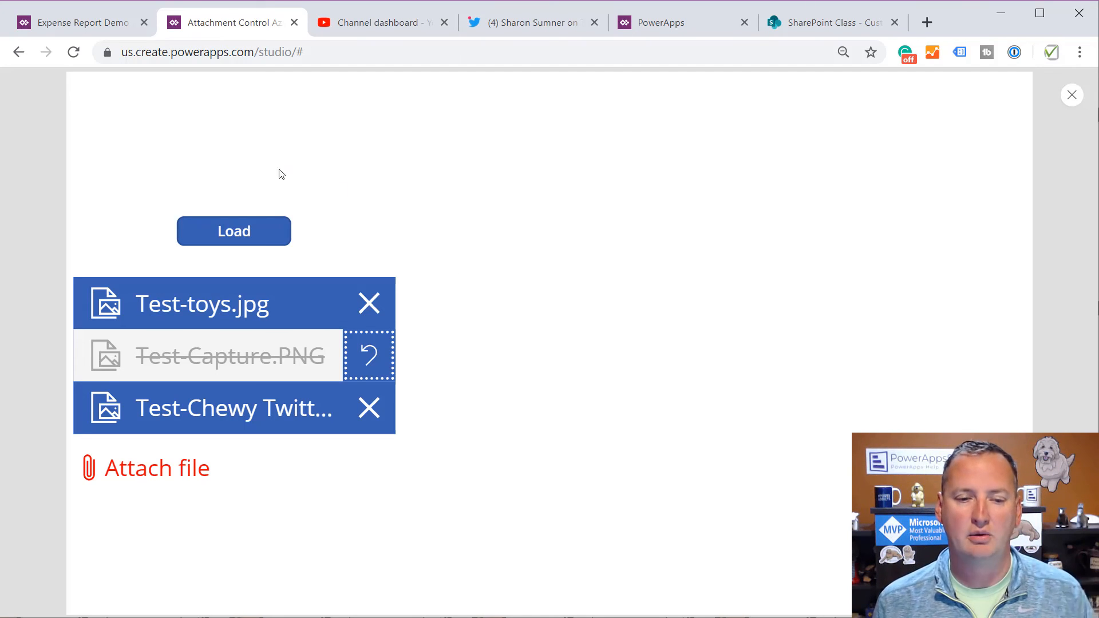
mouse_move(538, 319)
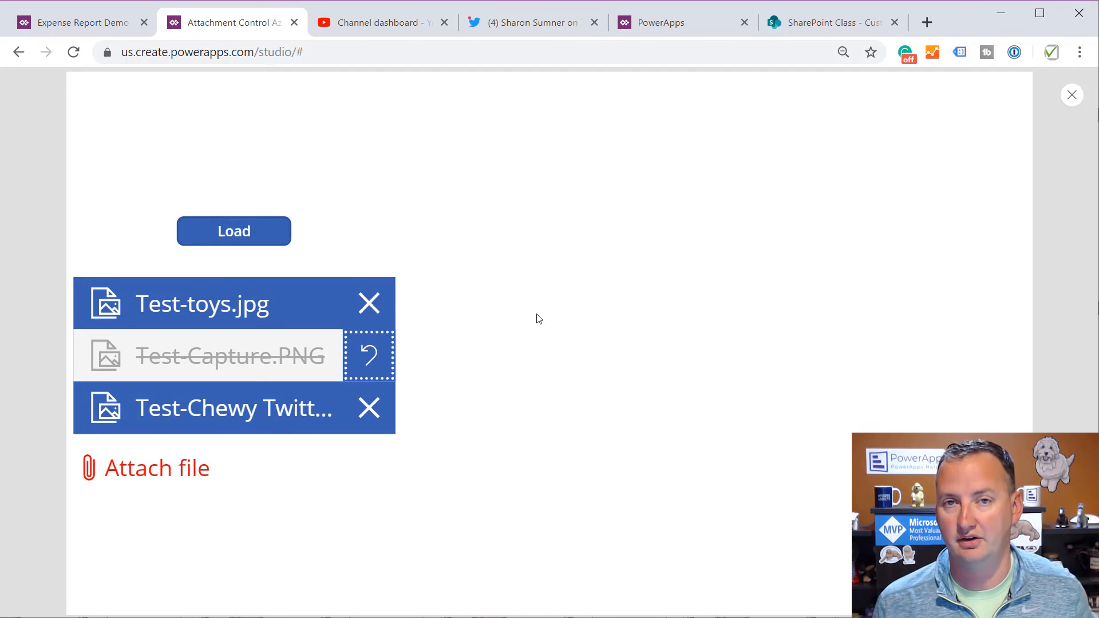
mouse_move(862, 101)
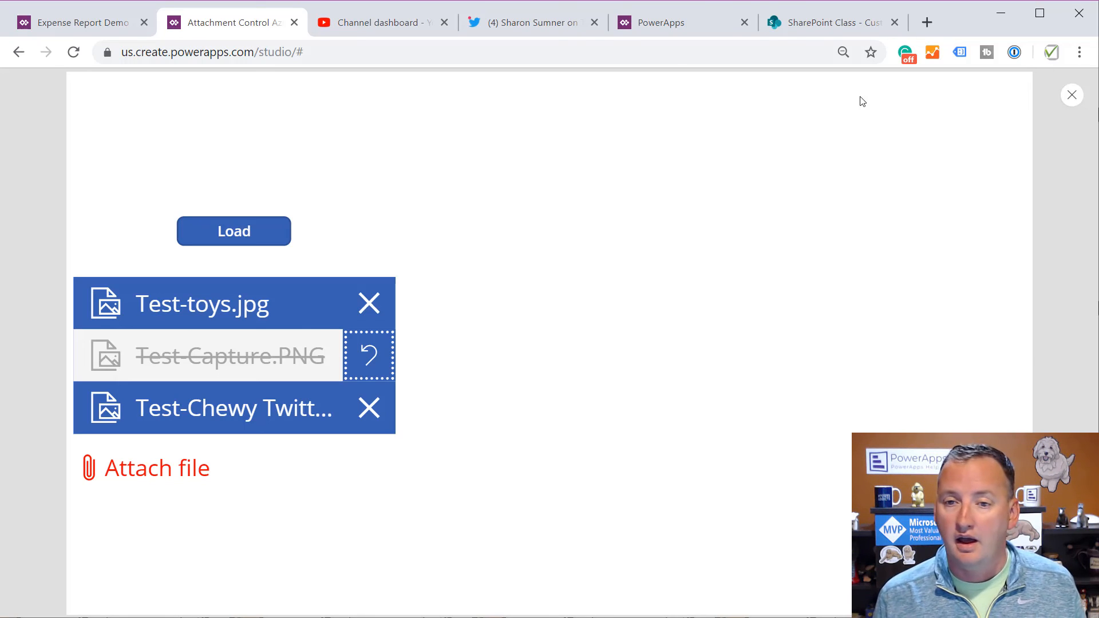
click(79, 22)
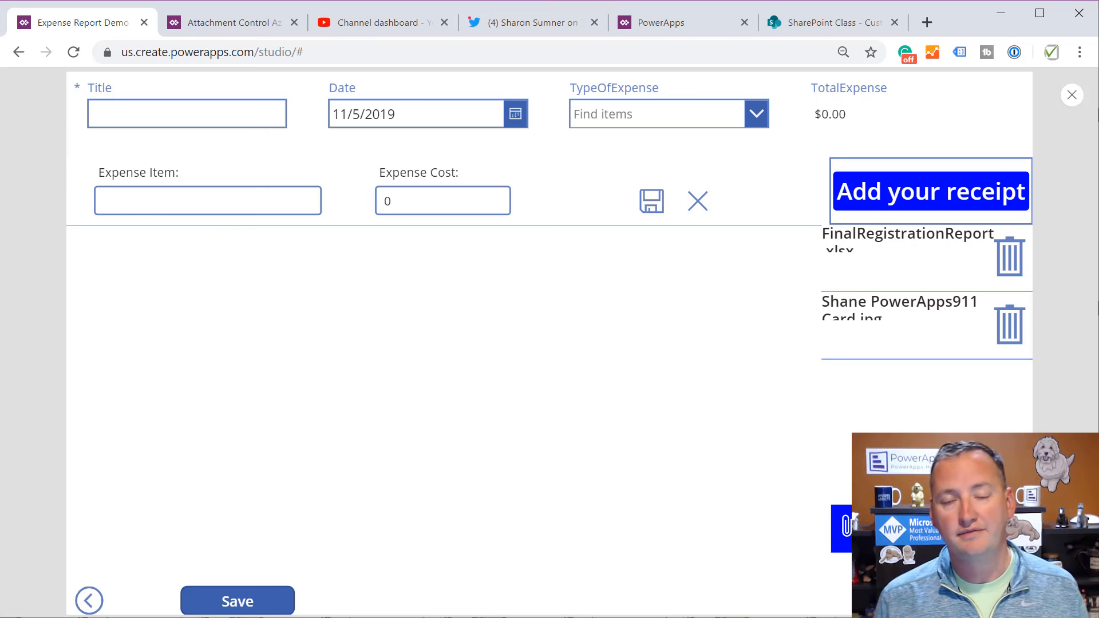
click(529, 23)
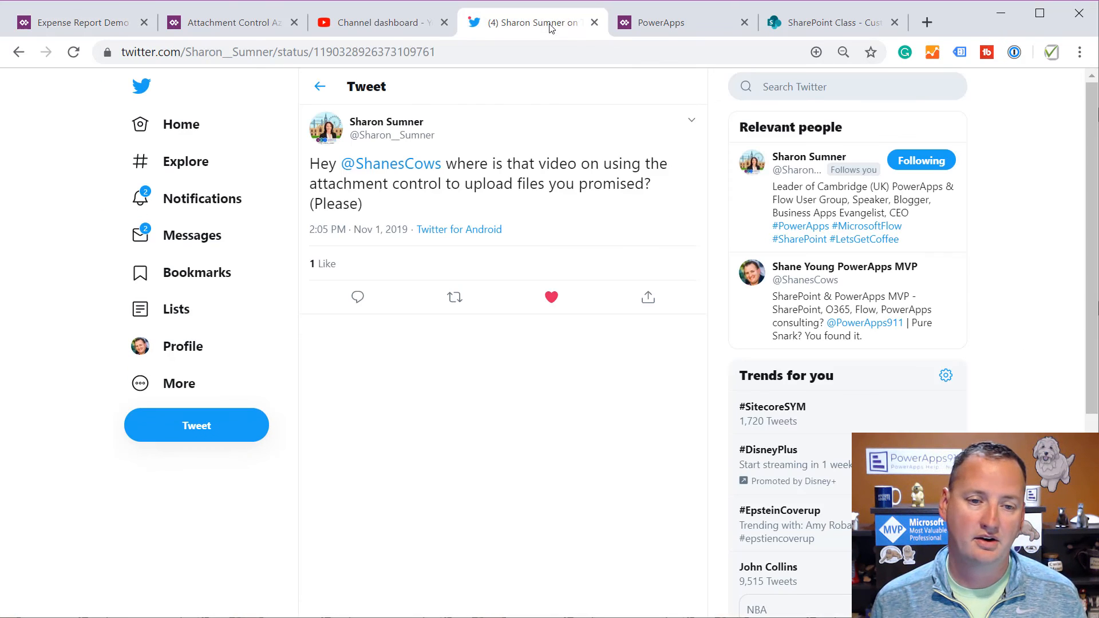
mouse_move(602, 110)
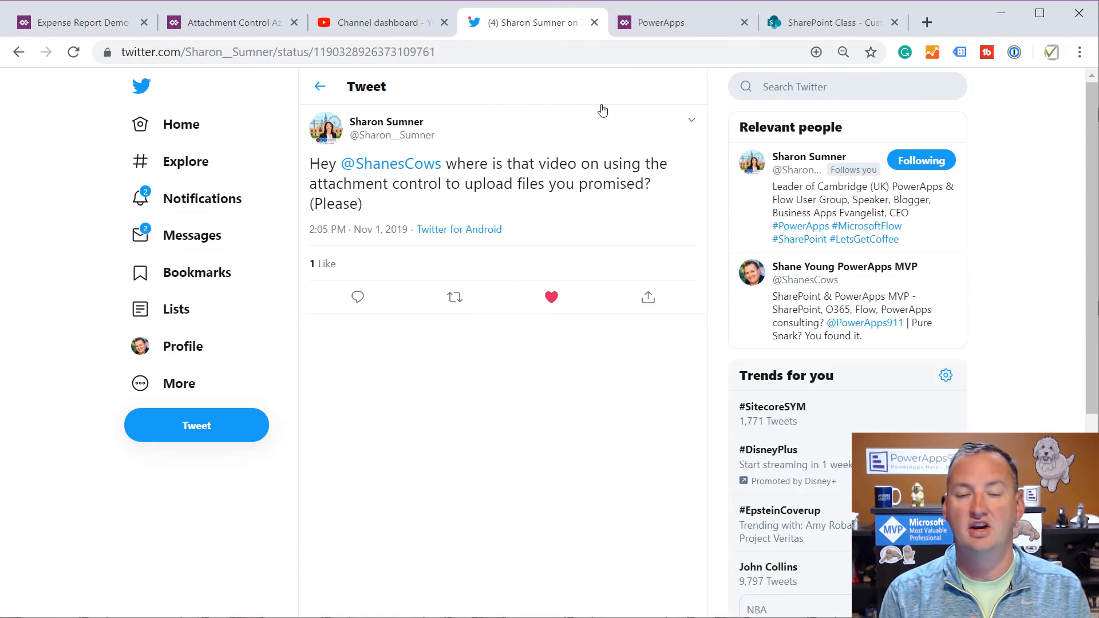